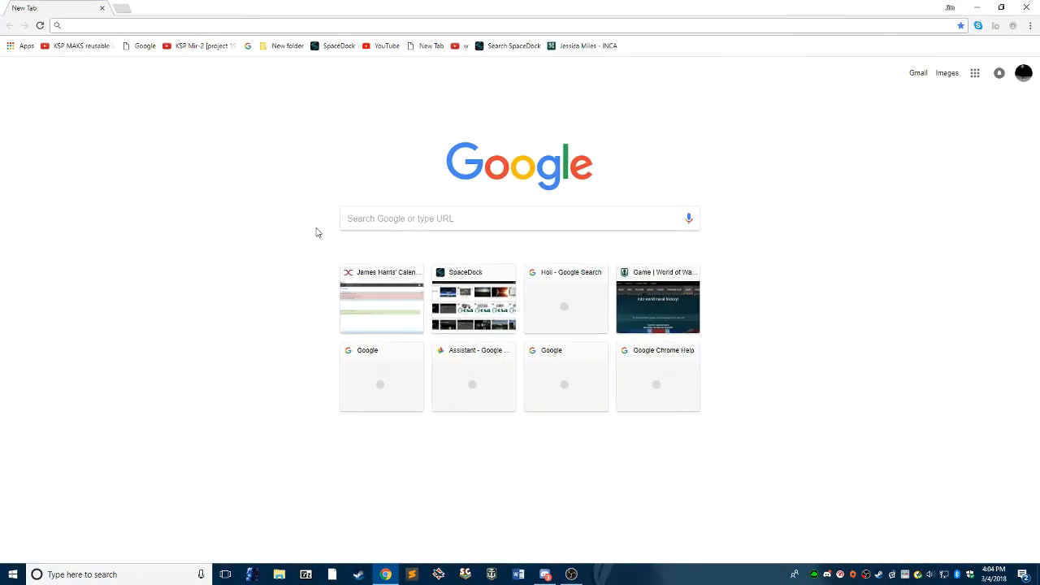
- Search Google for 'ksp rss' and browse the Extreme Textures forum thread result
type("ksp rss extreme textures")
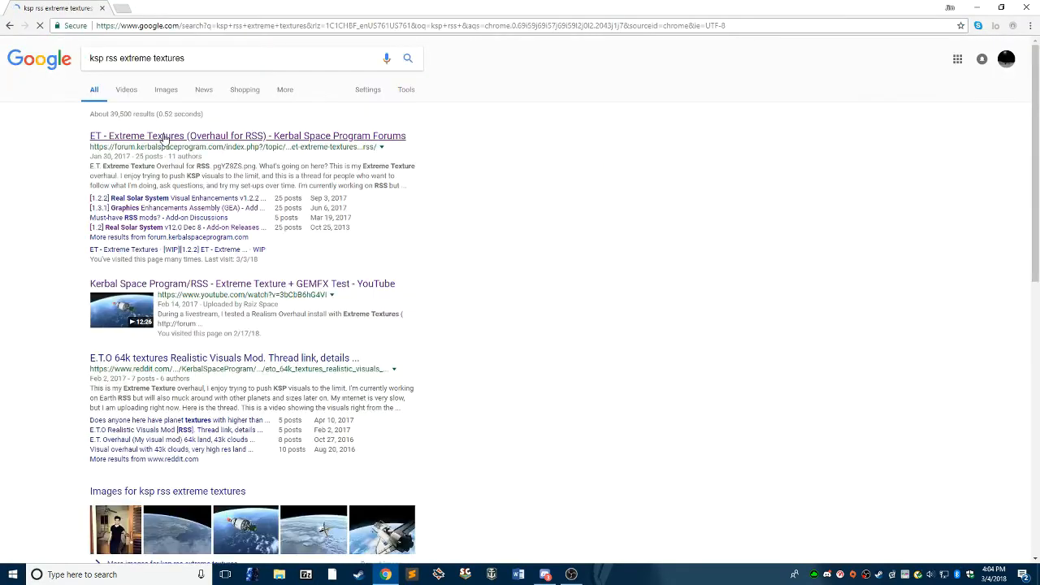
left_click(248, 136)
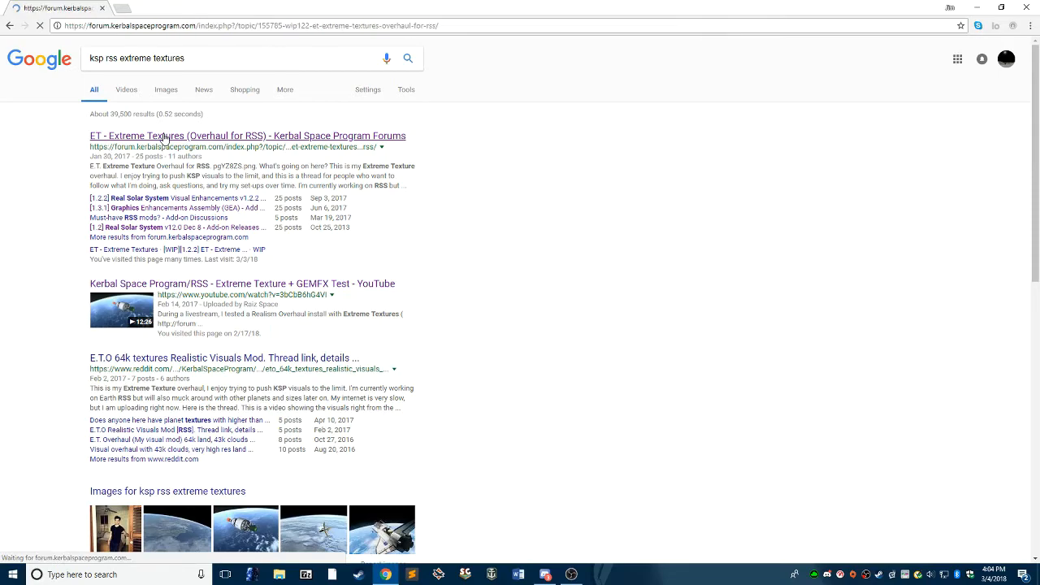
left_click(247, 136)
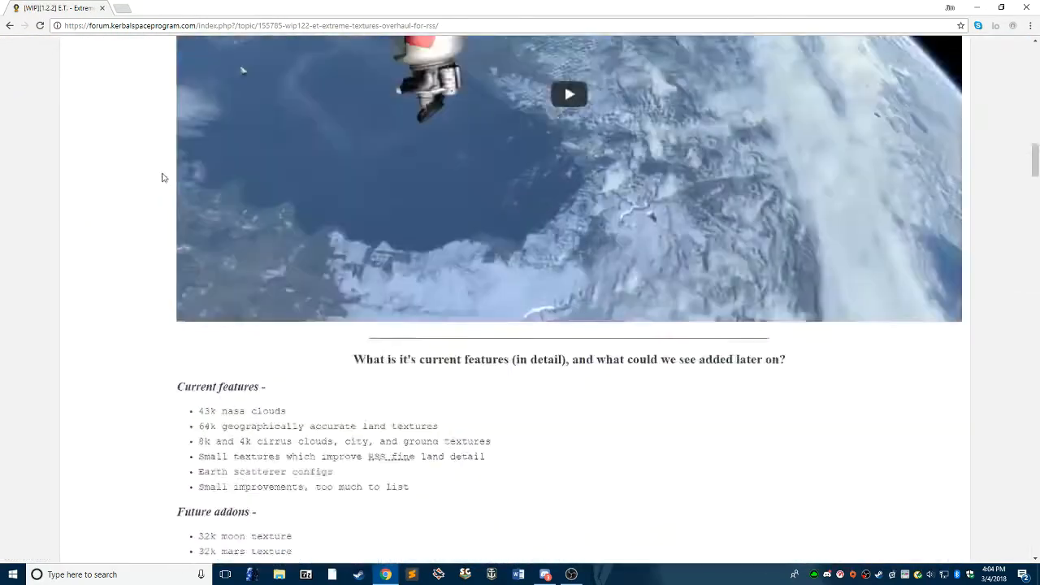
scroll("down", 3)
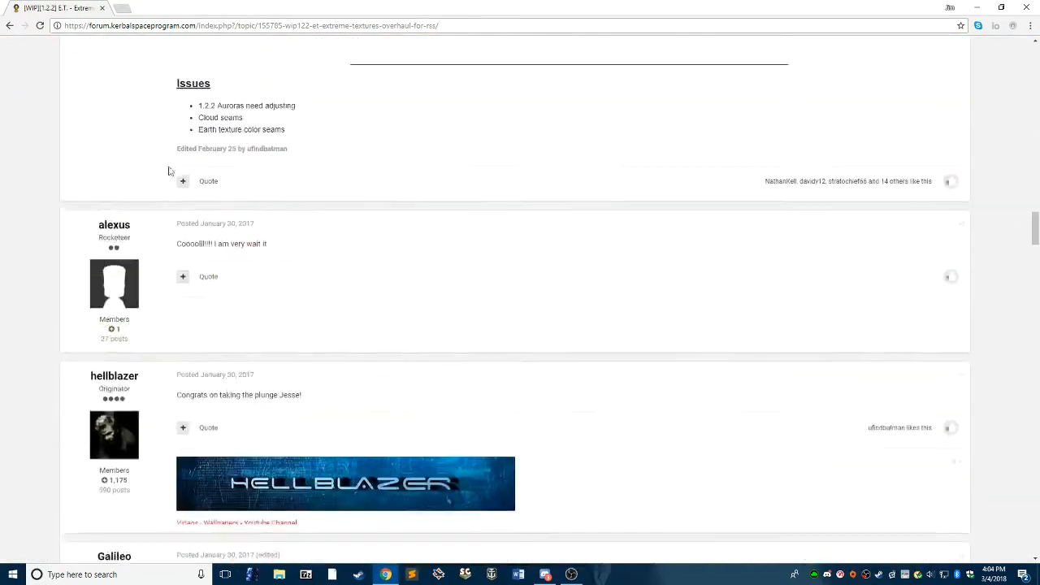
scroll("down", 3)
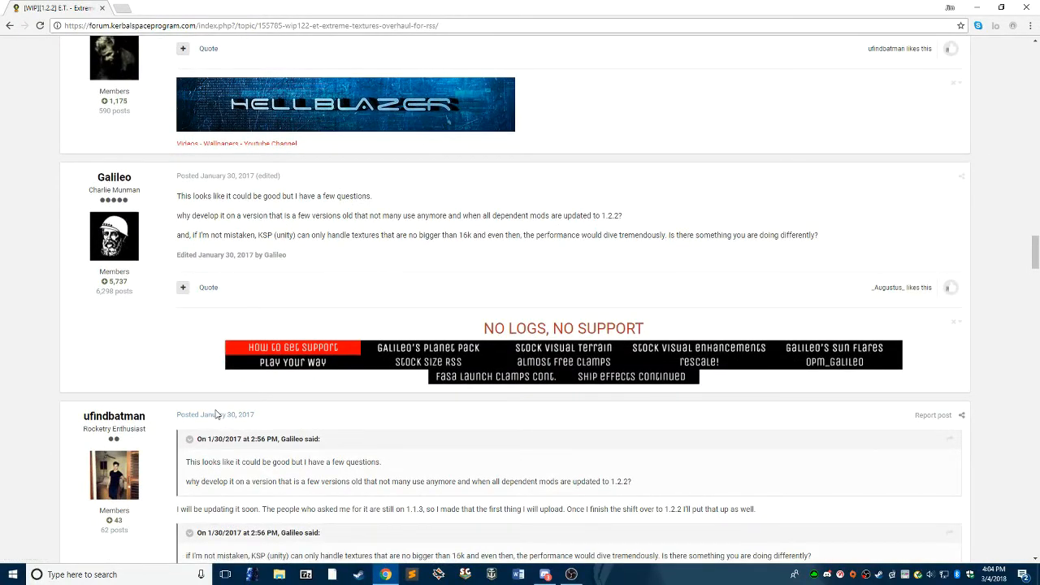
scroll("down", 3)
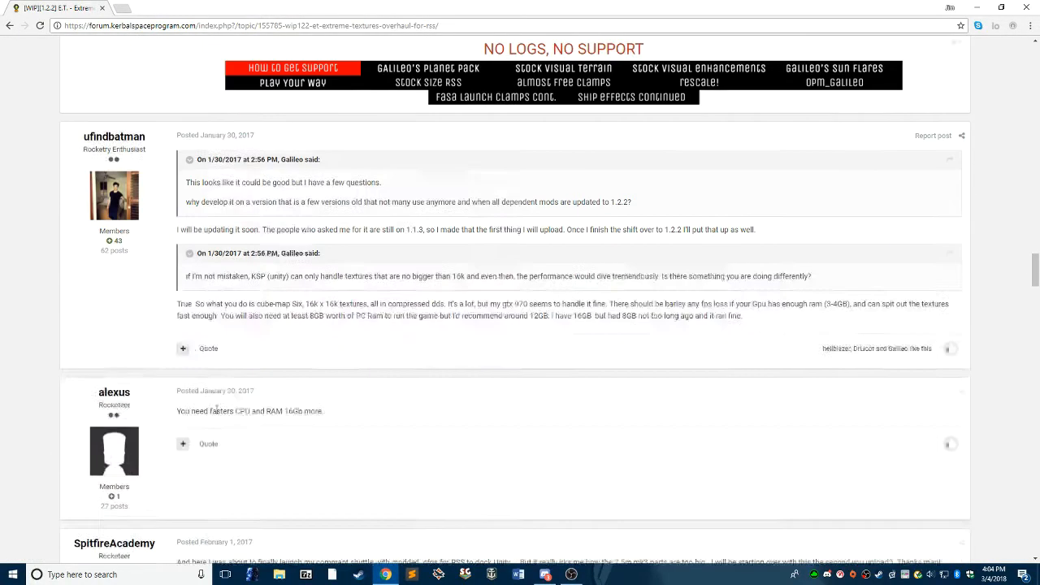
scroll("down", 3)
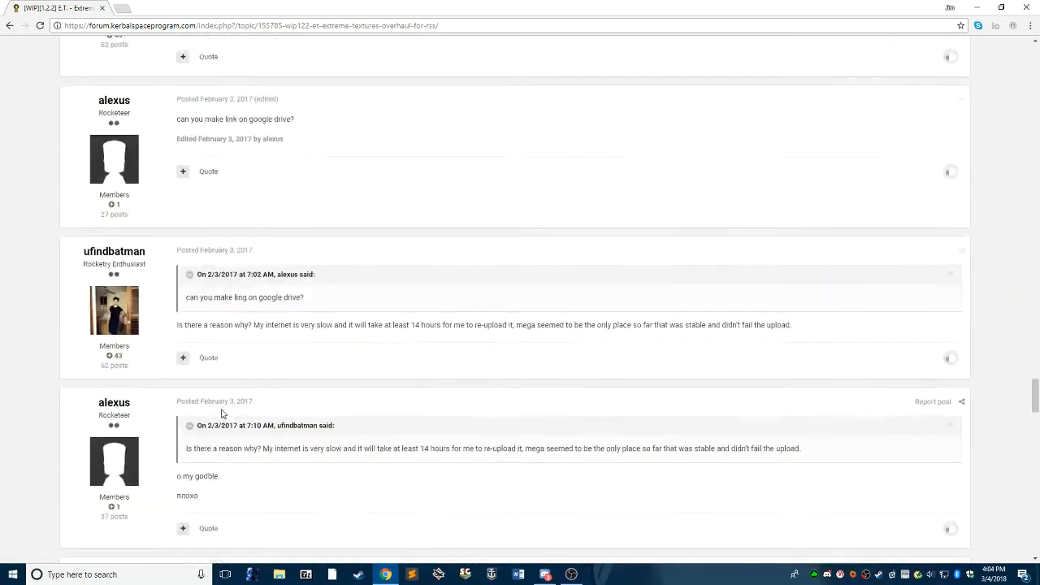
scroll("down", 3)
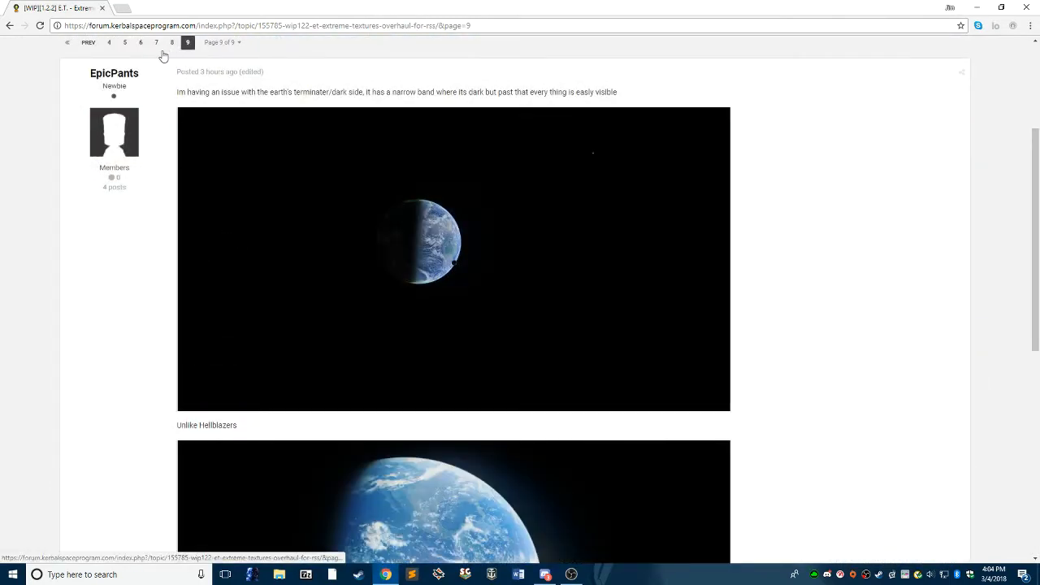
scroll("up", 3)
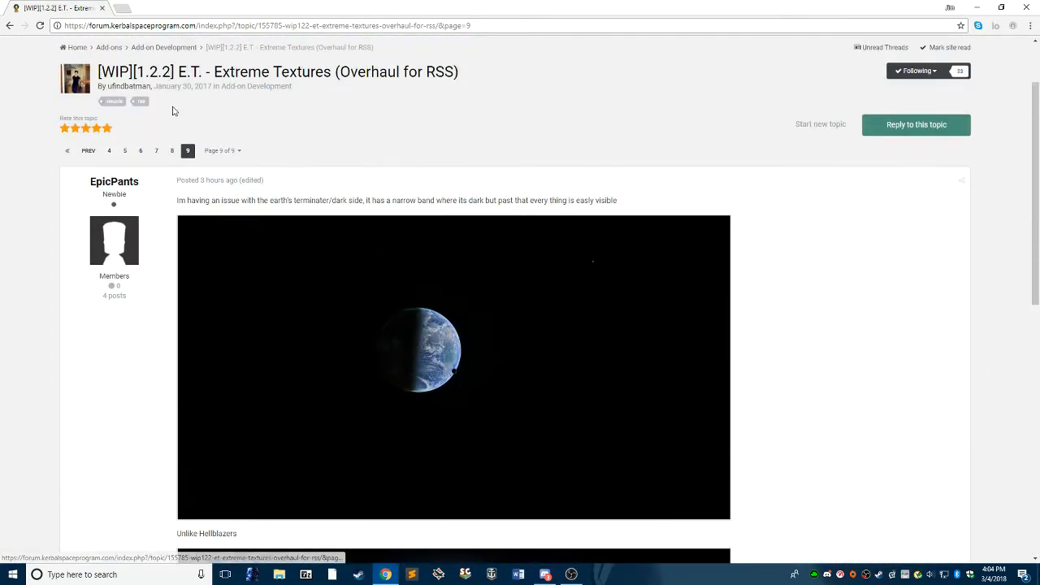
- Go to page 8 of the thread and follow the twcenter.net GEMFX link in a new tab
left_click(88, 150)
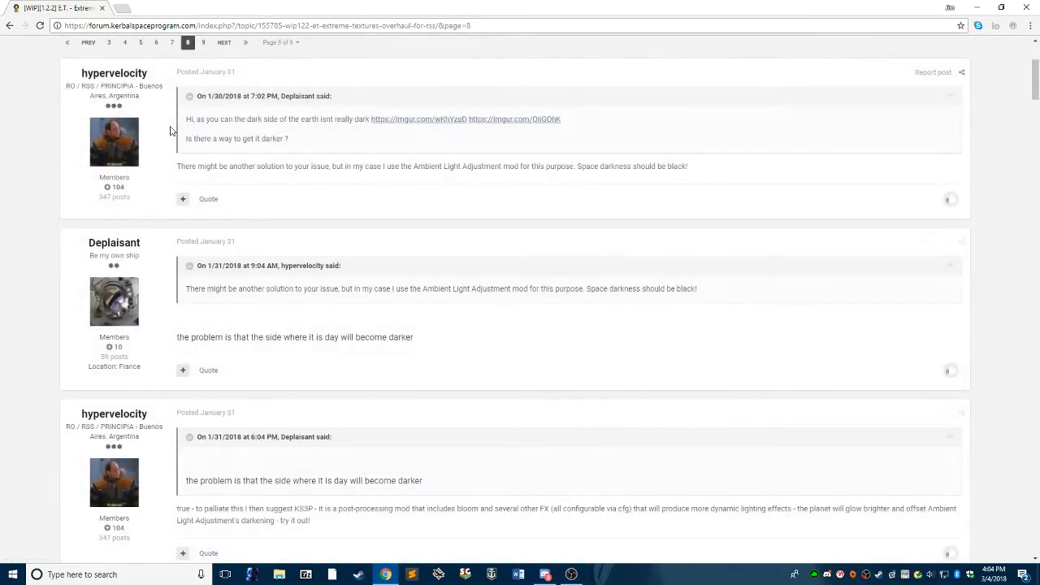
scroll("down", 3)
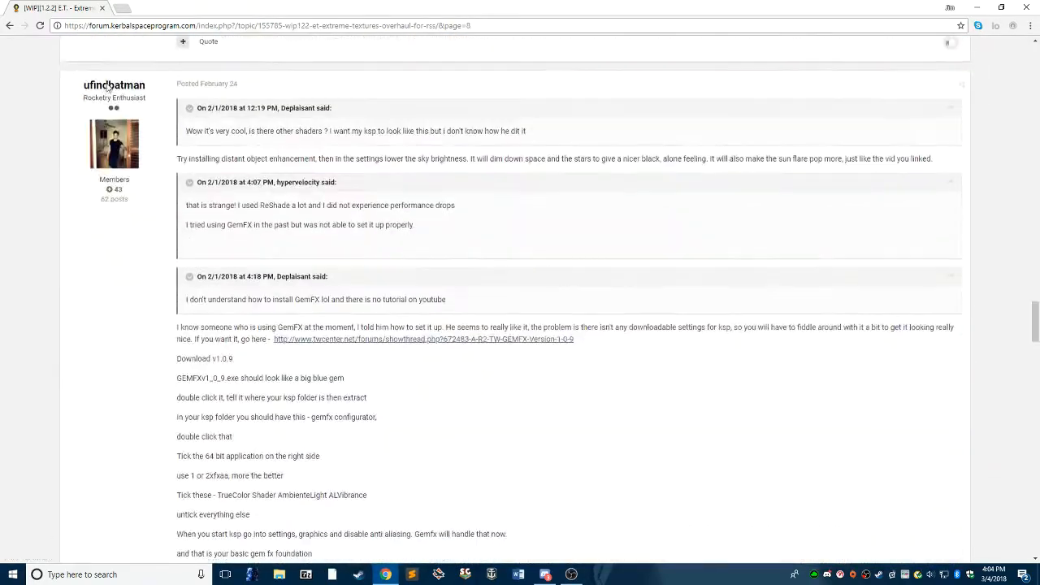
scroll("down", 3)
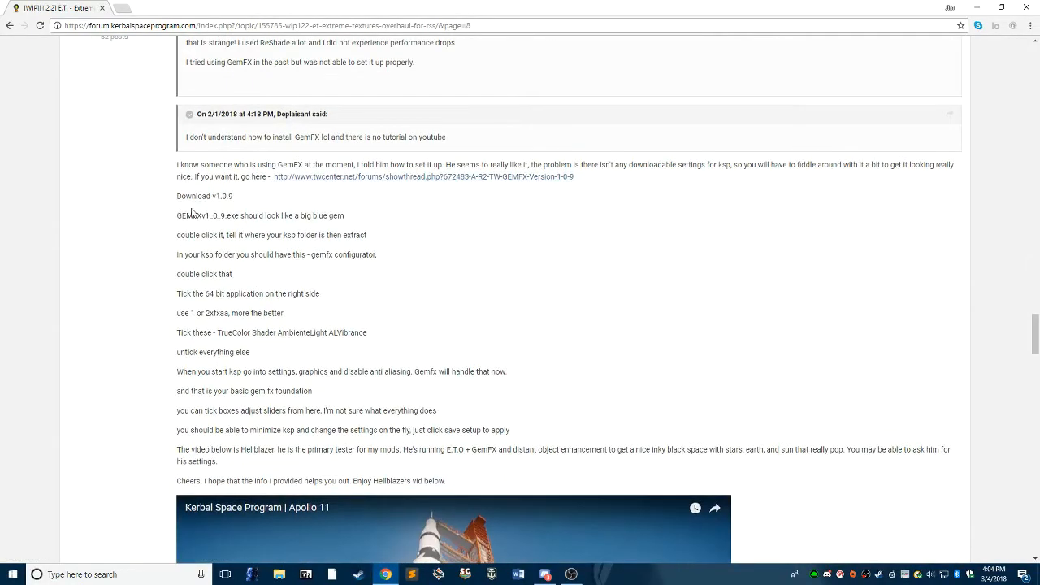
mouse_move(321, 177)
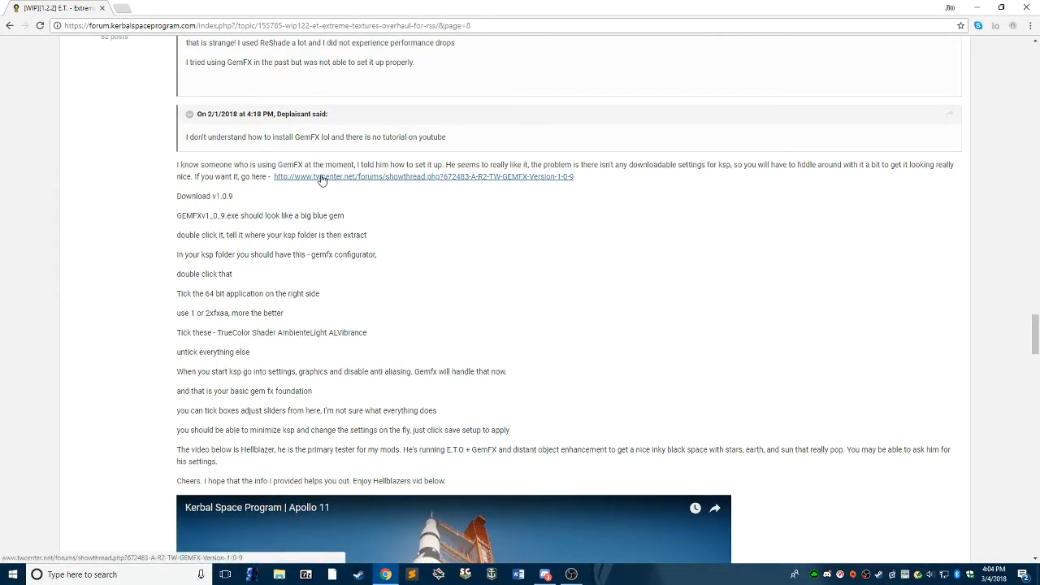
left_click(423, 177)
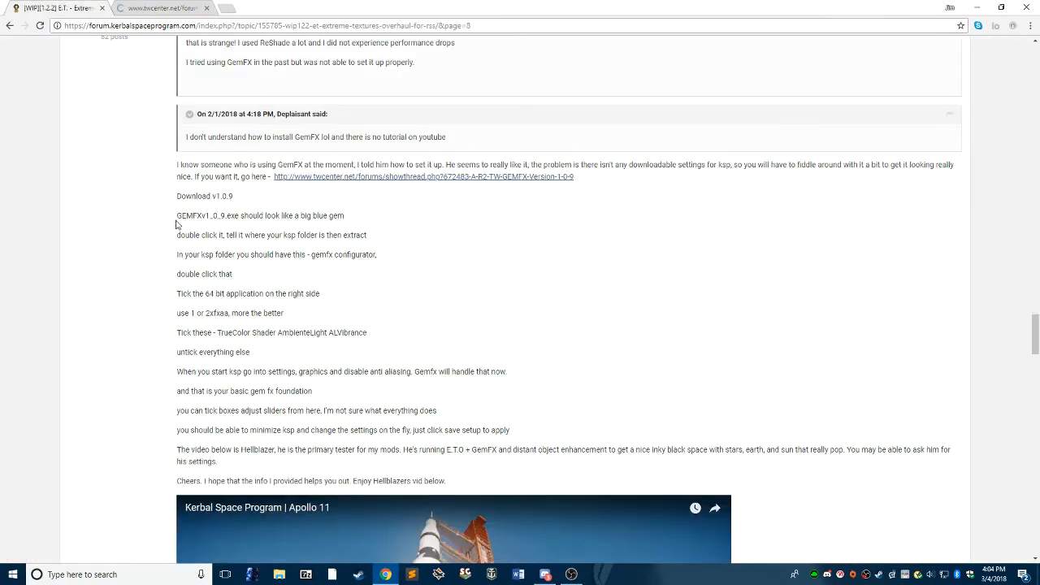
- Expand the TWCenter Download & Installation section and start the GEMFXv1.0.9 MediaFire download
left_click(423, 176)
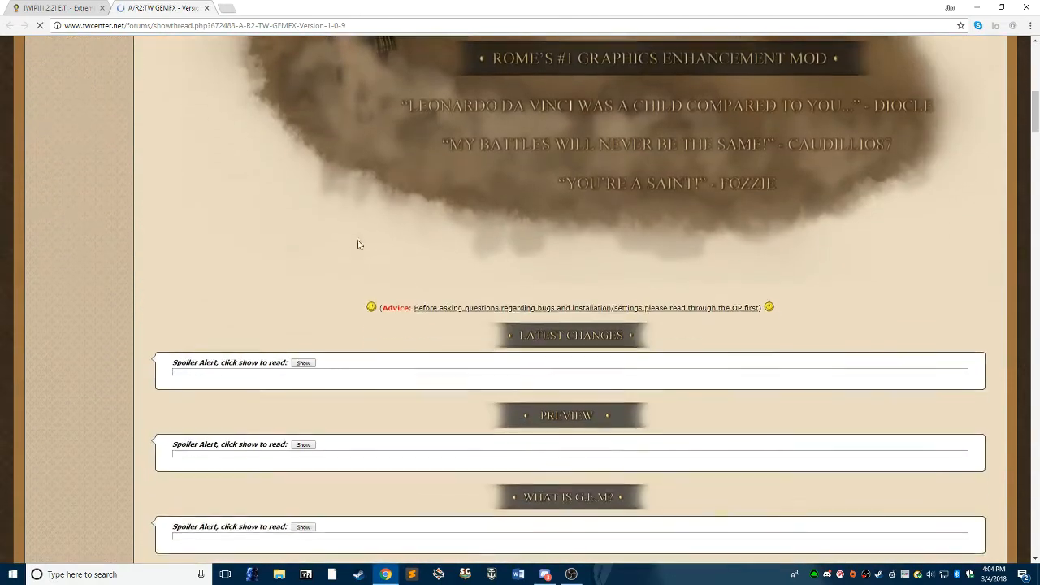
scroll("down", 3)
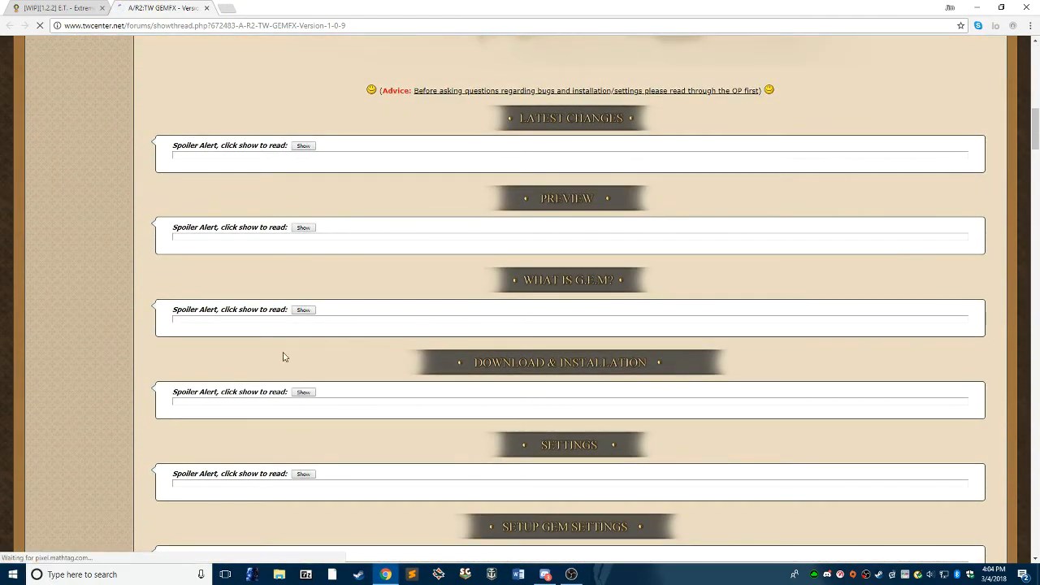
left_click(303, 391)
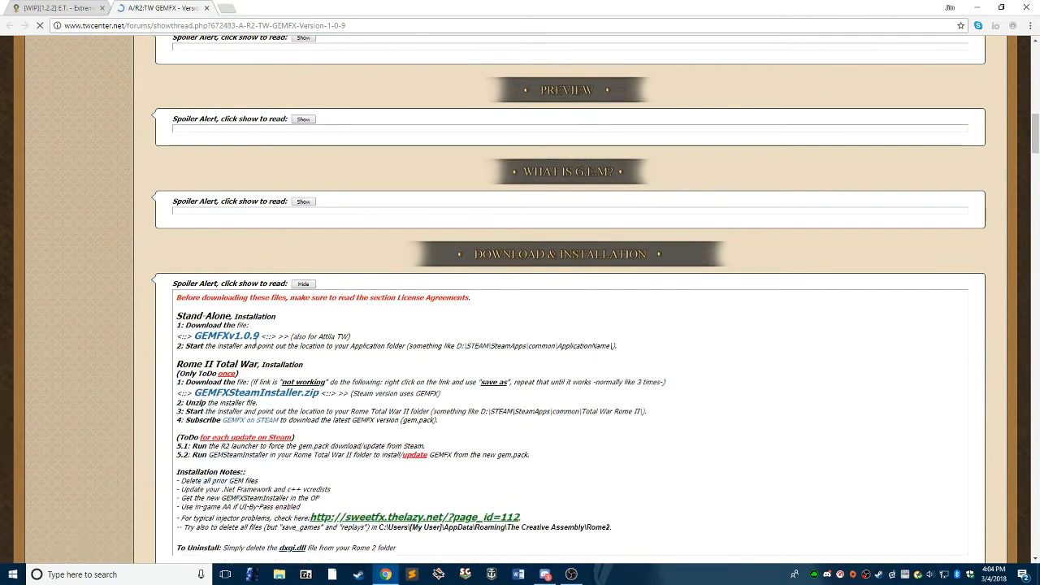
left_click(226, 336)
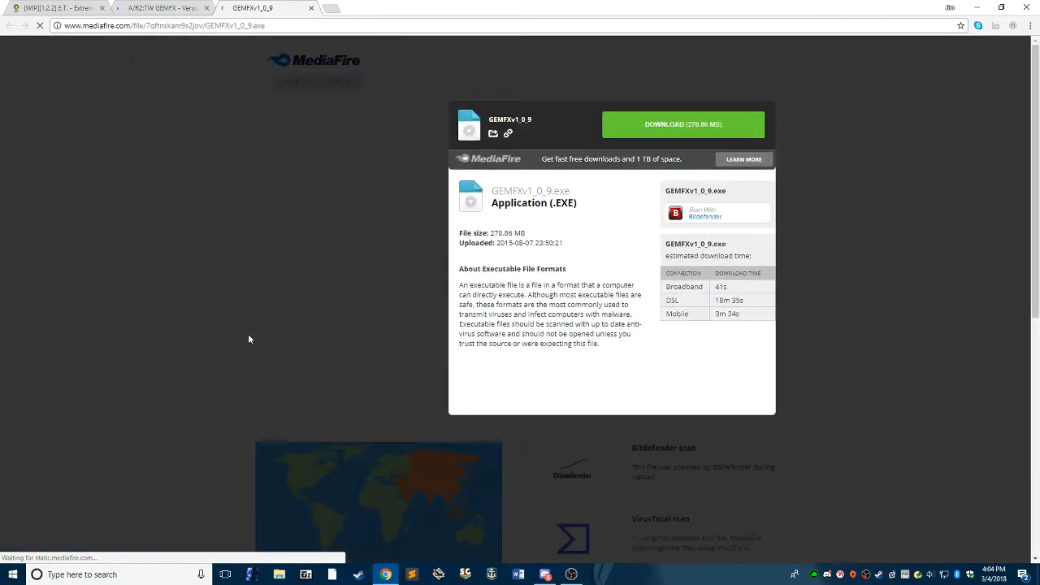
left_click(683, 124)
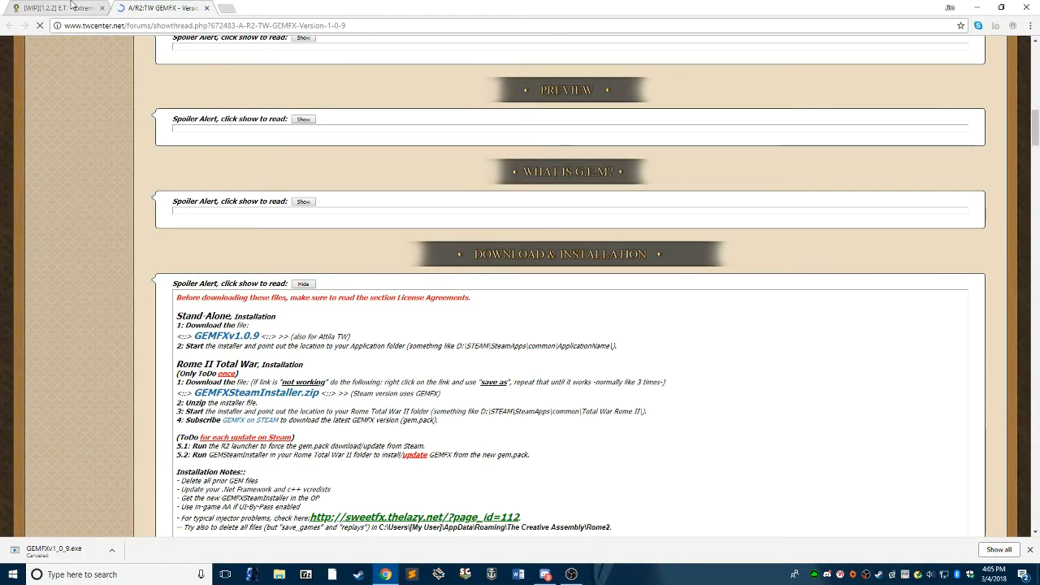
- Shrink Chrome to the forum GEMFX guide beside the desktop and bring up File Explorer
left_click(990, 7)
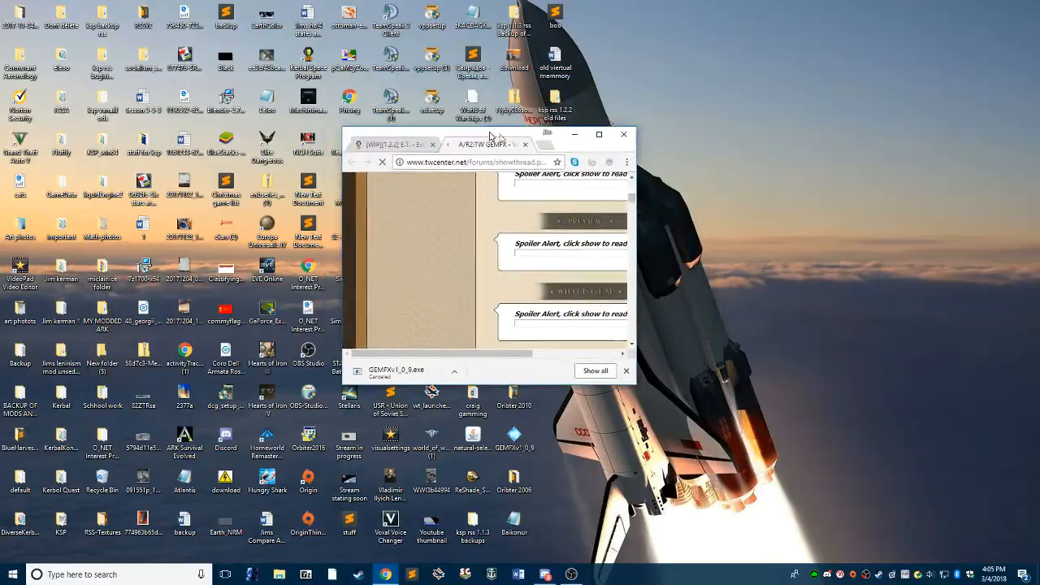
left_click(599, 134)
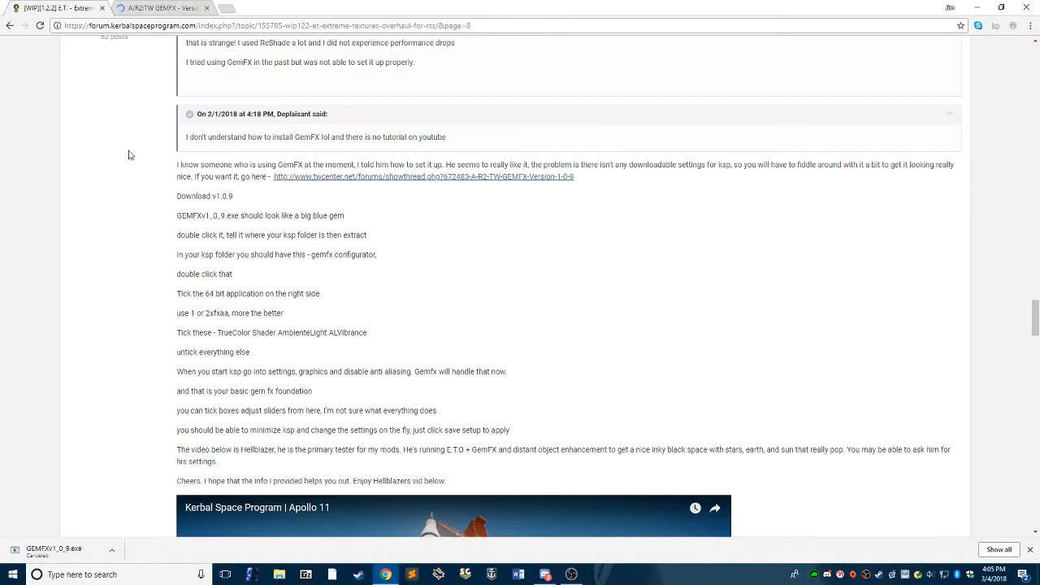
mouse_move(309, 42)
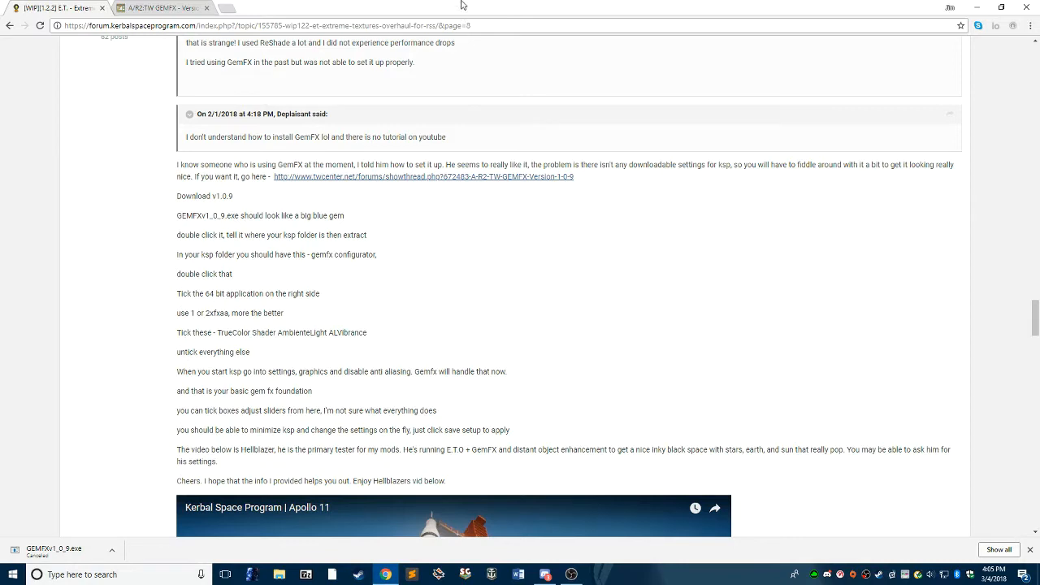
left_click(1005, 6)
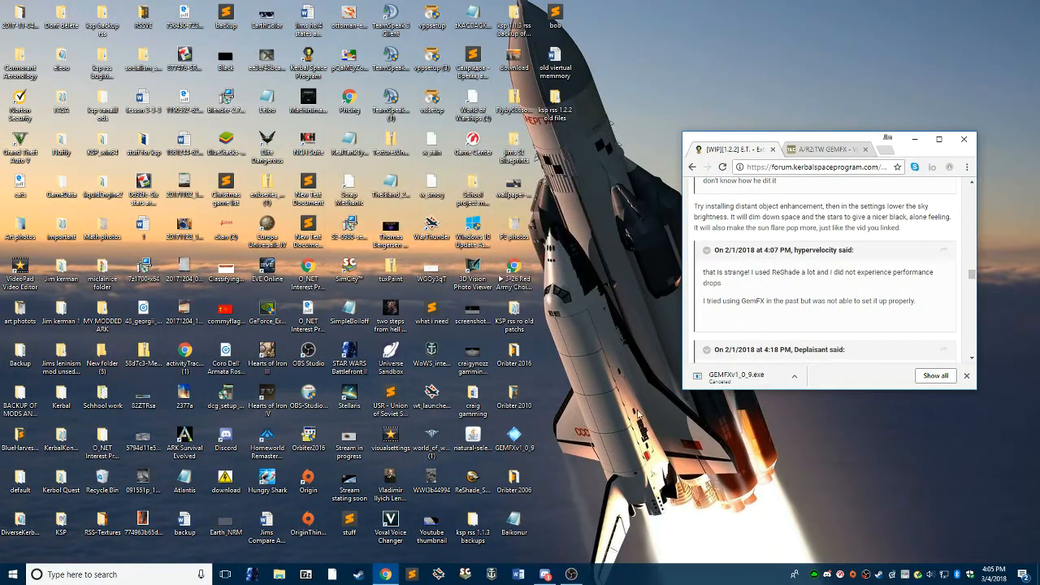
mouse_move(536, 377)
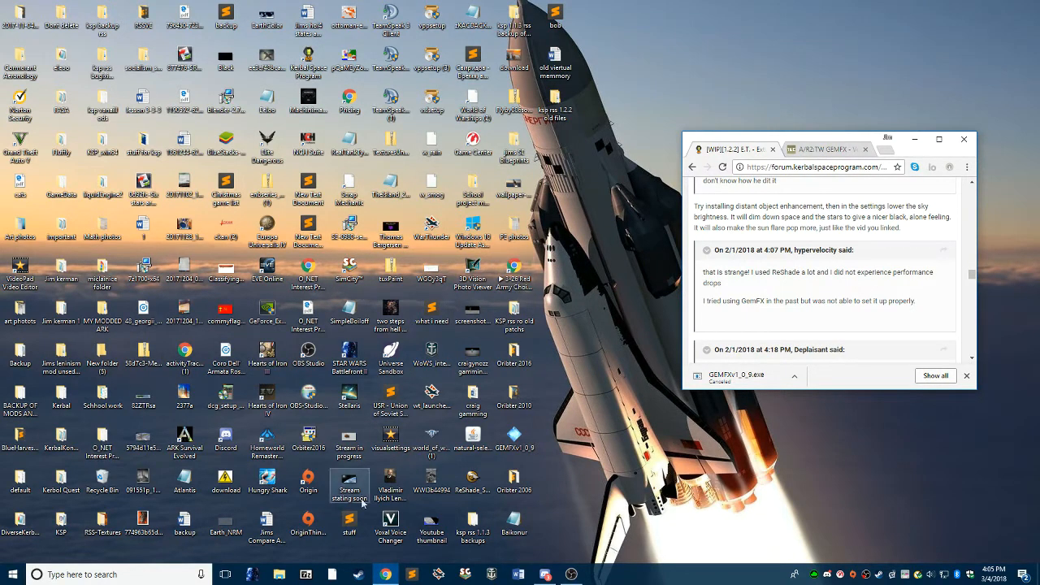
left_click(278, 574)
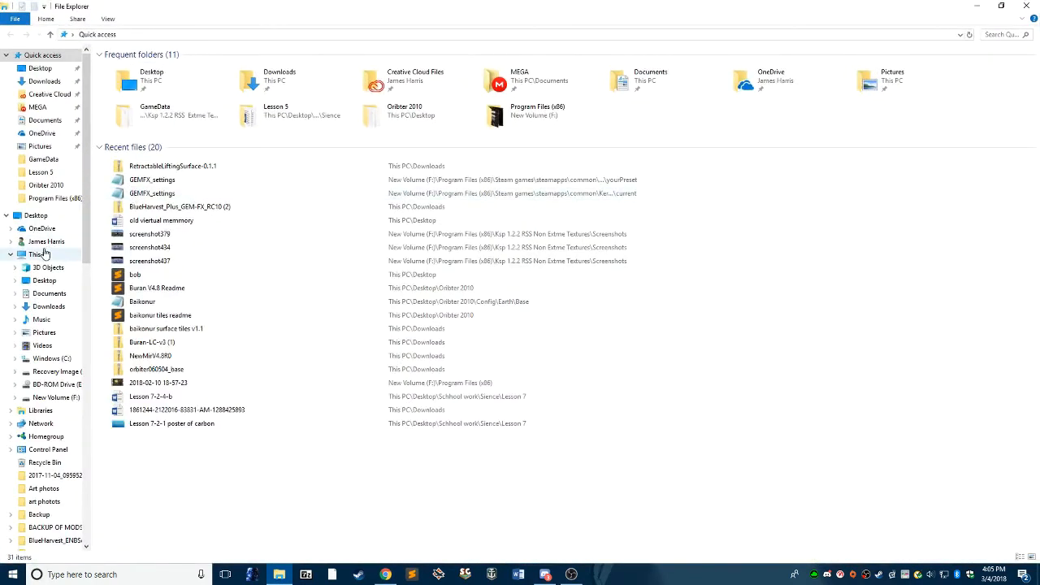
- Browse drive F: Program Files (x86), peek into the Ksp 1.2.2 RSS Extreme Textures folder and return
left_click(56, 397)
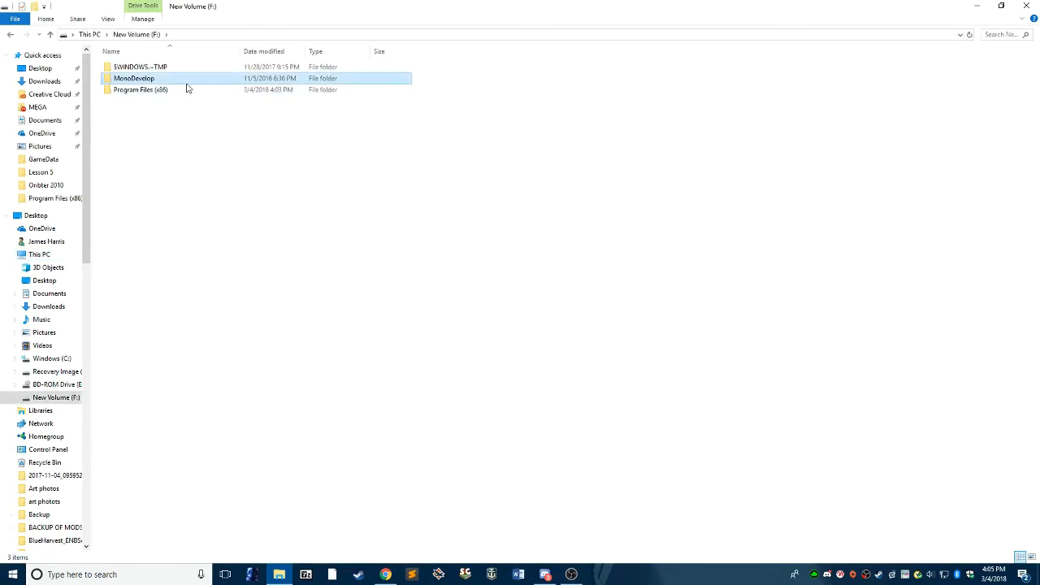
double_click(140, 89)
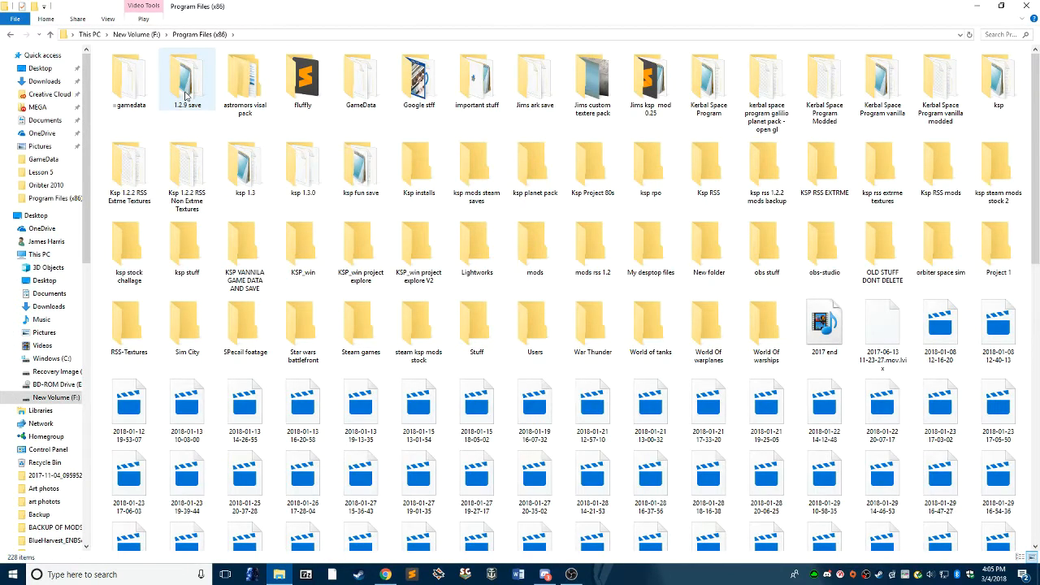
double_click(128, 163)
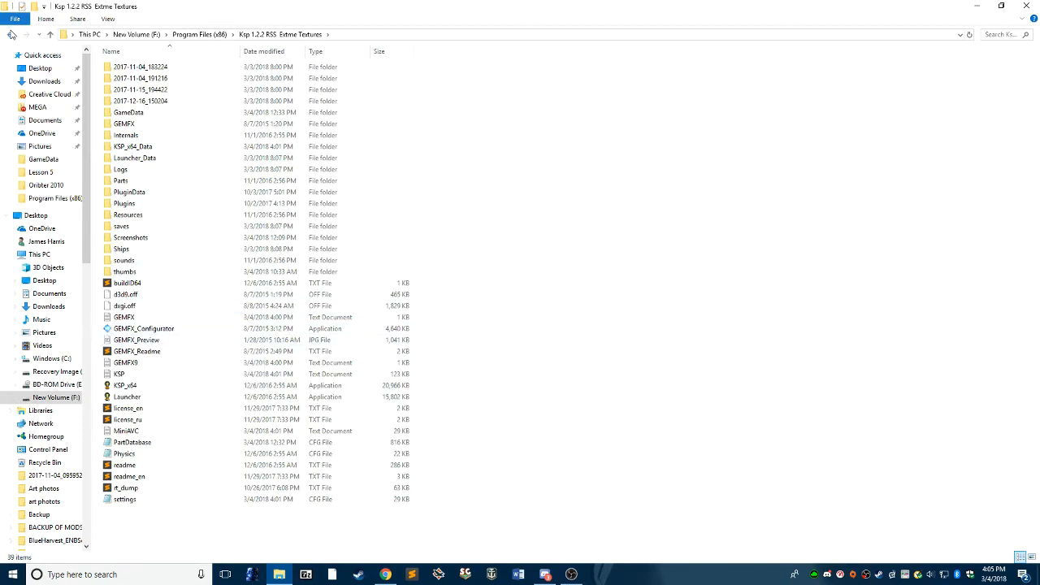
left_click(11, 35)
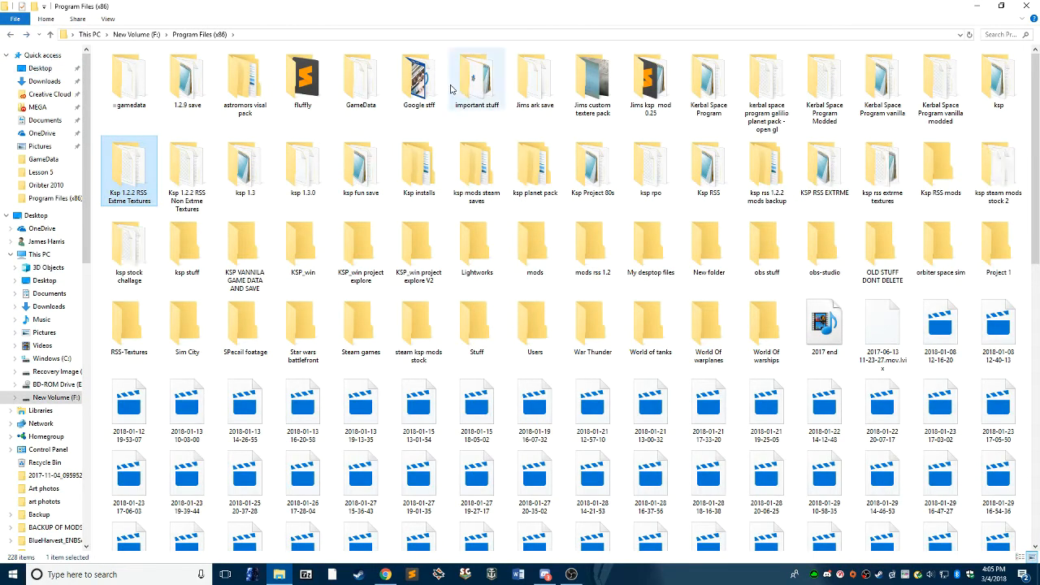
left_click(708, 81)
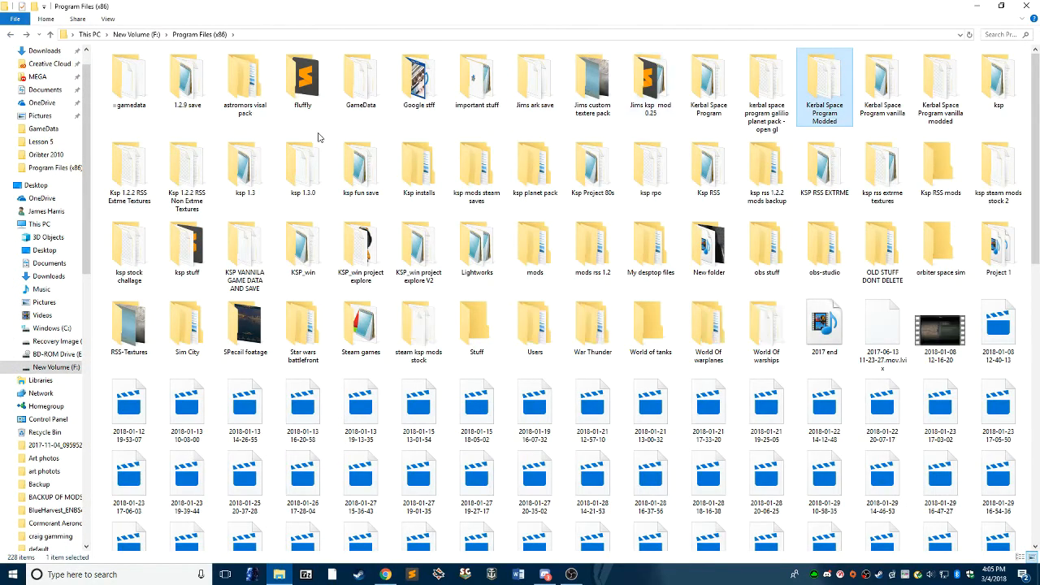
mouse_move(361, 165)
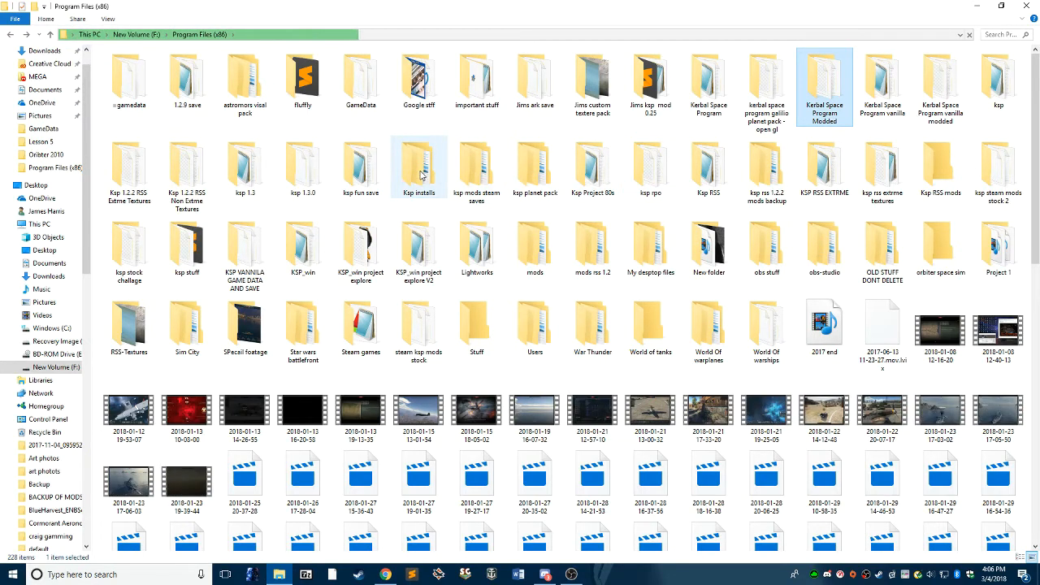
mouse_move(419, 168)
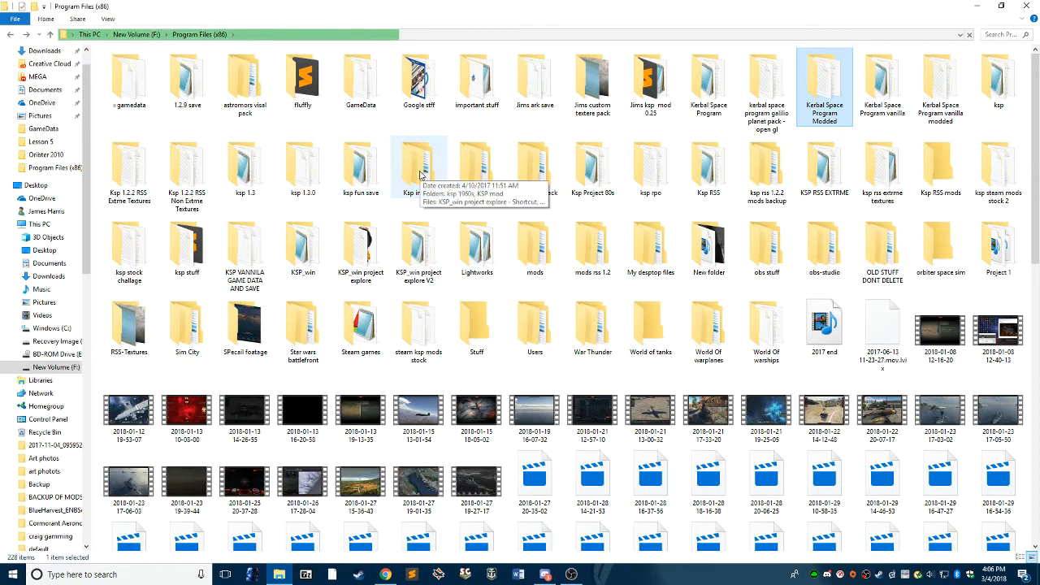
mouse_move(360, 5)
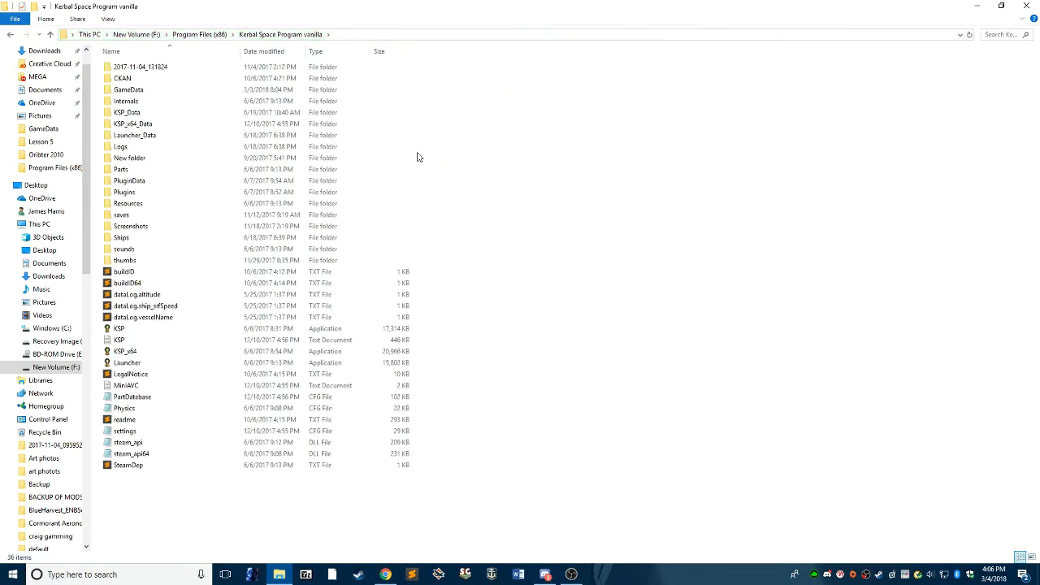
- In Kerbal Space Program vanilla\GameData delete every mod folder except Squad
double_click(129, 90)
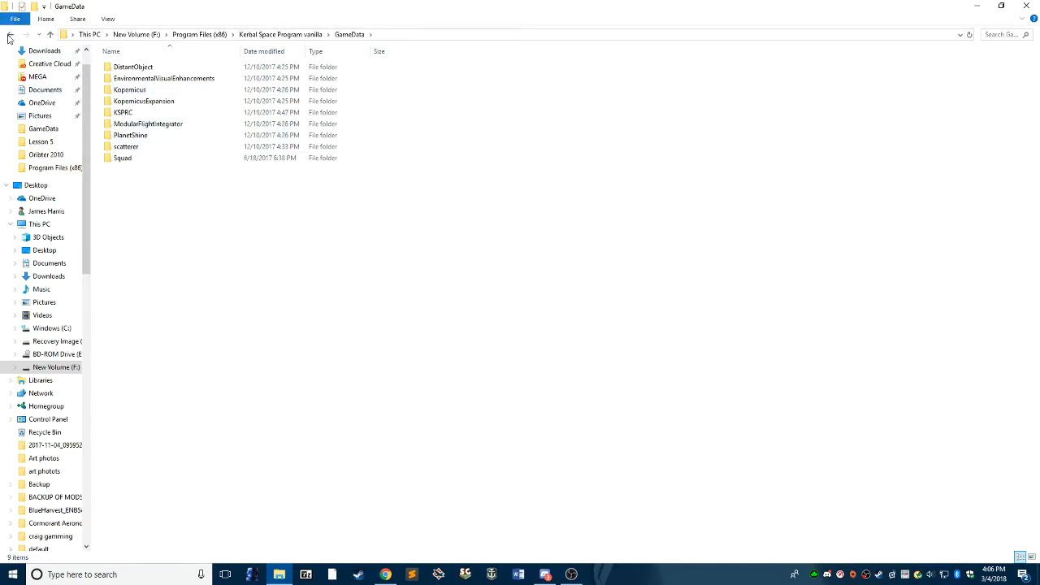
left_click(11, 34)
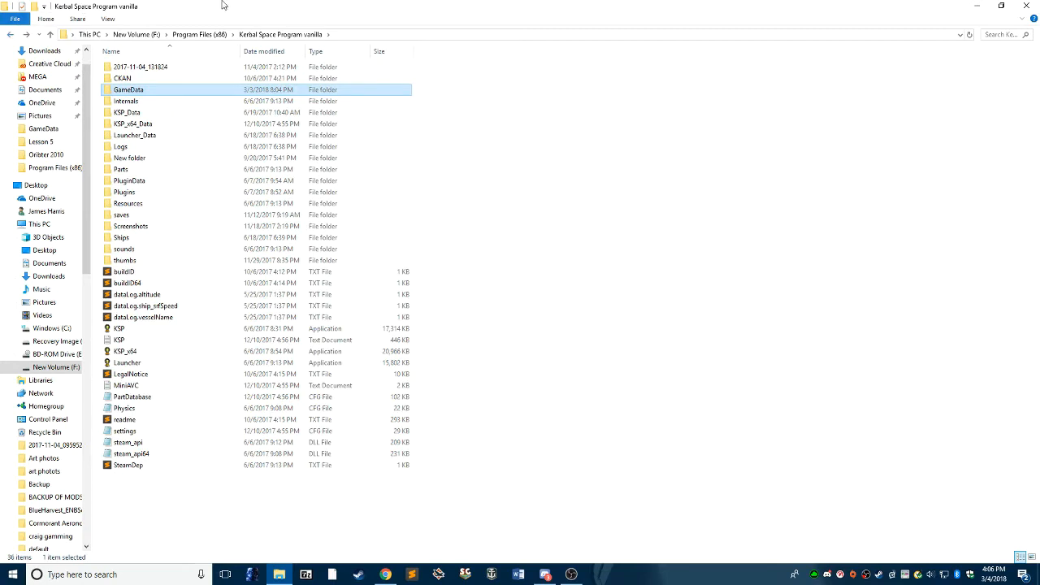
double_click(128, 89)
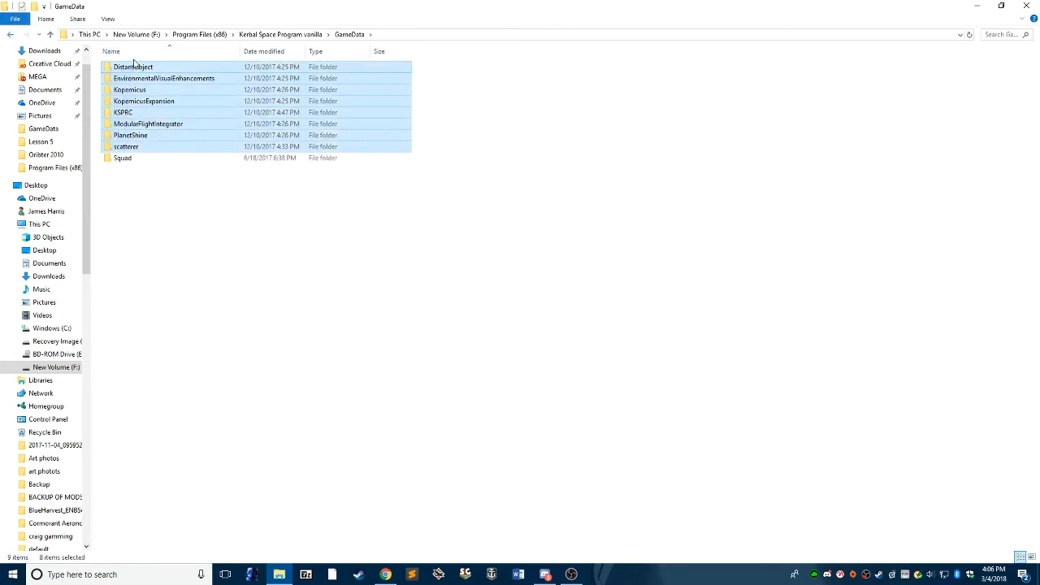
mouse_move(195, 241)
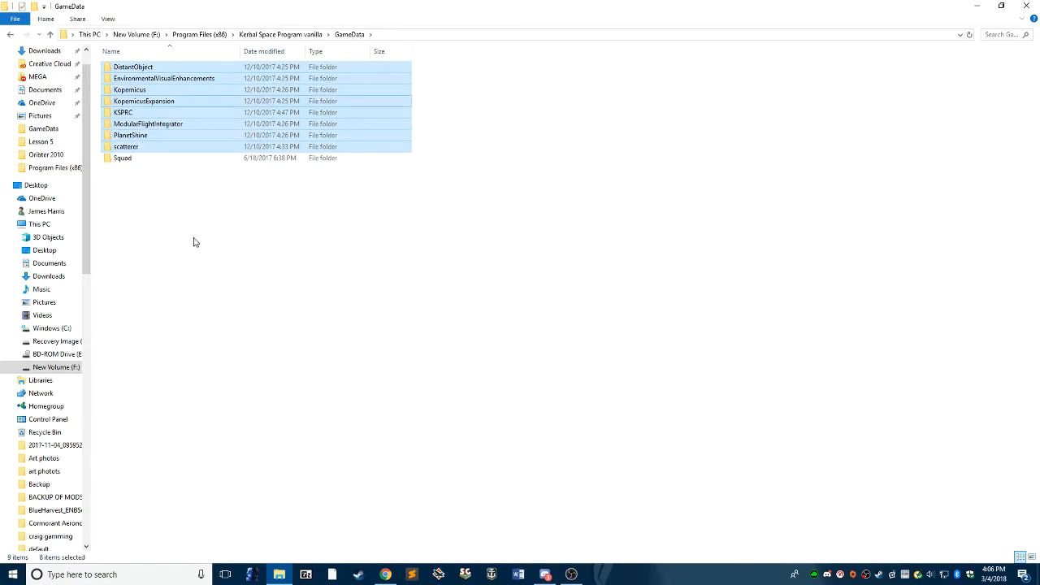
key("Delete")
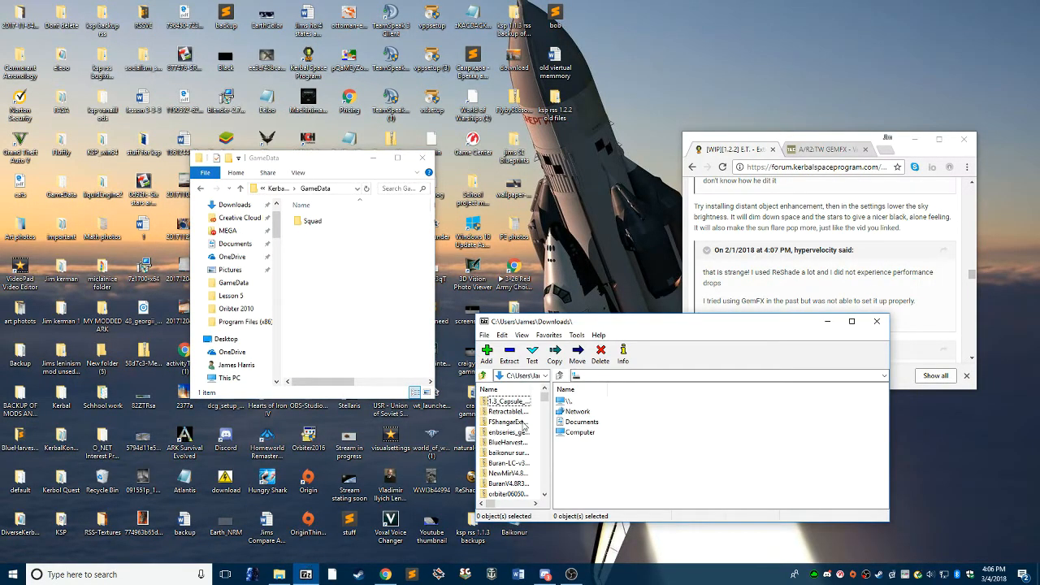
- Try 7-Zip's Favorites and View menus in Downloads, then restore it to a smaller window
scroll("down", 3)
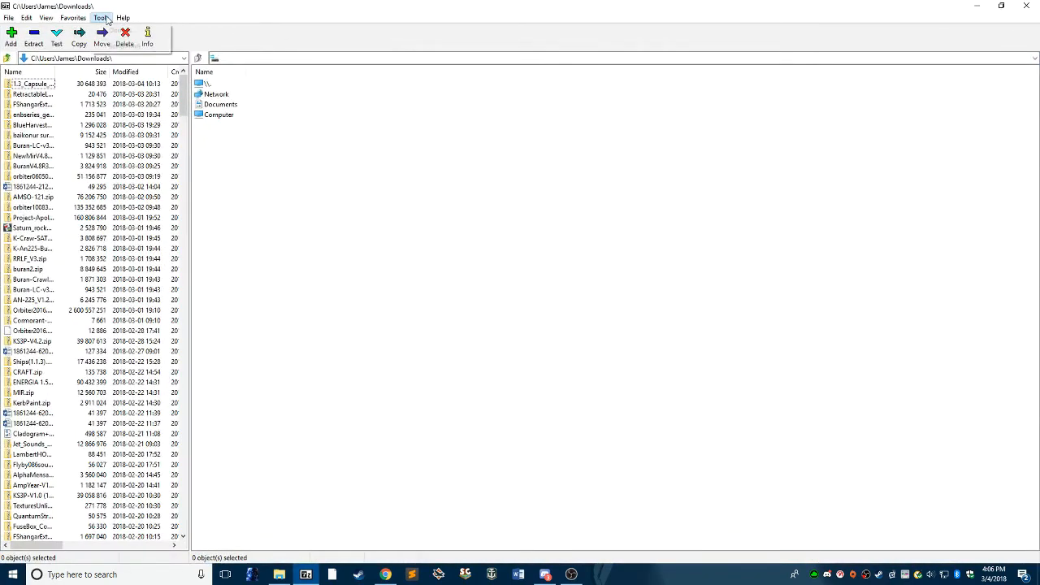
left_click(46, 17)
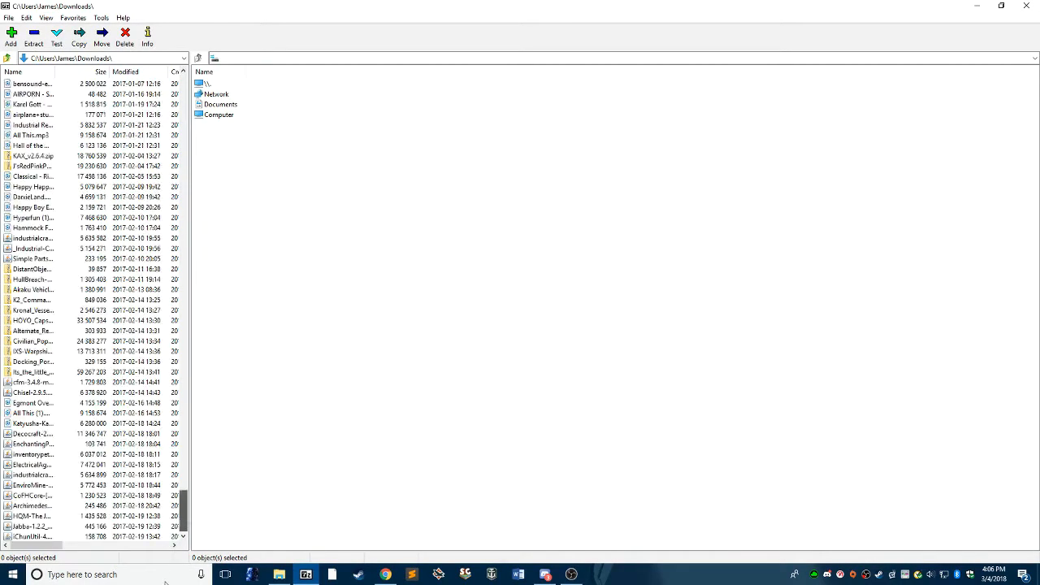
left_click(73, 17)
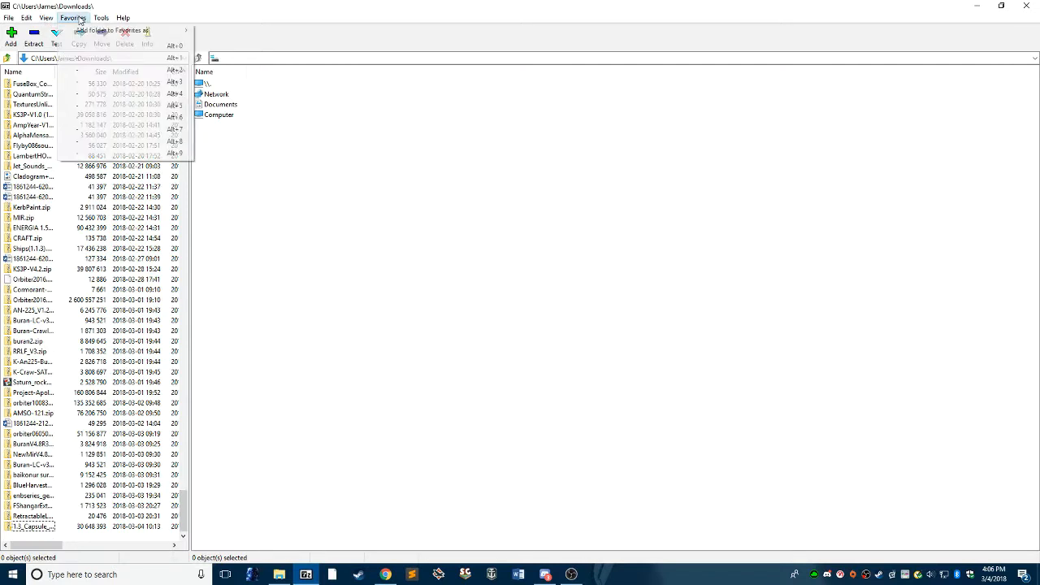
left_click(46, 17)
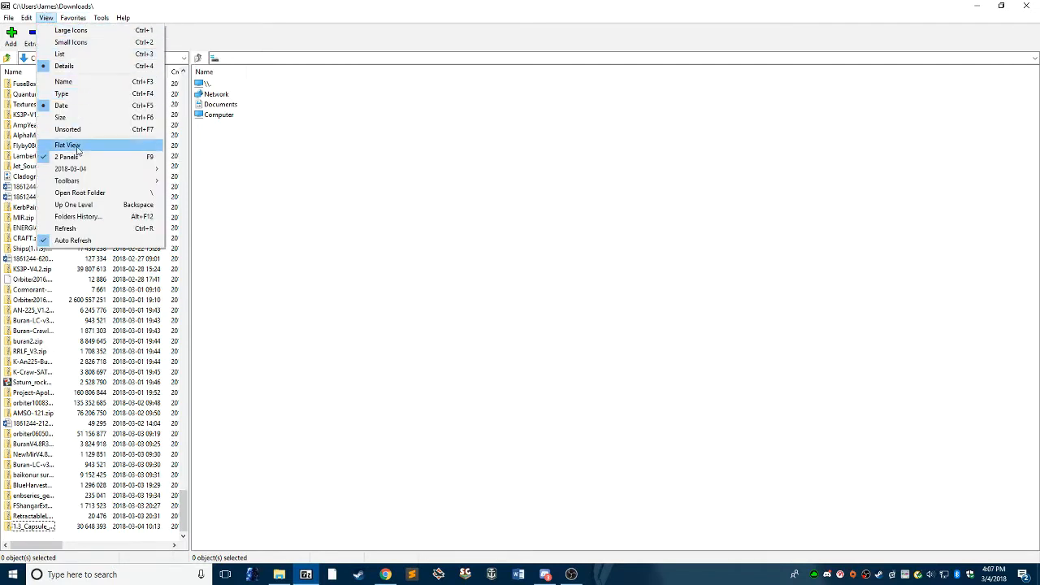
left_click(73, 17)
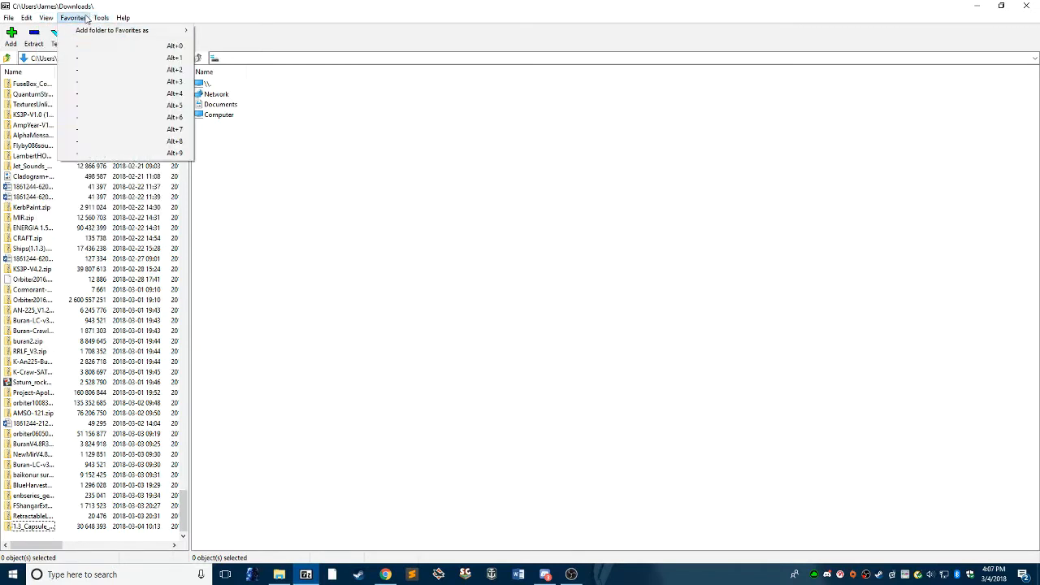
left_click(47, 17)
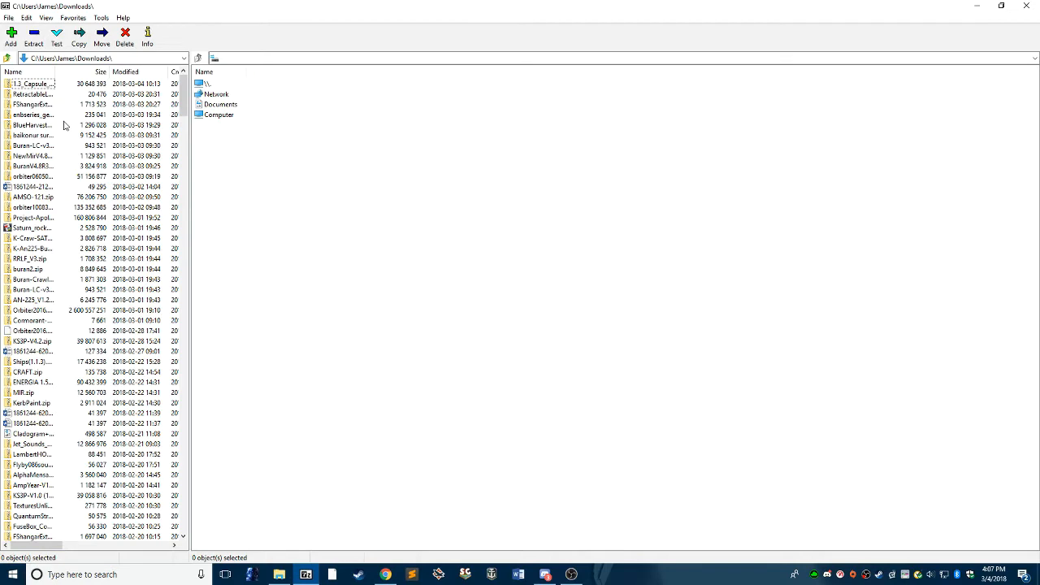
left_click(1000, 6)
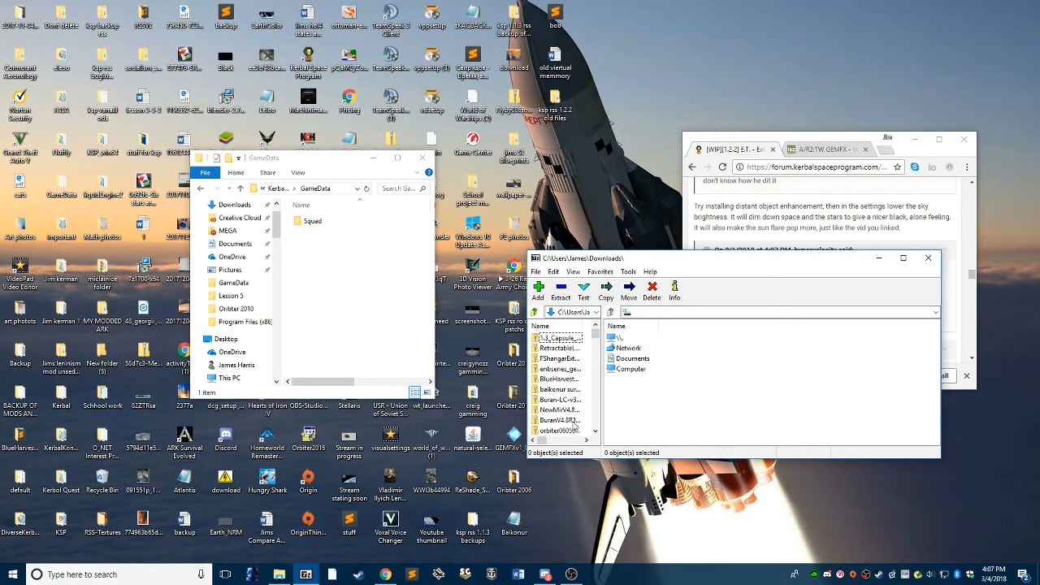
- Look inside enbseries_generic_v0076 (3).zip, go back up to Downloads, and put 7-Zip away
scroll("down", 3)
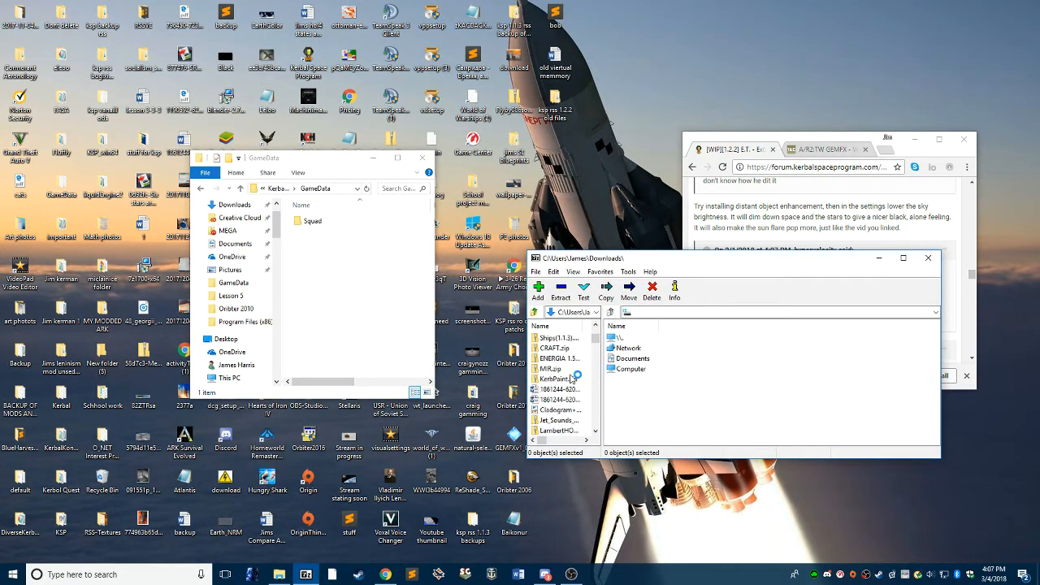
scroll("up", 3)
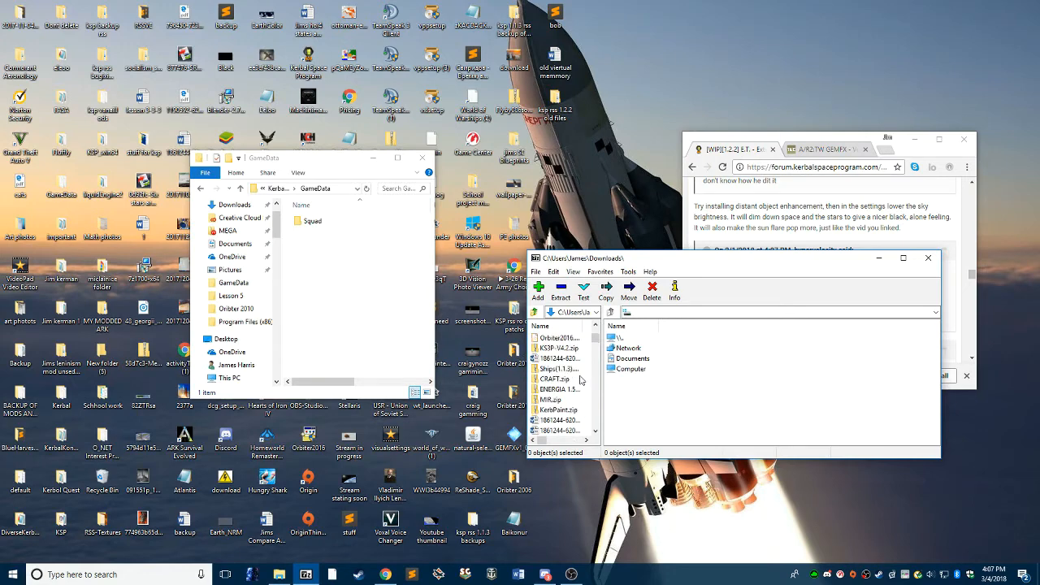
scroll("down", 3)
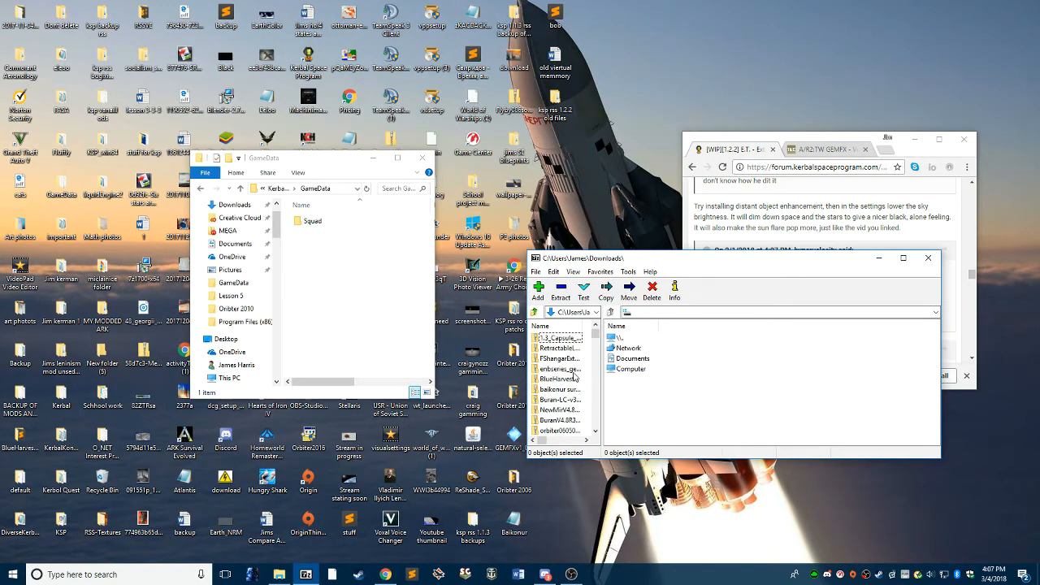
double_click(560, 369)
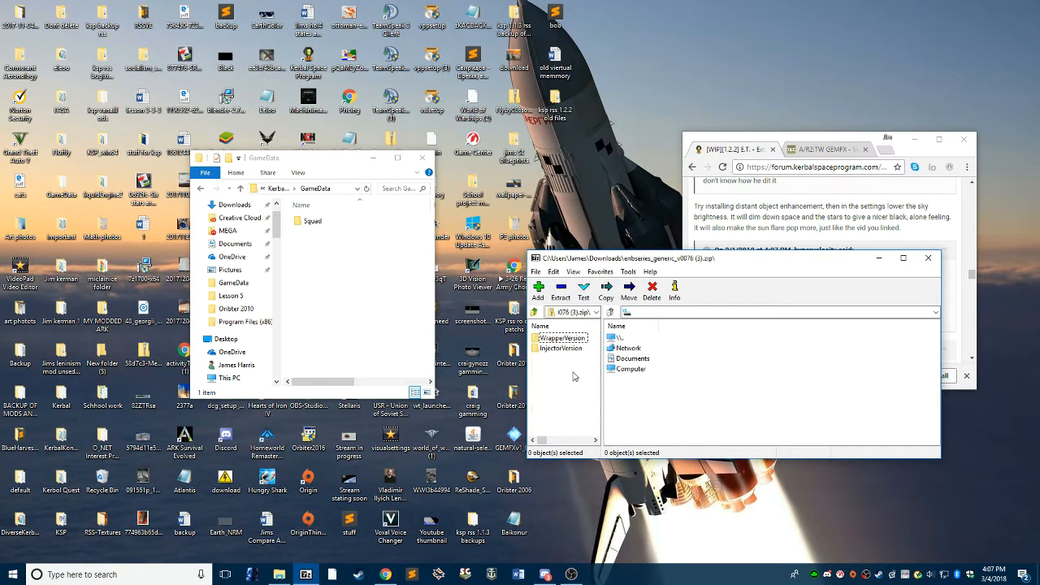
left_click(540, 312)
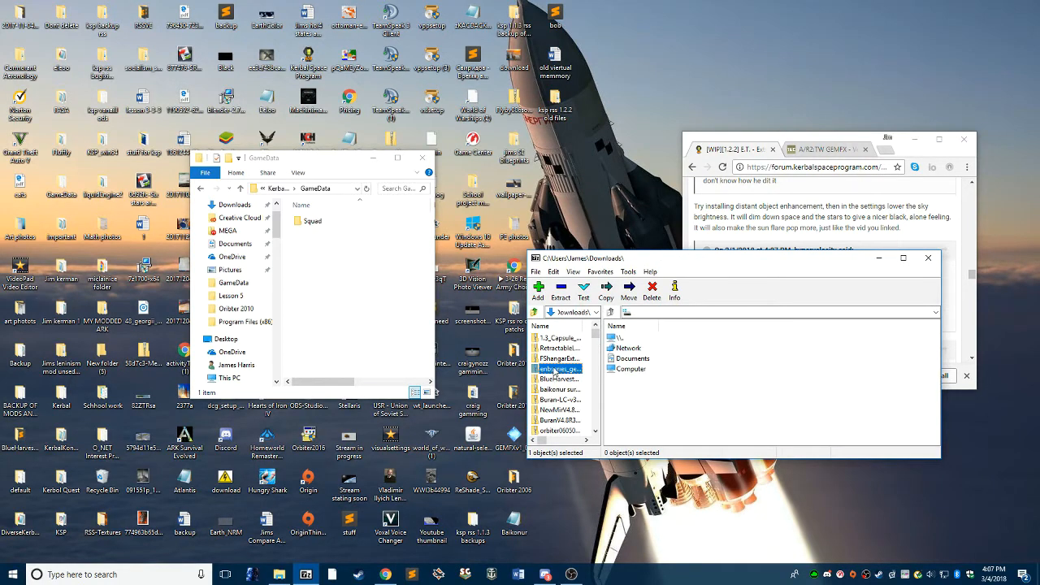
double_click(559, 369)
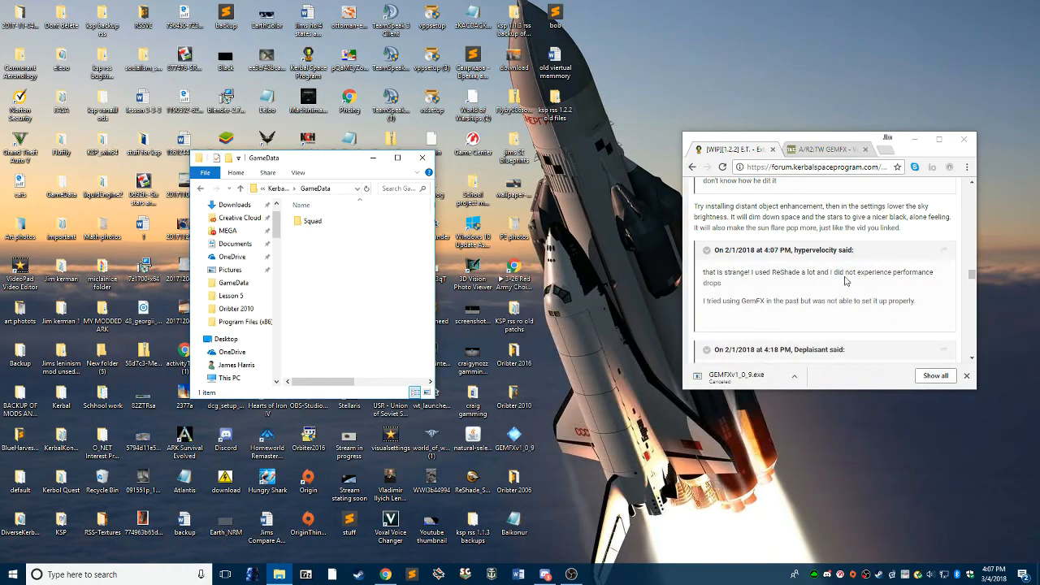
- Restart the GEMFXv1_0_9.exe MediaFire download and return to the full-size forum guide
left_click(939, 139)
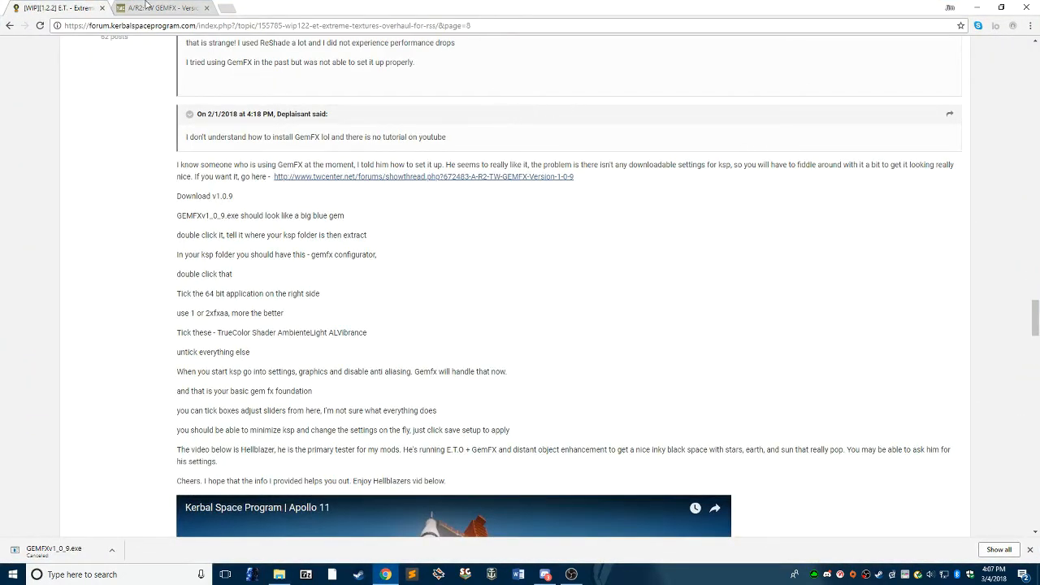
left_click(423, 176)
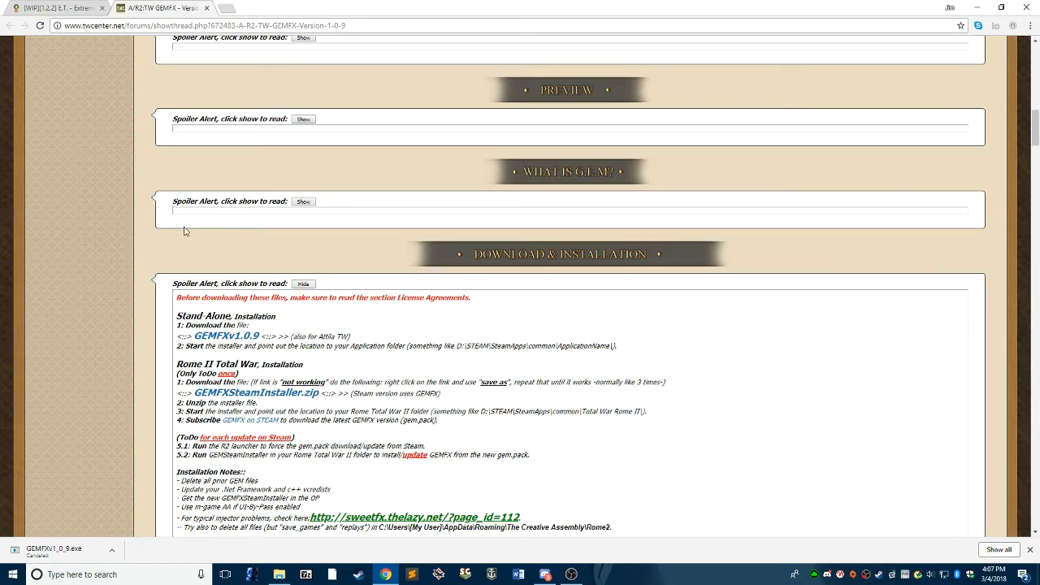
left_click(226, 336)
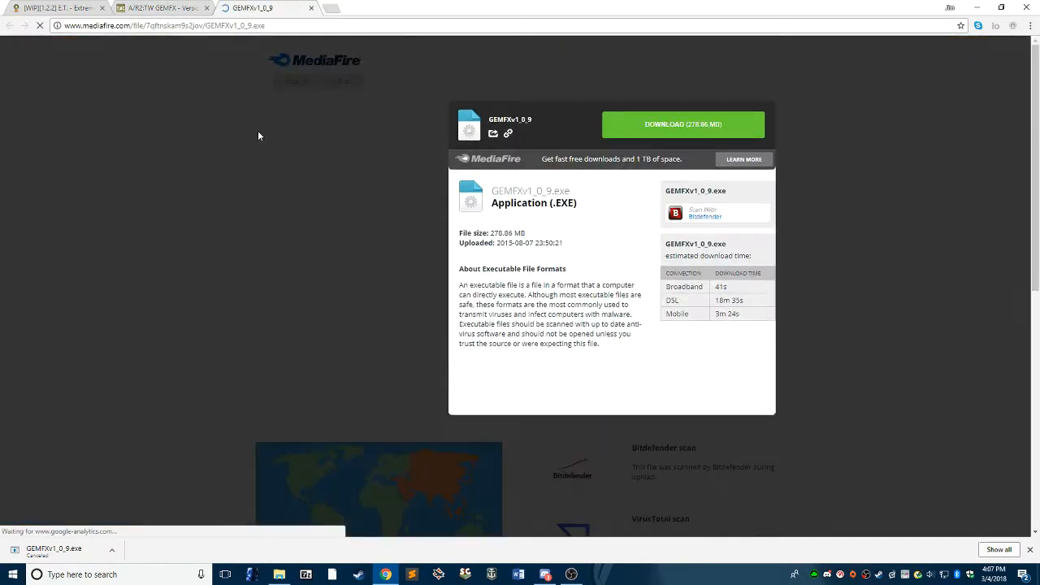
left_click(994, 8)
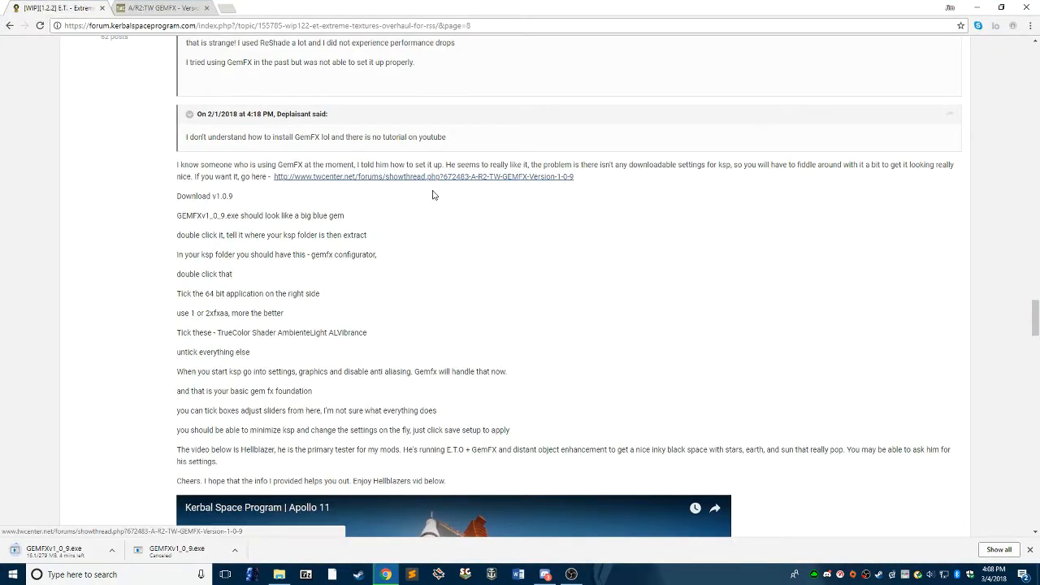
mouse_move(329, 305)
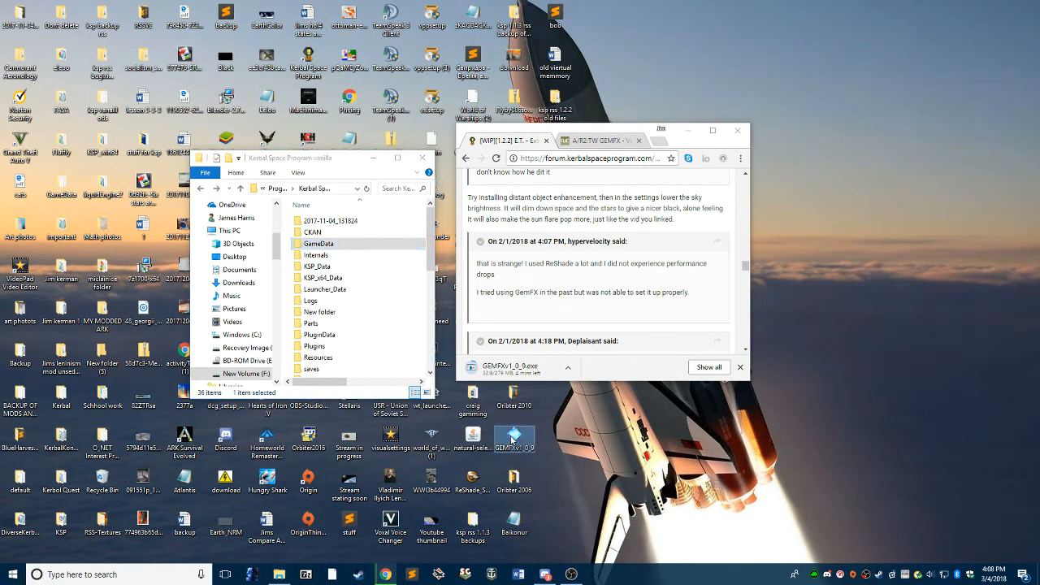
- Scroll the Kerbal Space Program vanilla folder to its root executables while the download finishes
left_click(569, 367)
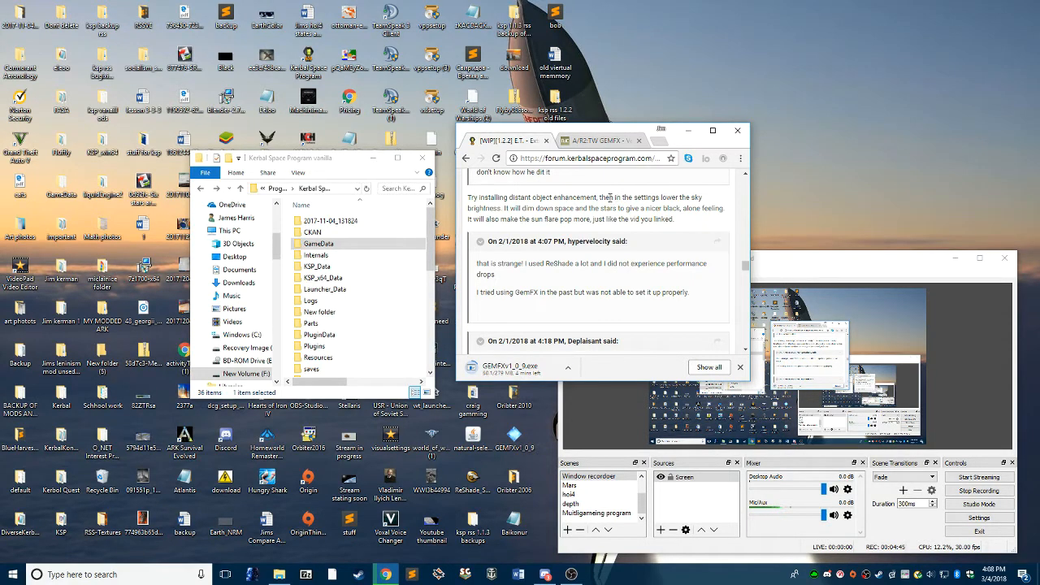
scroll("down", 3)
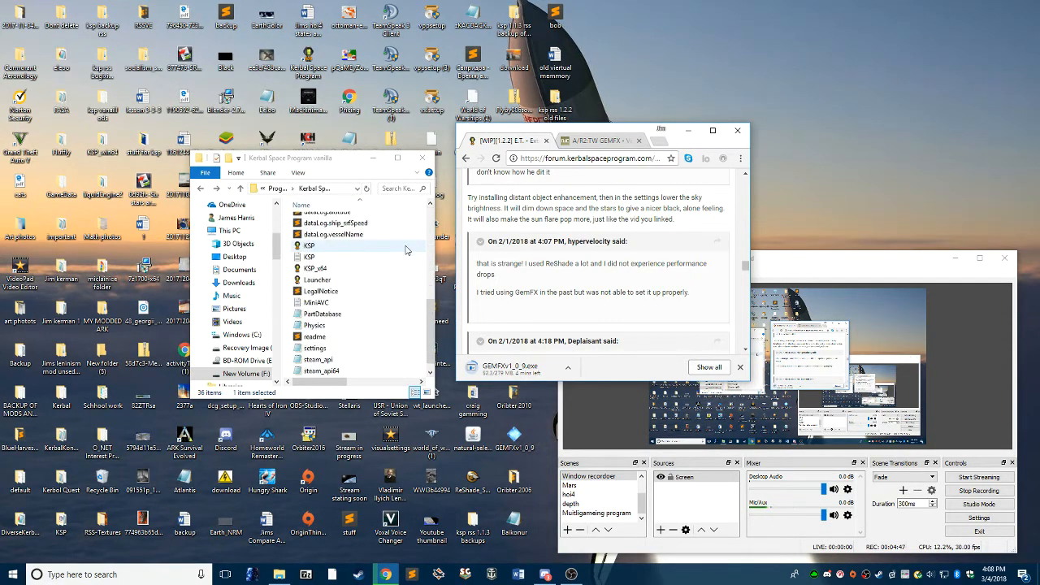
scroll("up", 3)
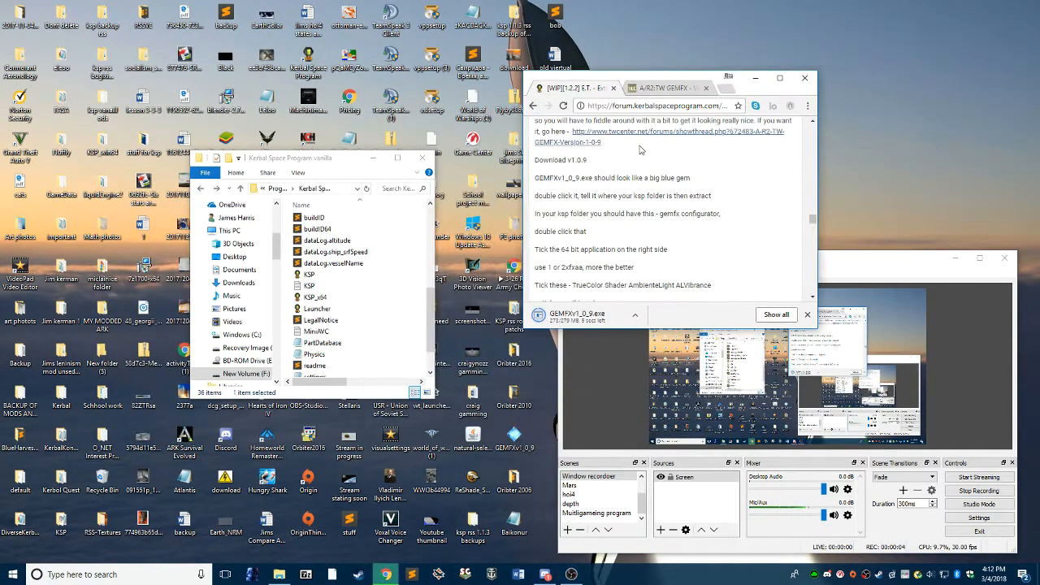
mouse_move(563, 148)
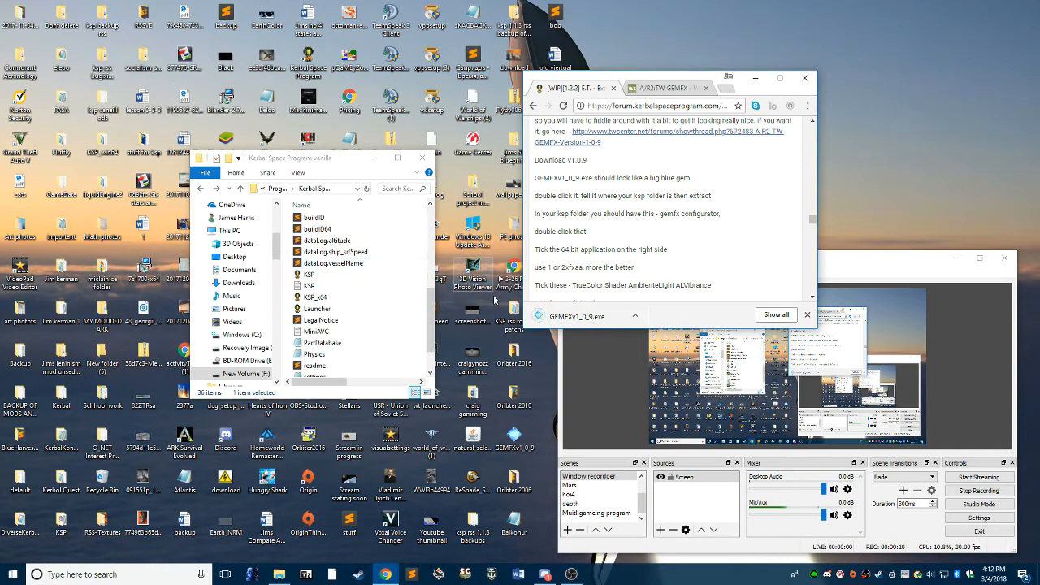
mouse_move(569, 317)
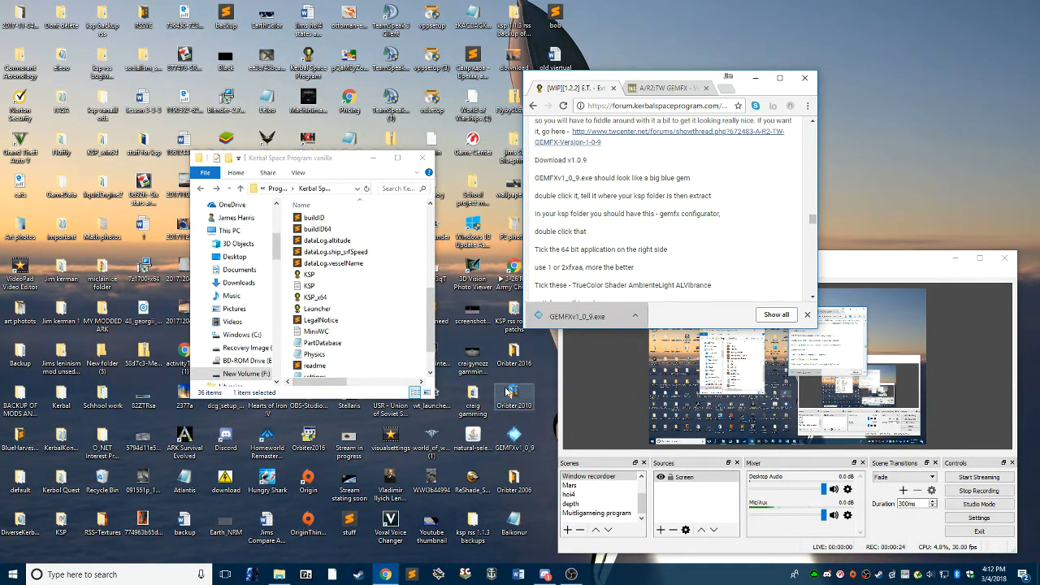
- Launch the downloaded GEMFXv1_0_9 installer and browse for a destination folder
double_click(576, 316)
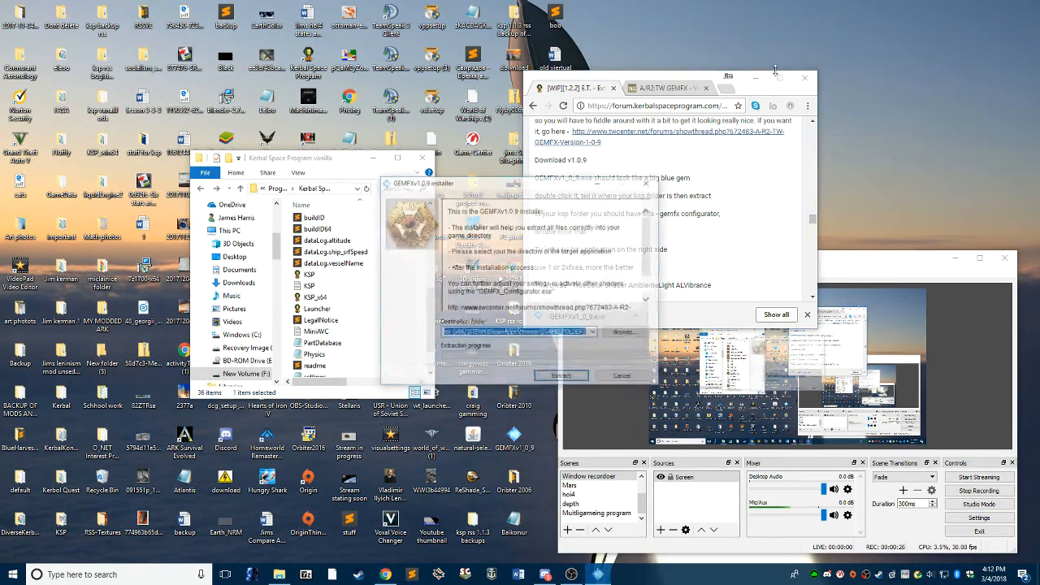
left_click(805, 77)
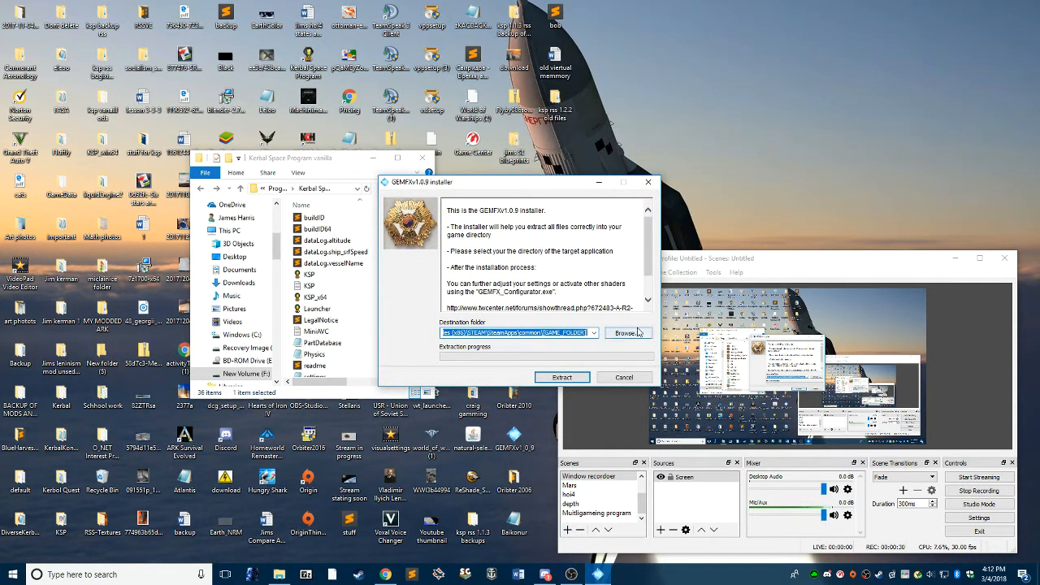
left_click(626, 333)
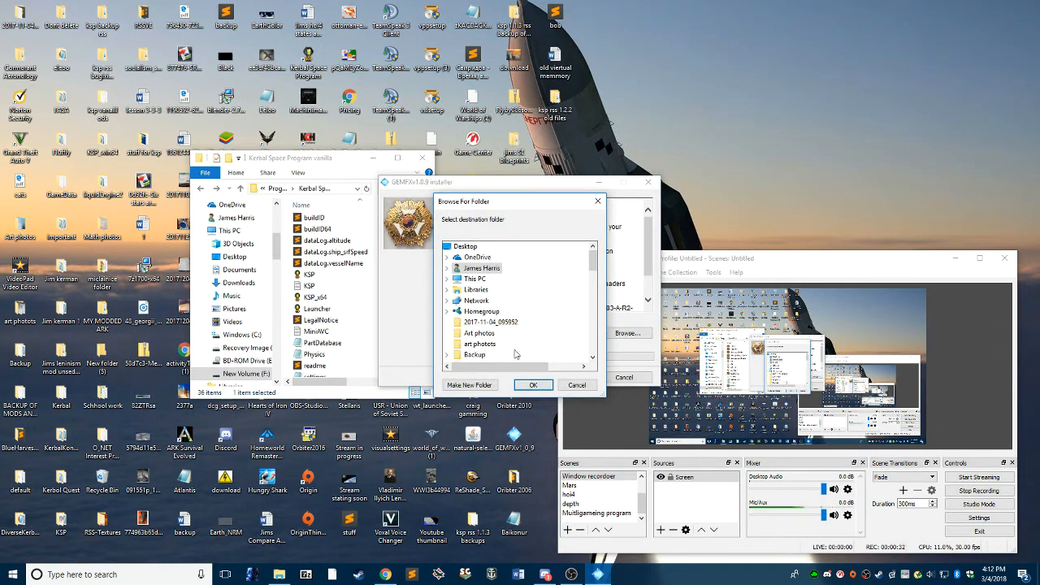
left_click(463, 278)
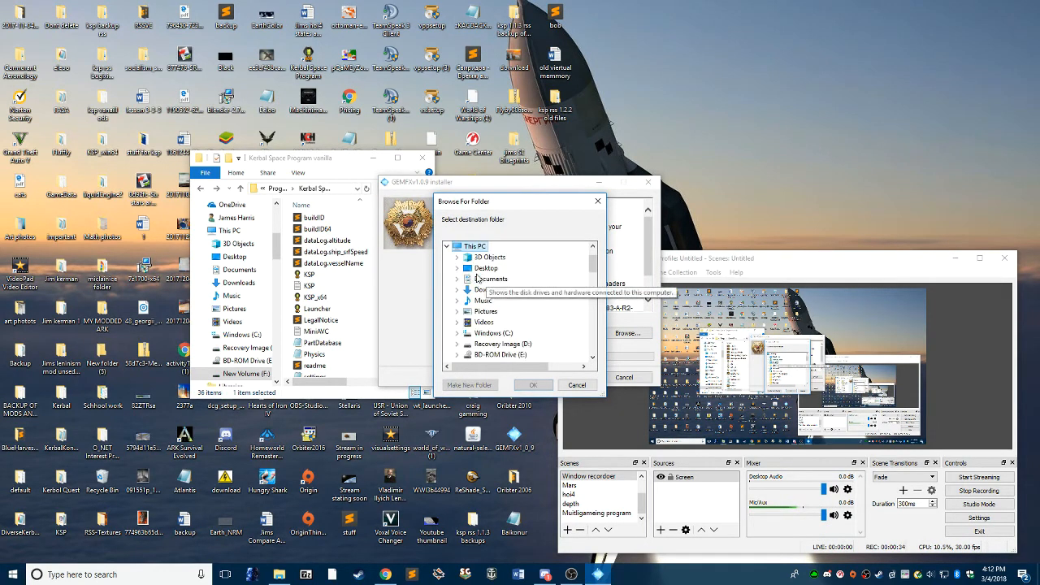
- Scroll the folder tree to SteamApps\common\Kerbal Space Program as the destination
scroll("down", 3)
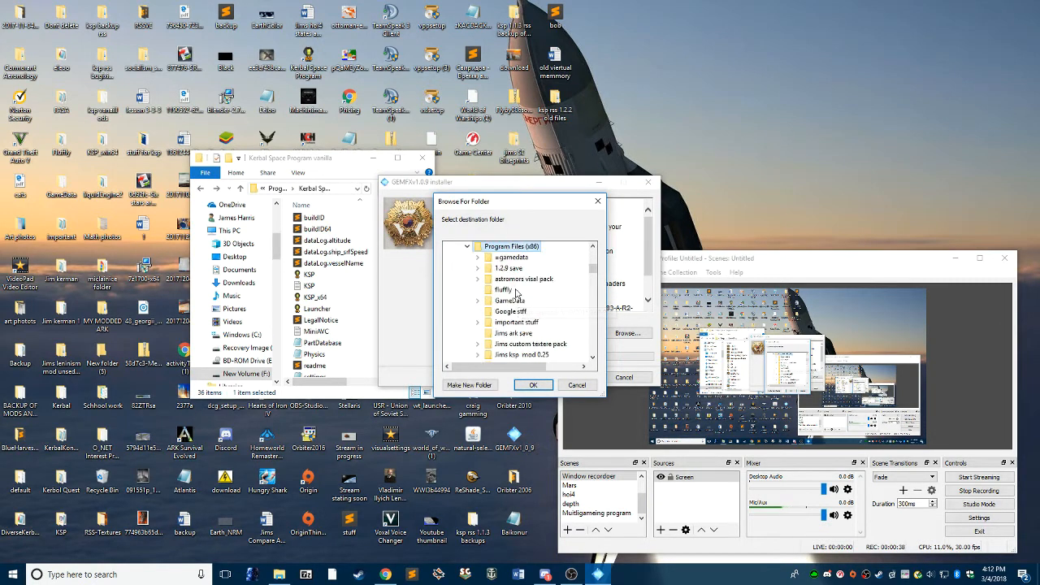
scroll("down", 3)
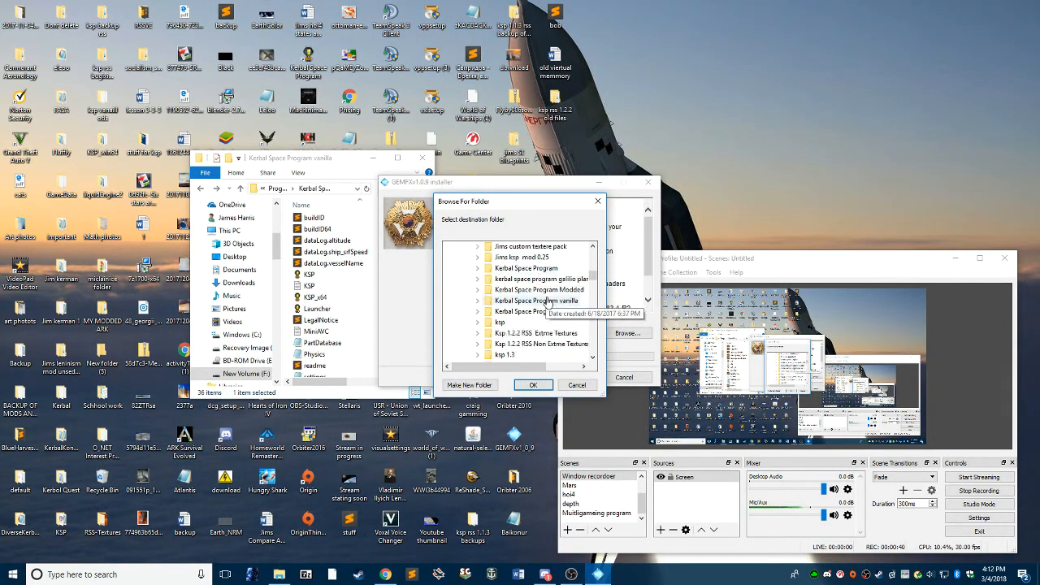
scroll("down", 3)
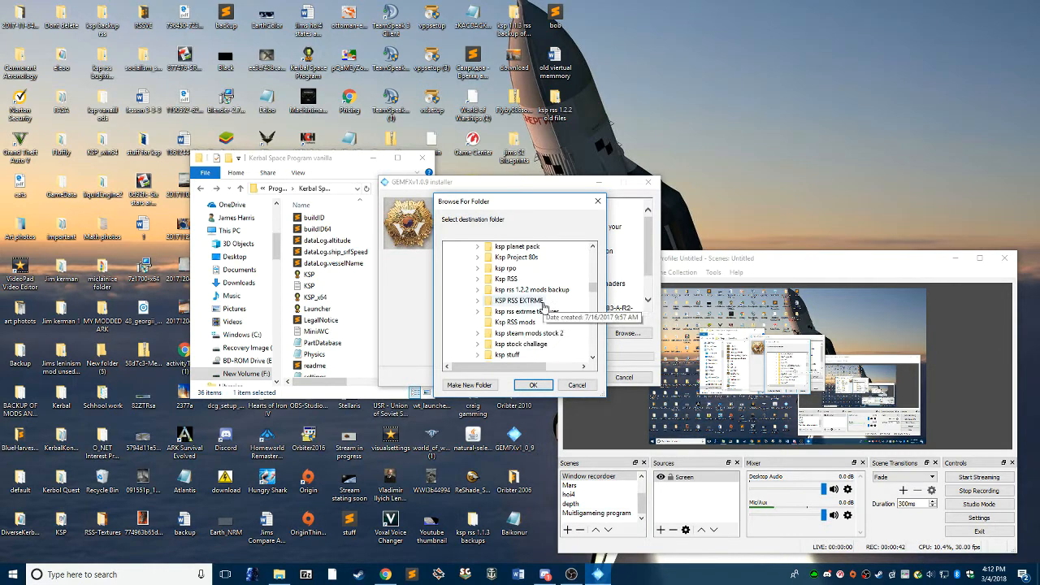
scroll("down", 3)
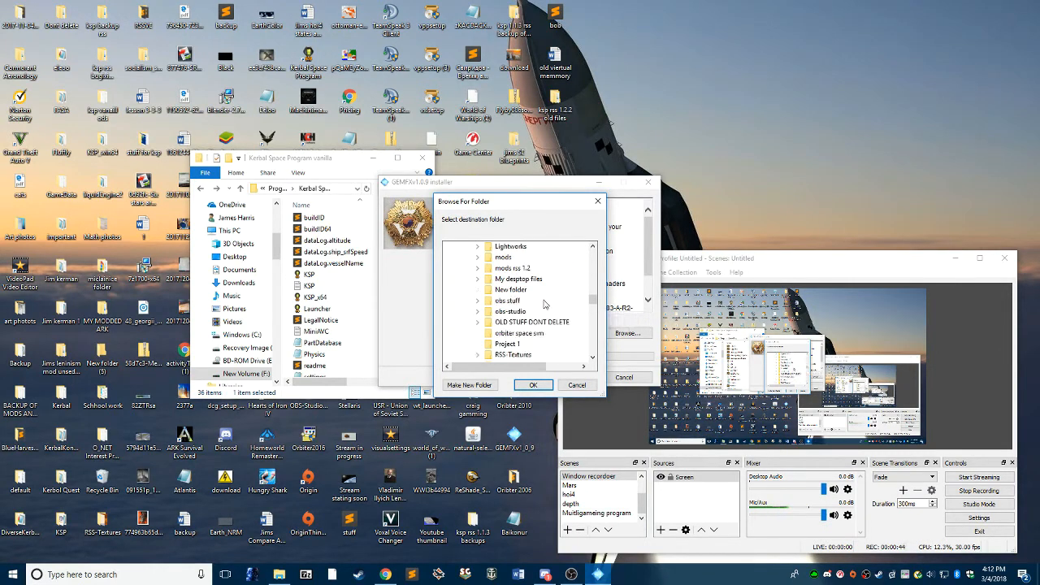
scroll("down", 3)
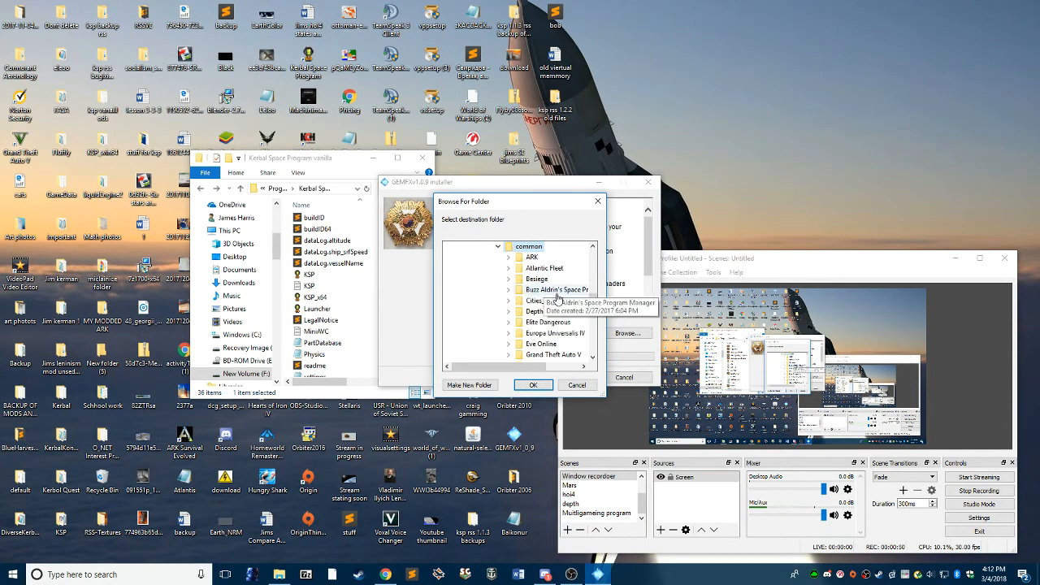
scroll("down", 3)
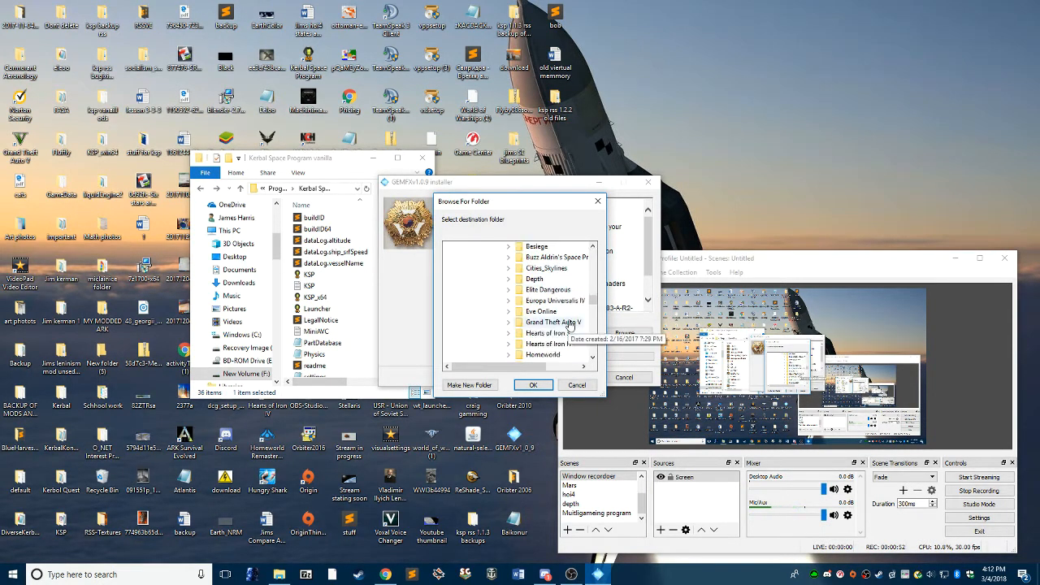
scroll("down", 3)
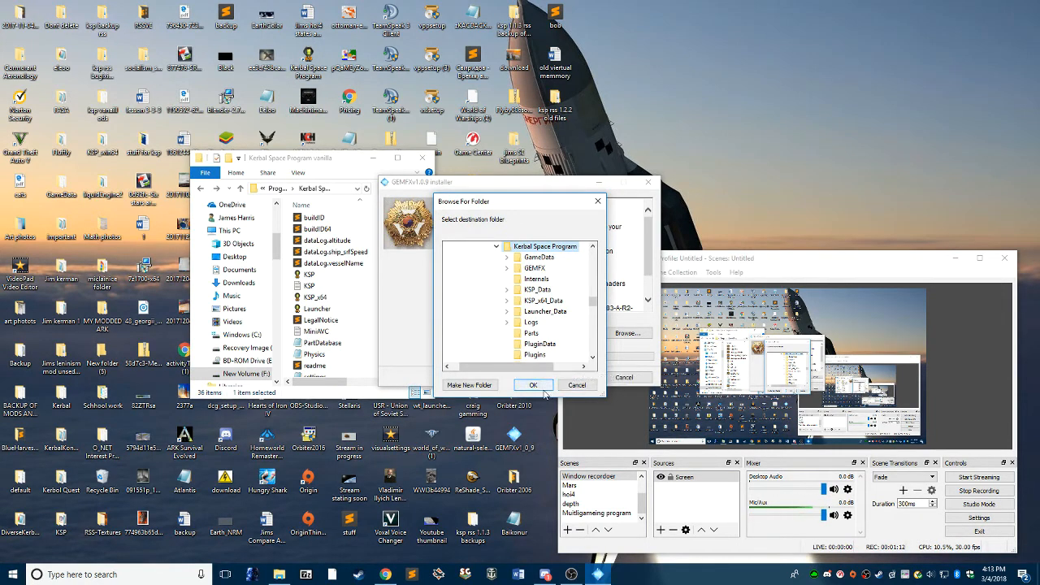
scroll("down", 3)
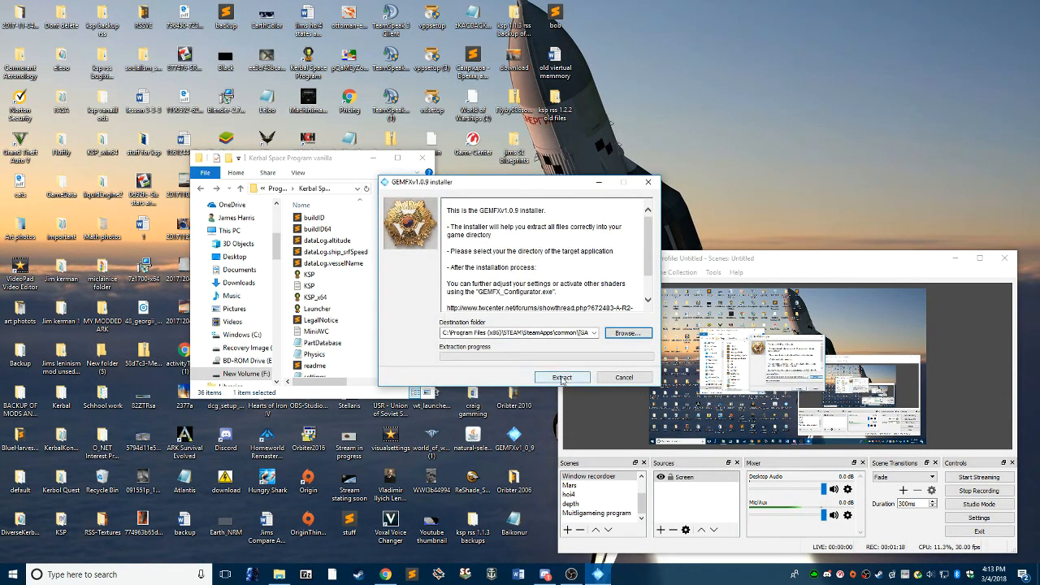
- Browse again for the destination and expand drive F: in the folder tree
left_click(627, 333)
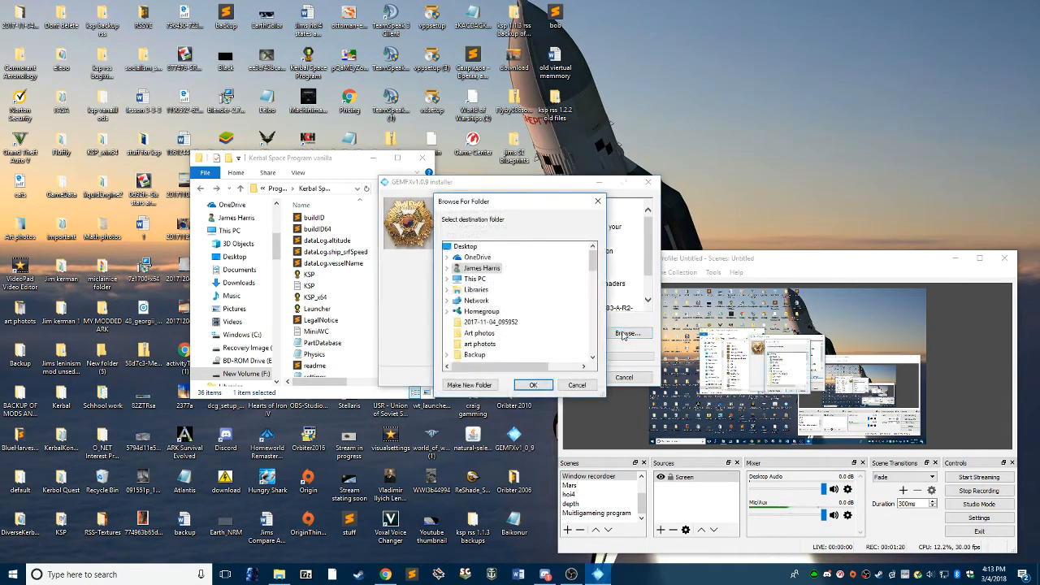
scroll("down", 3)
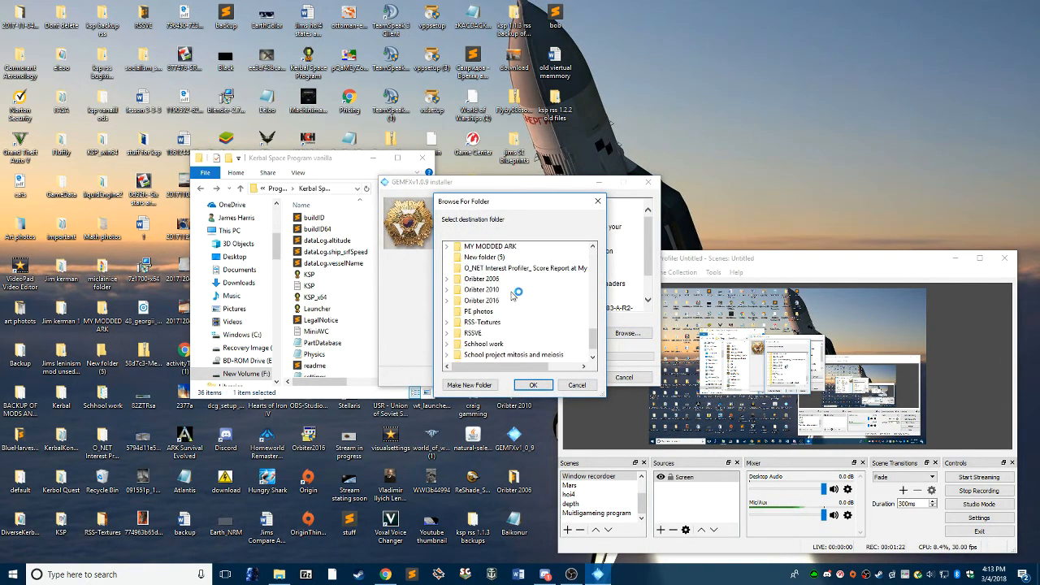
scroll("up", 3)
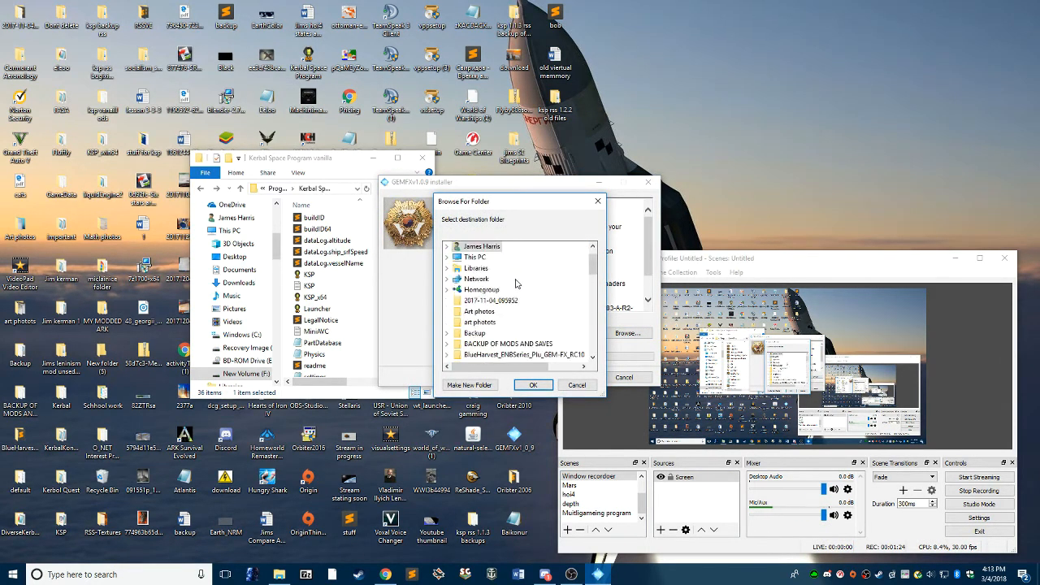
left_click(475, 257)
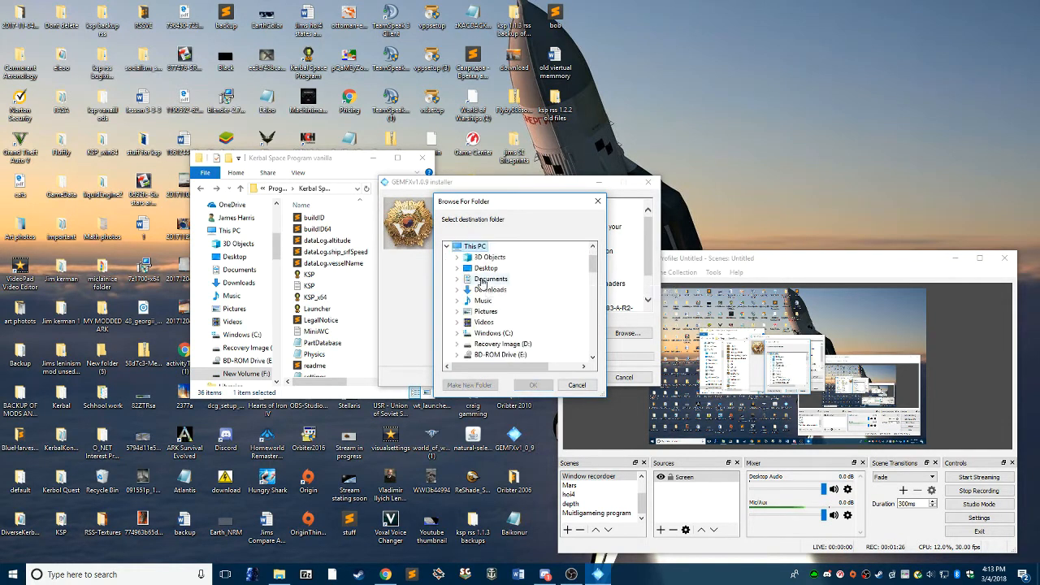
left_click(457, 300)
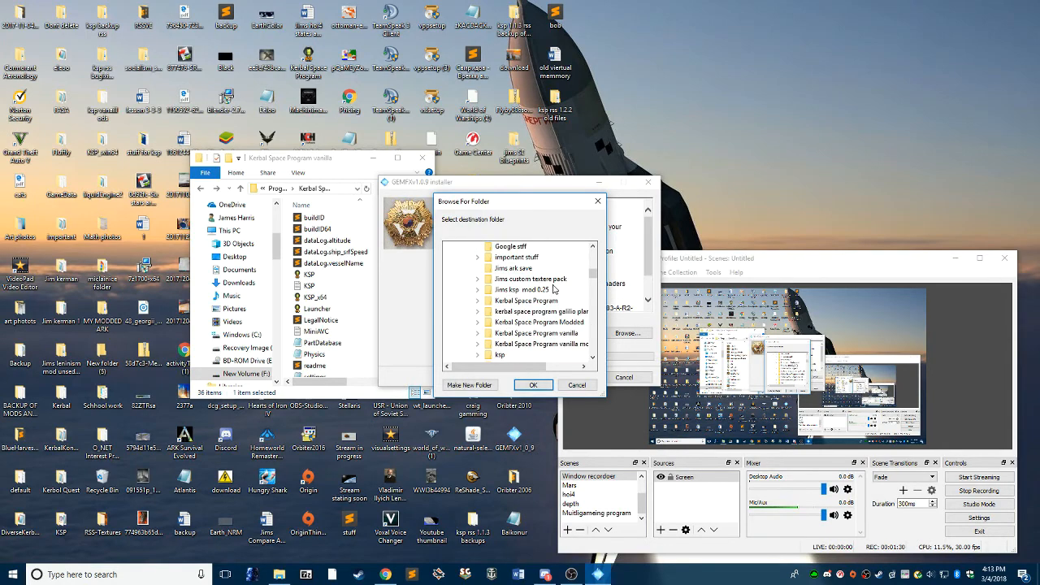
- Select Program Files (x86)\Kerbal Space Program vanilla and confirm it as the destination
scroll("down", 3)
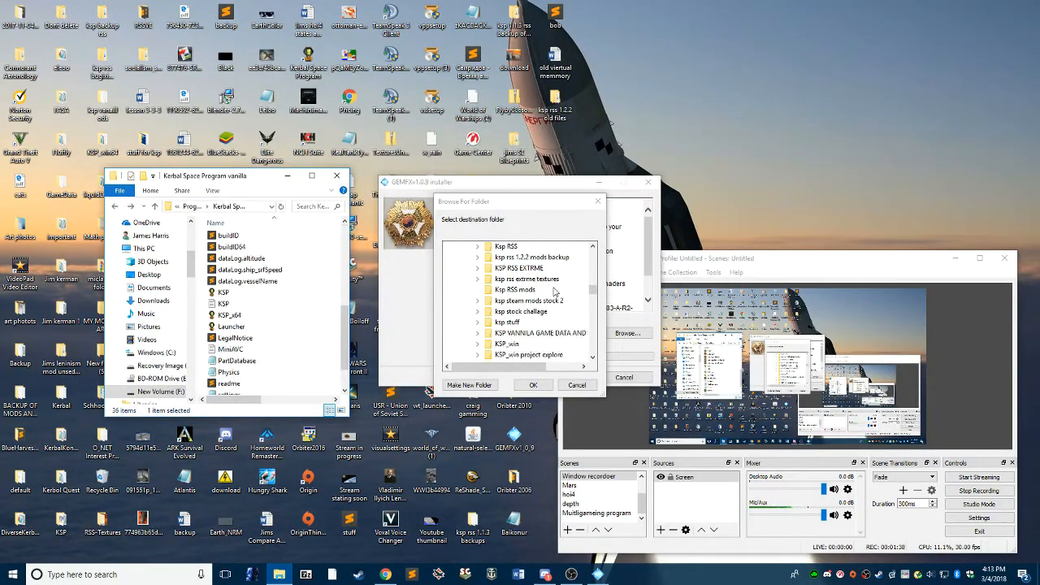
scroll("down", 3)
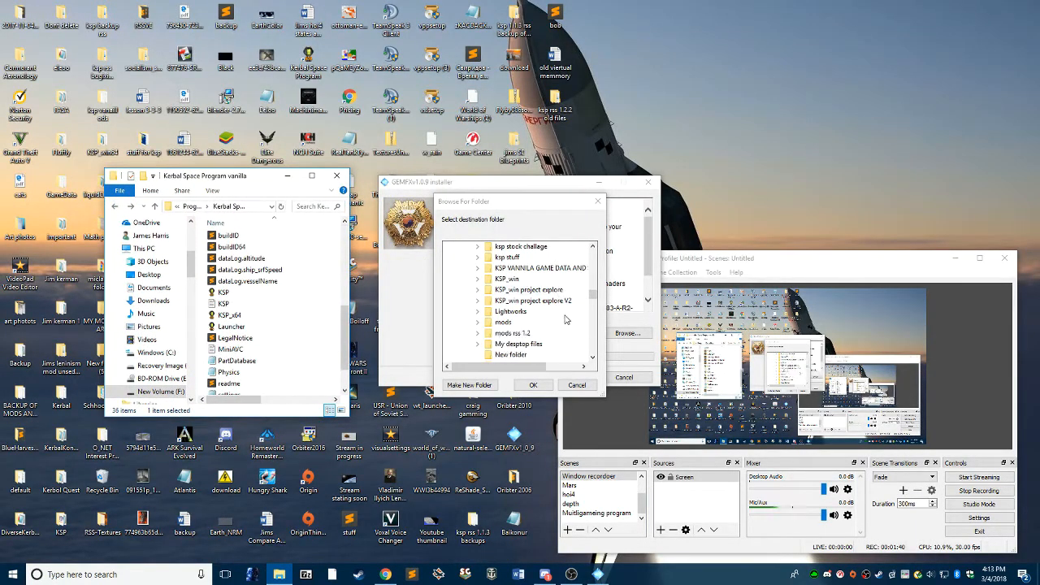
scroll("down", 3)
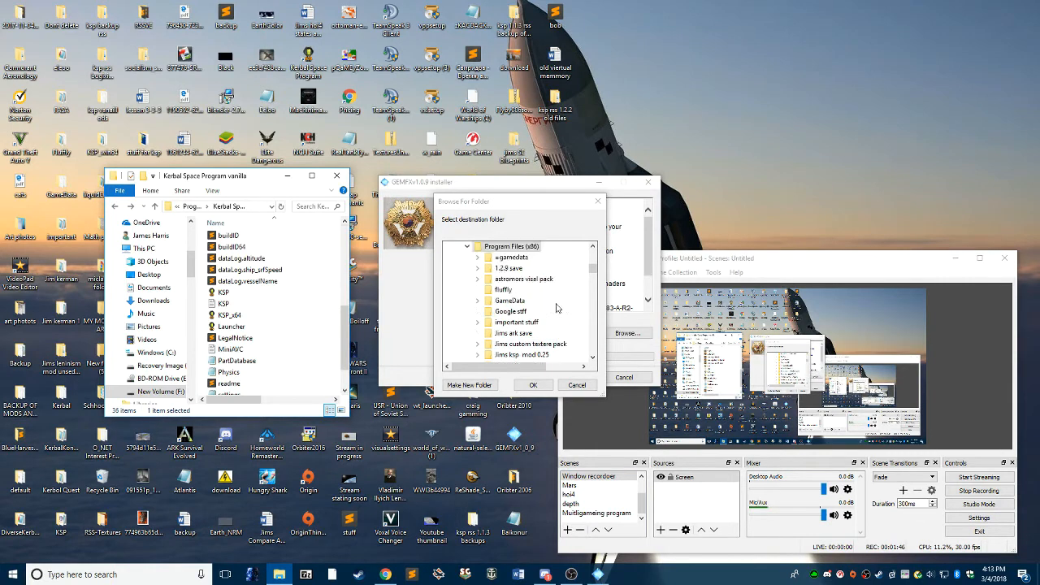
scroll("down", 3)
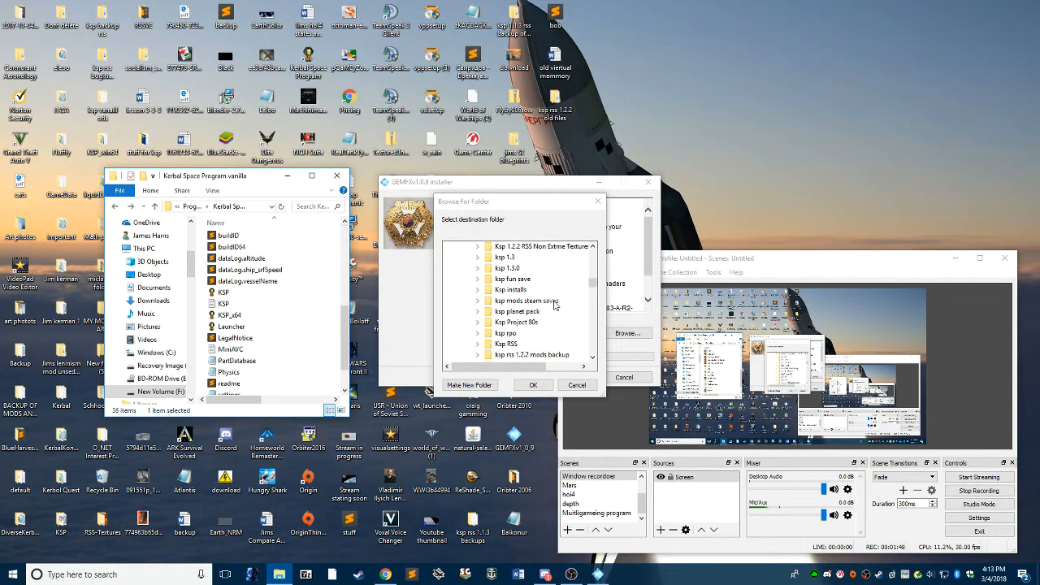
scroll("down", 3)
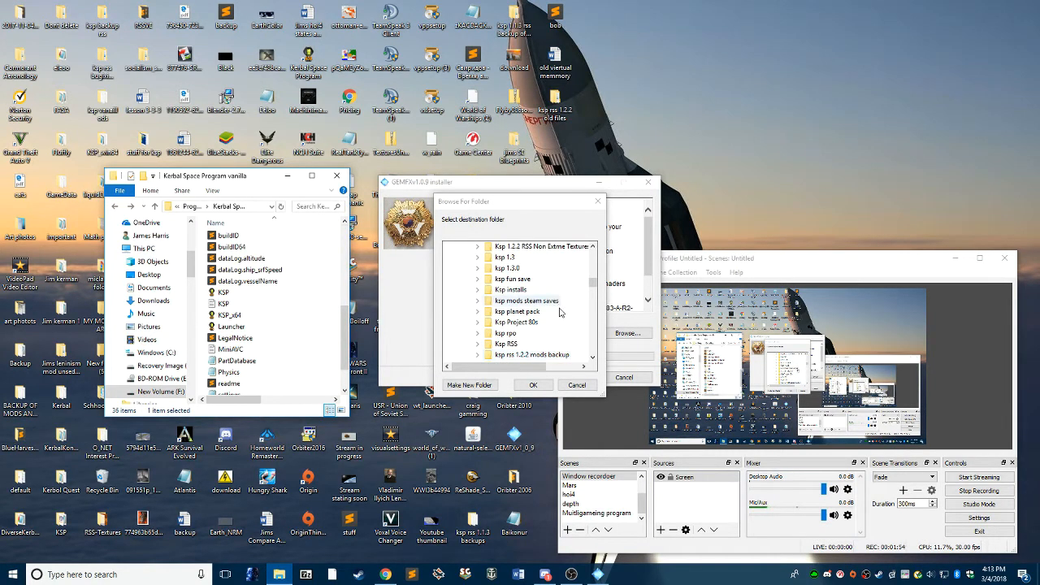
scroll("down", 3)
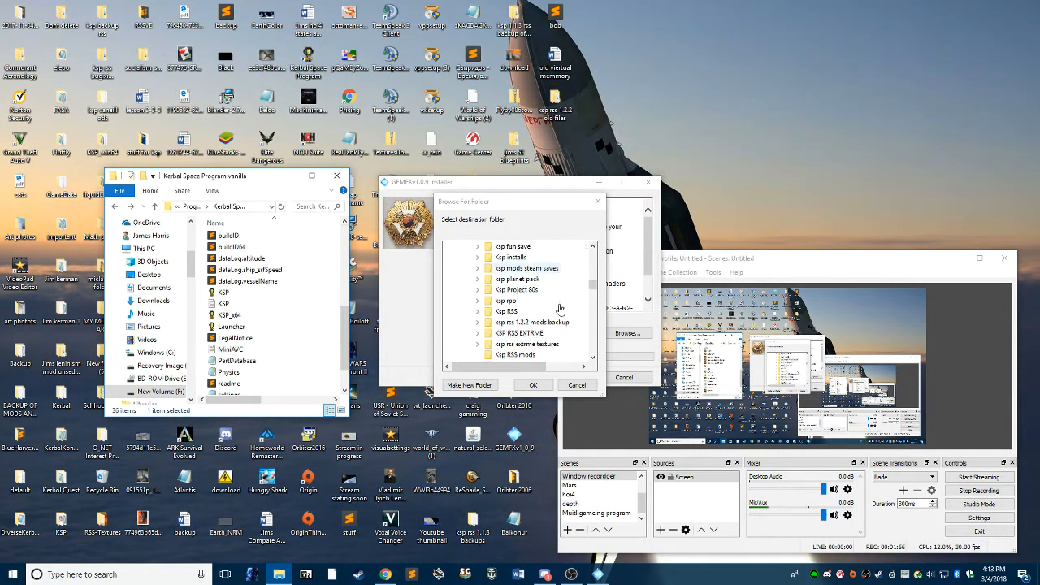
scroll("down", 3)
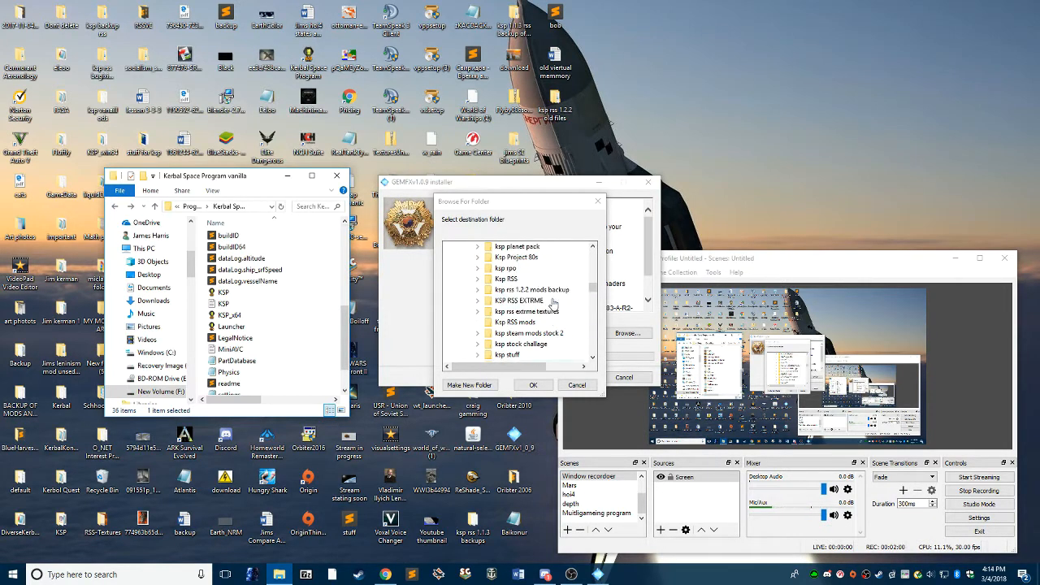
scroll("up", 3)
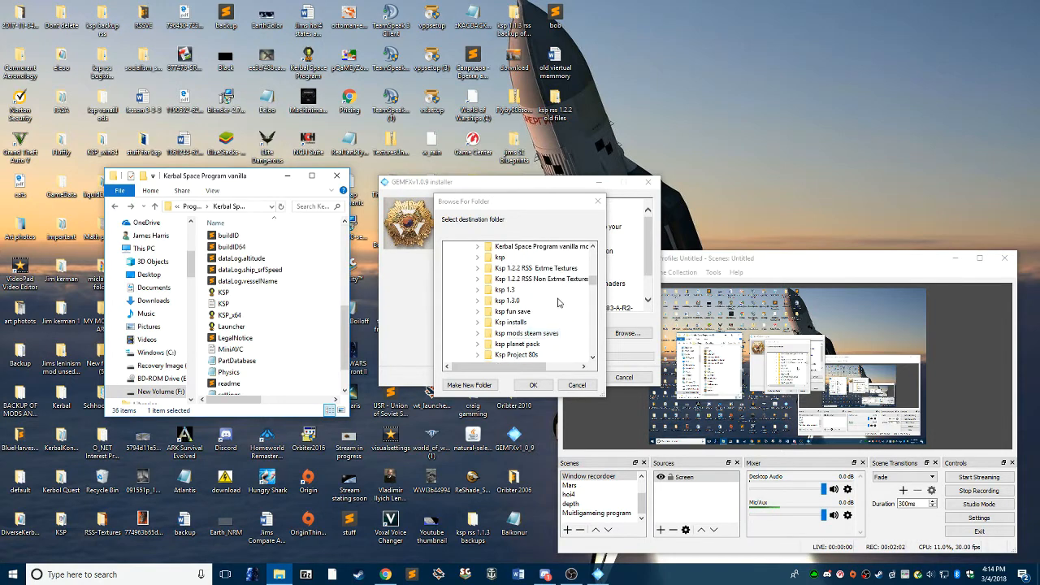
scroll("down", 3)
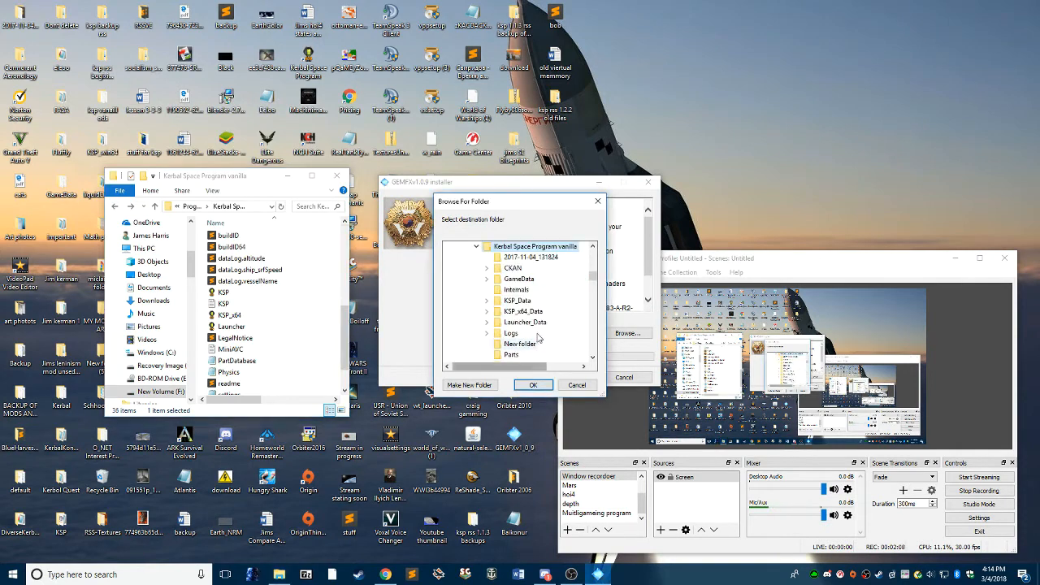
left_click(532, 385)
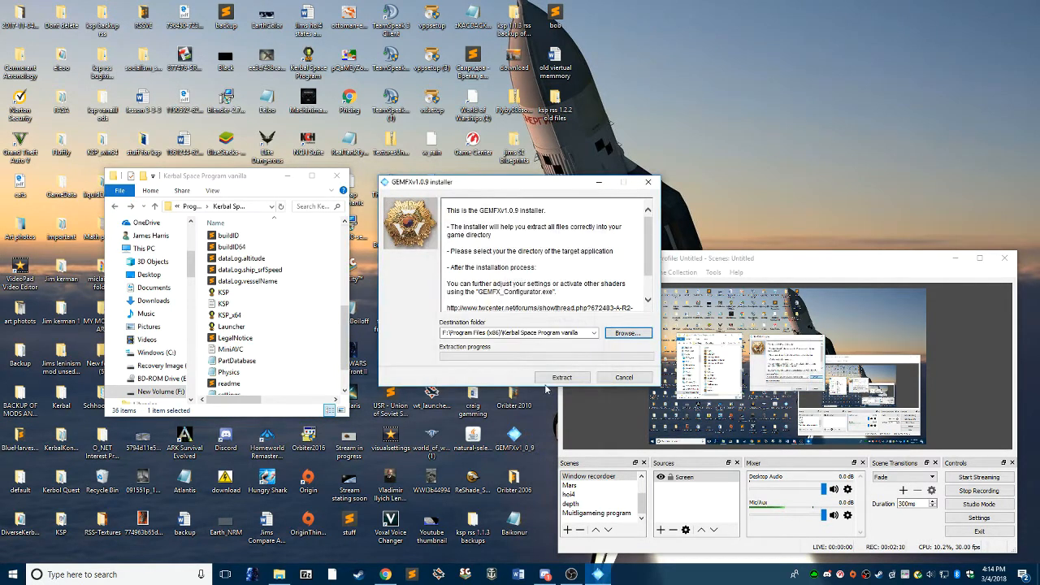
- Extract GEMFX into the game folder and pick out GEMFX_Configurator in File Explorer
left_click(562, 377)
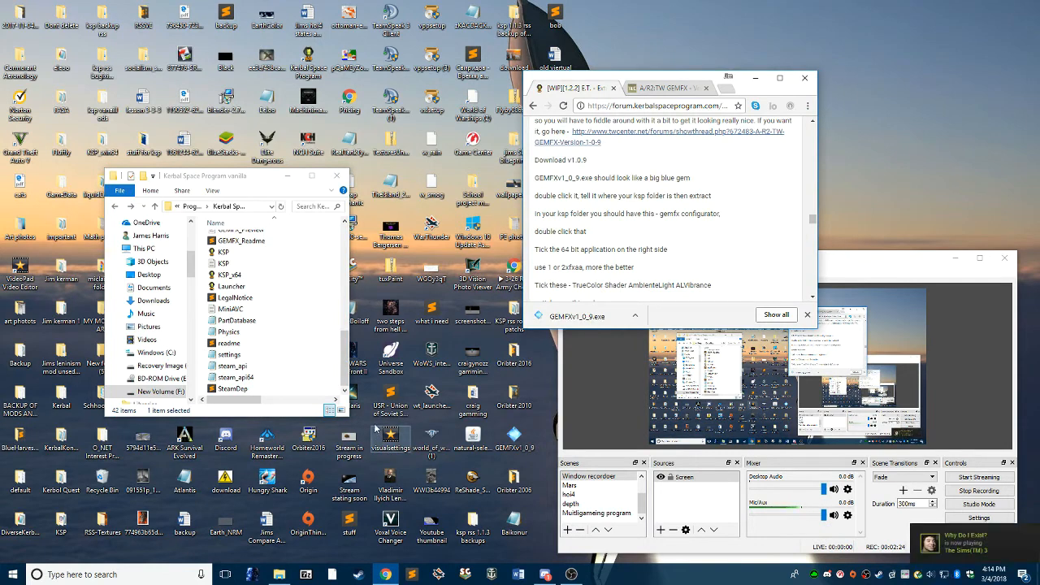
mouse_move(439, 260)
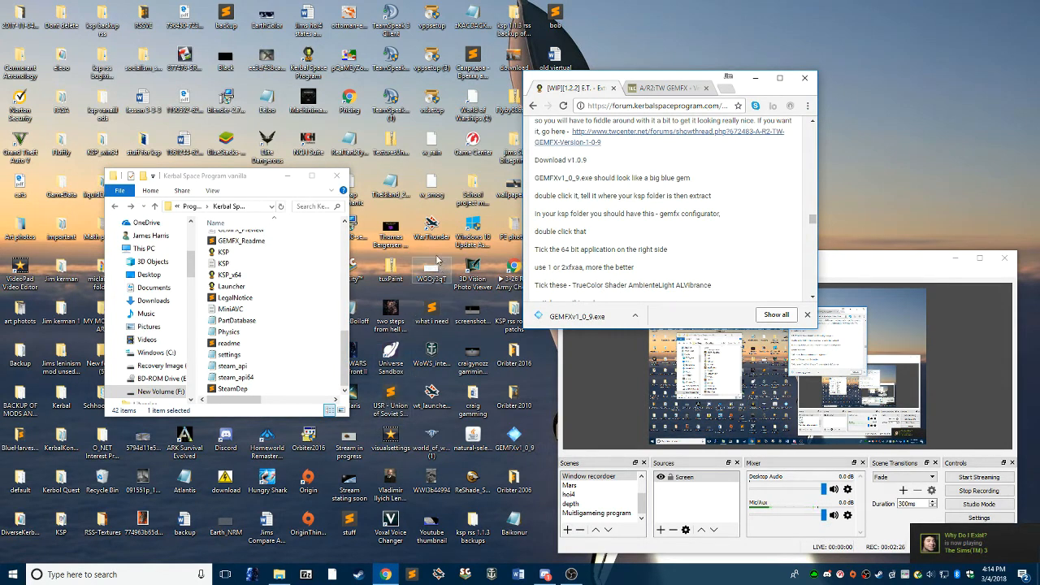
mouse_move(530, 233)
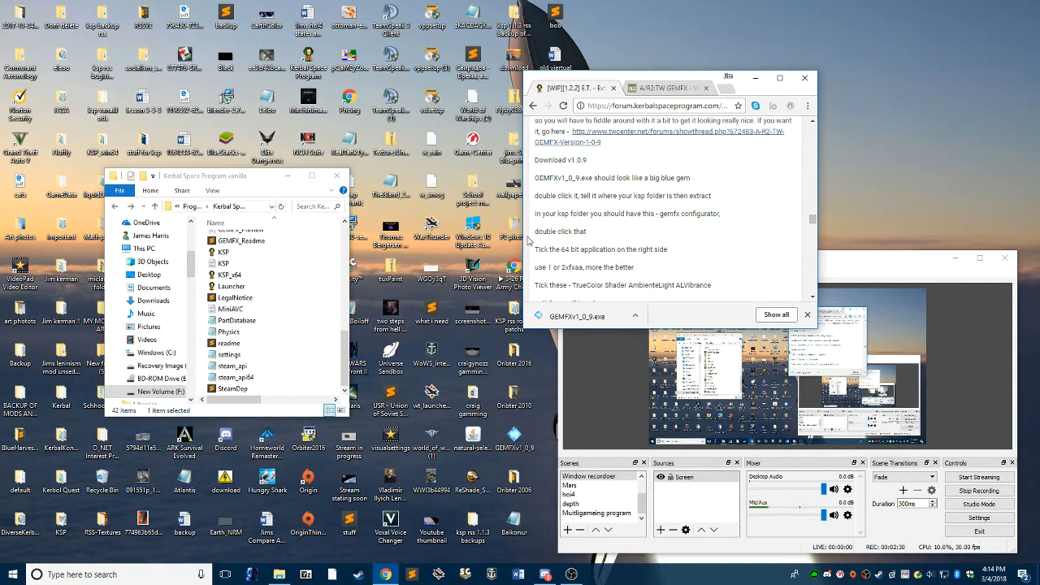
mouse_move(603, 226)
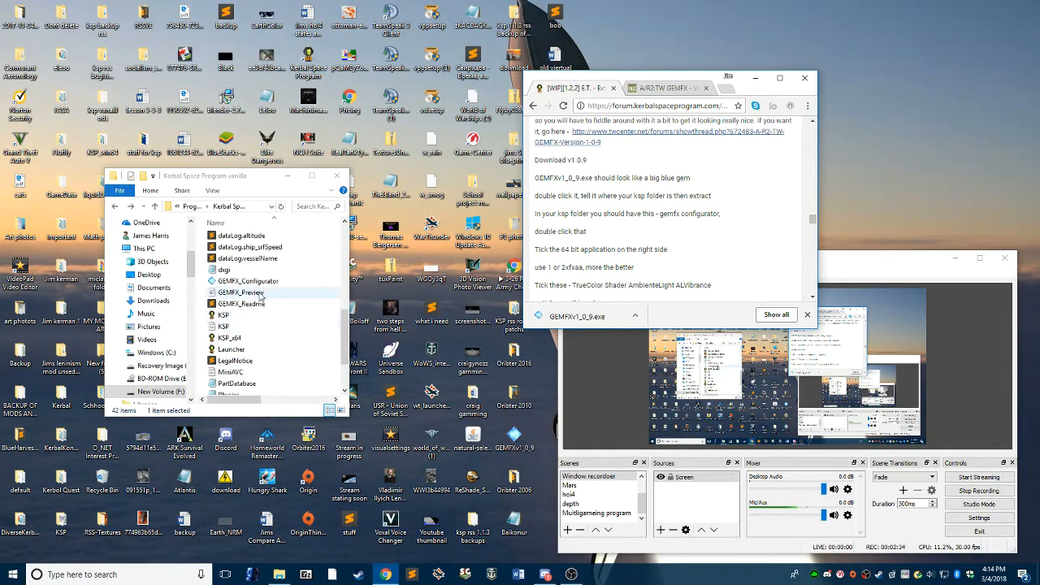
left_click(248, 280)
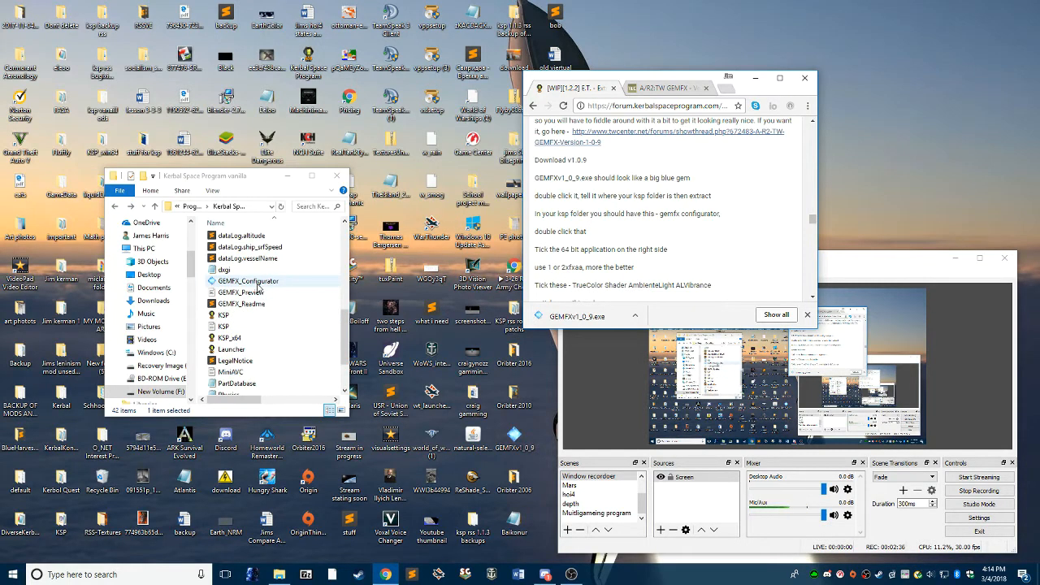
- In the GEMFX configurator, keep TrueColor and enable AmbientLight and ALVibrance, clearing Gaussian blur
double_click(248, 280)
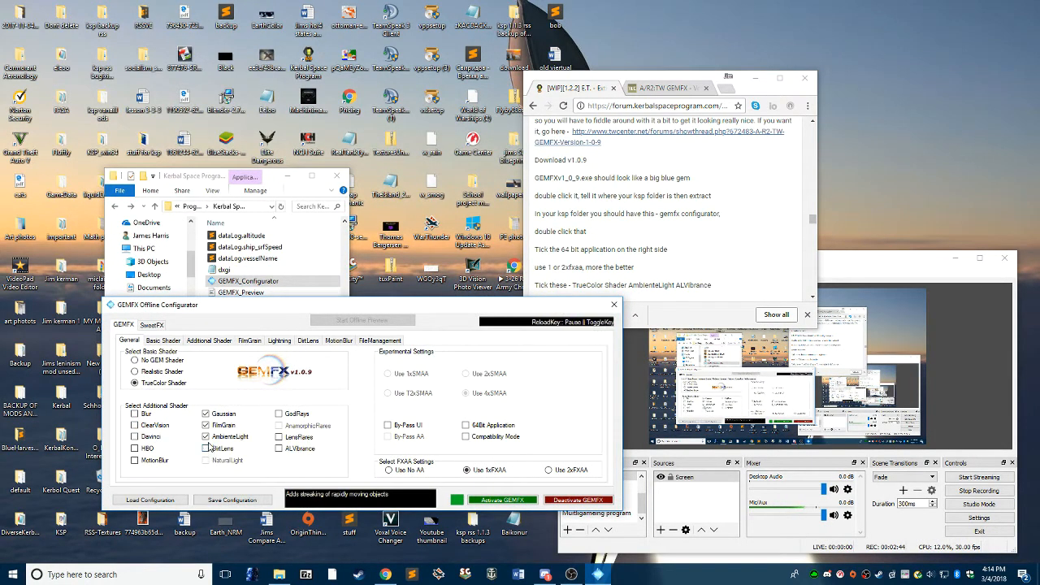
left_click(206, 413)
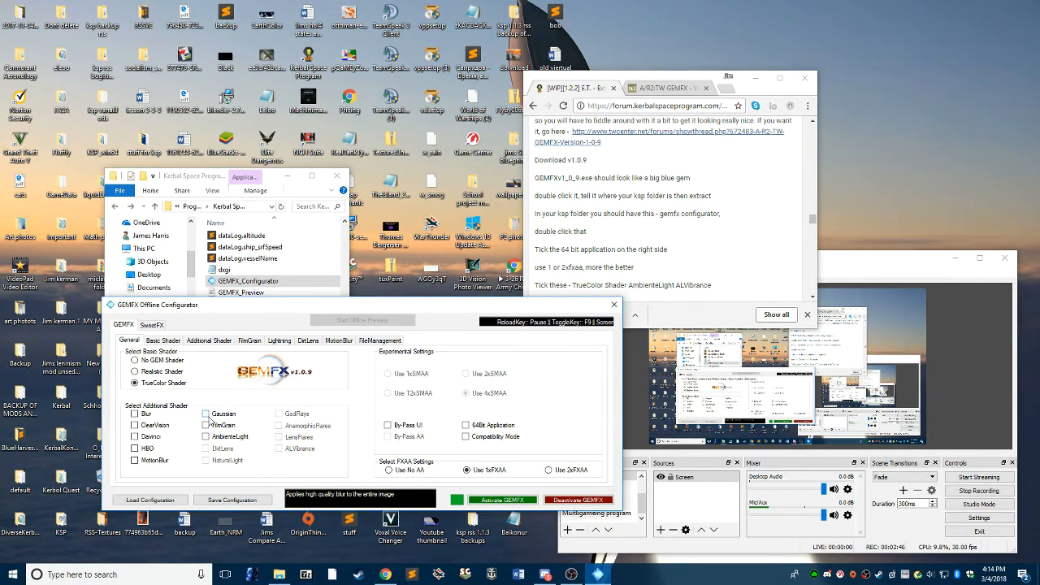
left_click(135, 383)
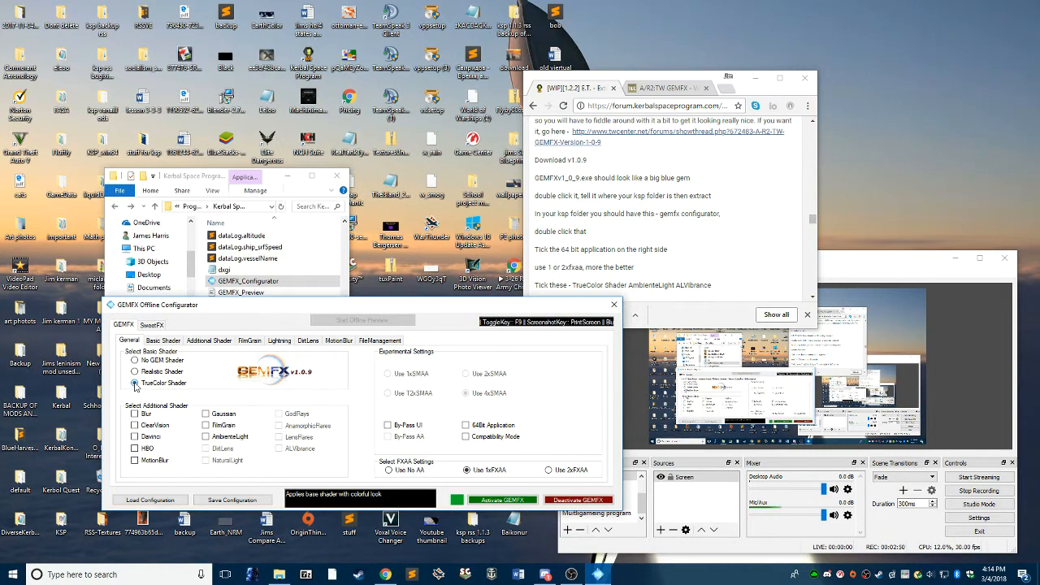
left_click(206, 437)
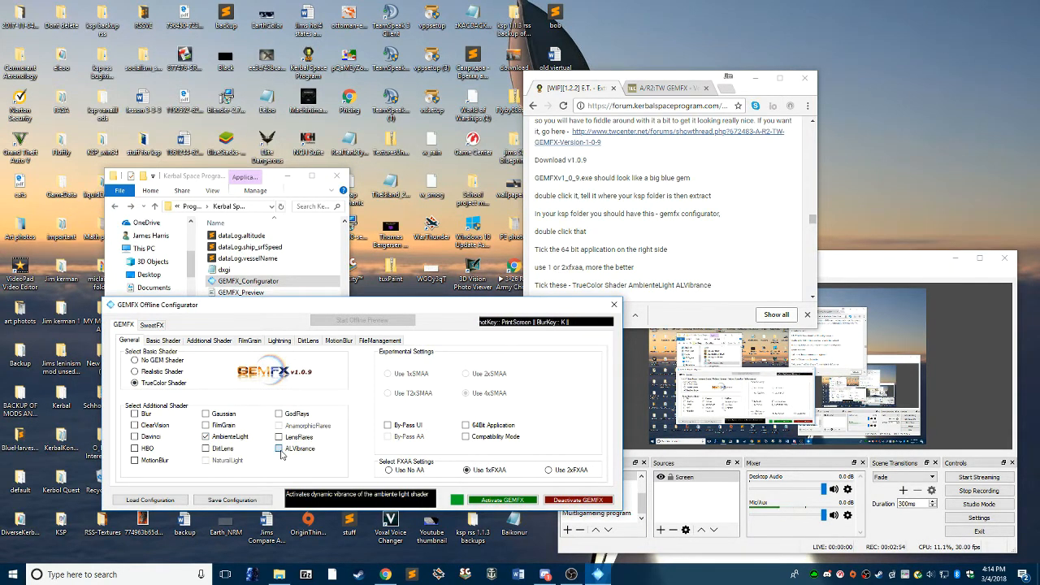
left_click(280, 448)
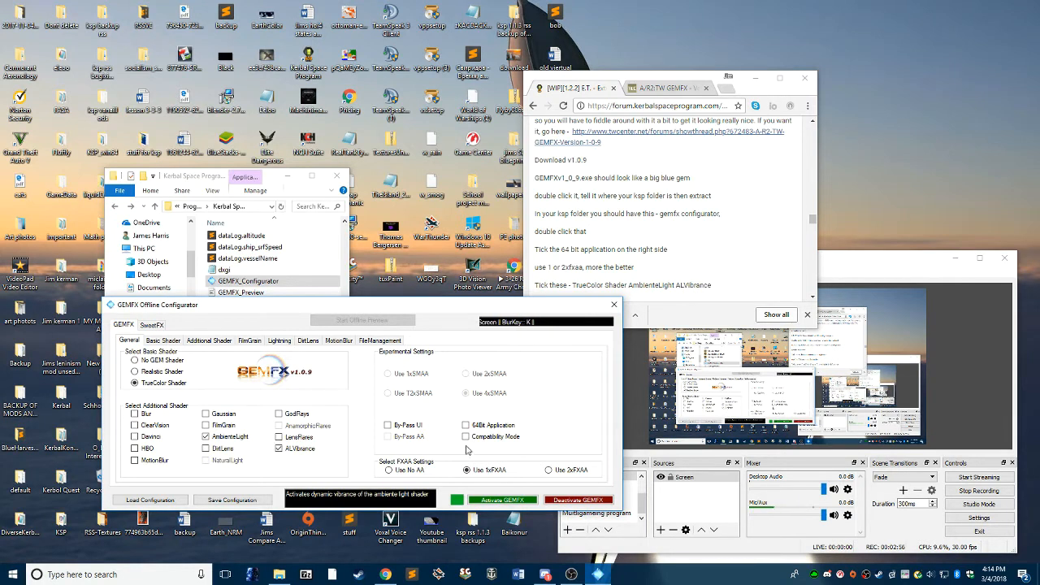
- Enable 64-bit mode, 2xFXAA and MotionBlur, then save the configuration and activate GEMFX
left_click(466, 424)
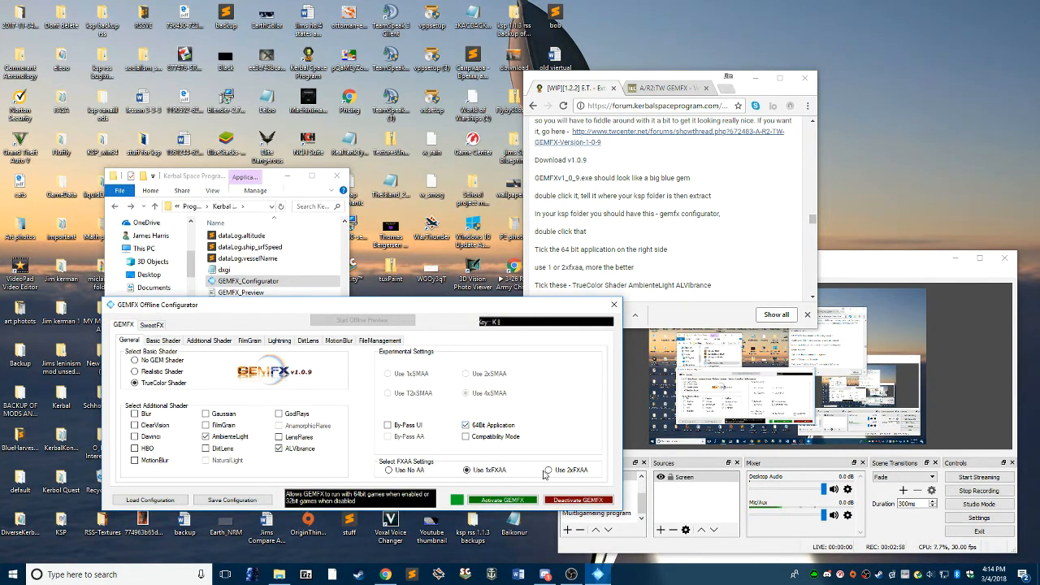
left_click(551, 470)
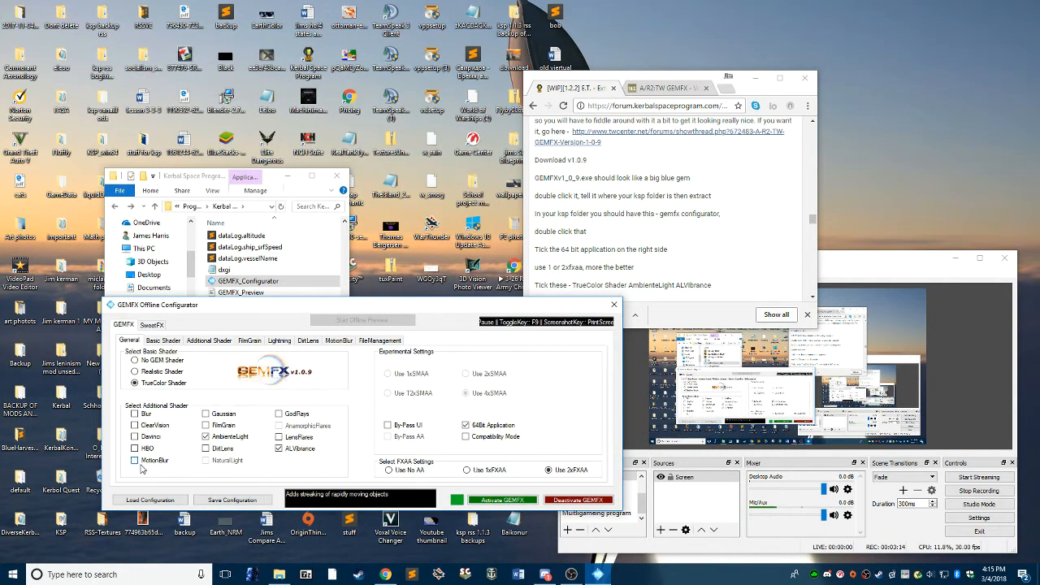
left_click(135, 414)
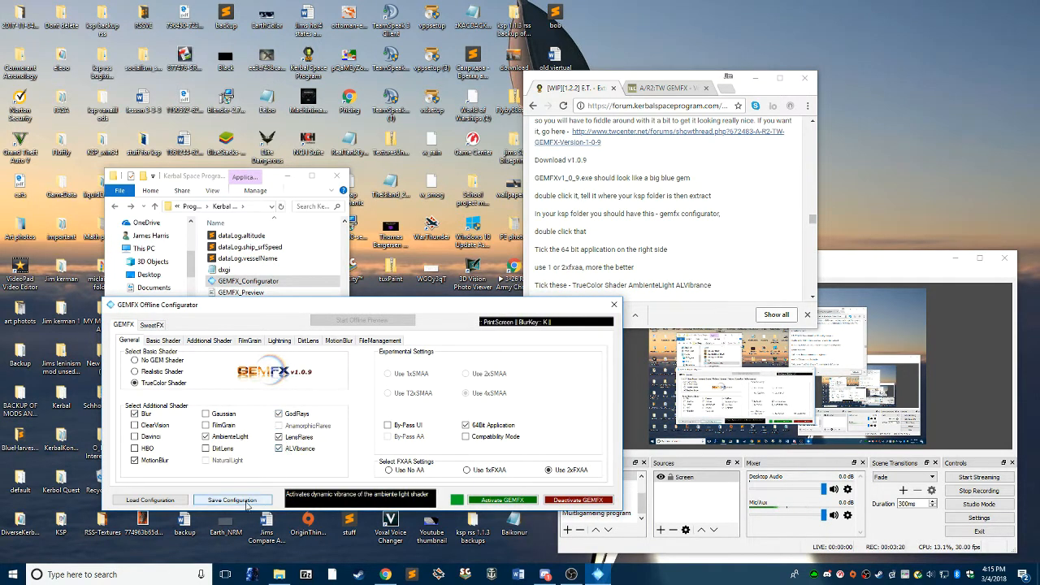
left_click(233, 499)
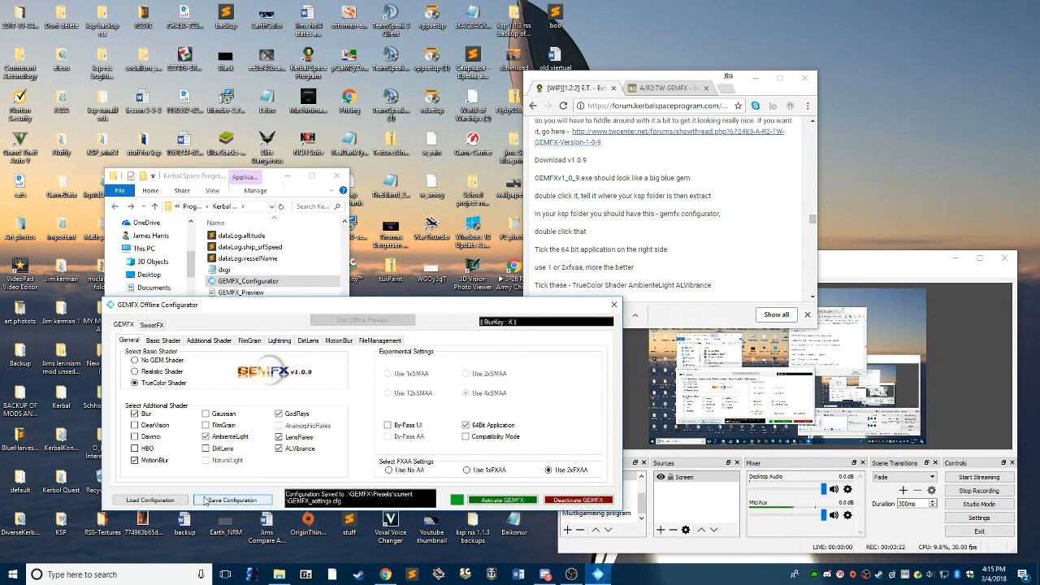
left_click(150, 499)
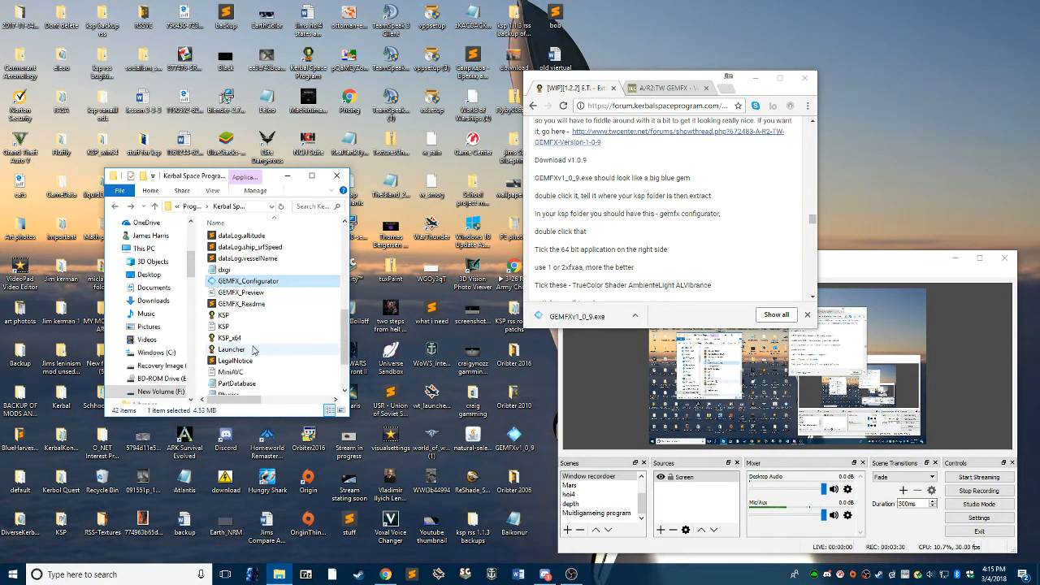
- Launch KSP_x64 from the vanilla Kerbal Space Program folder
left_click(230, 337)
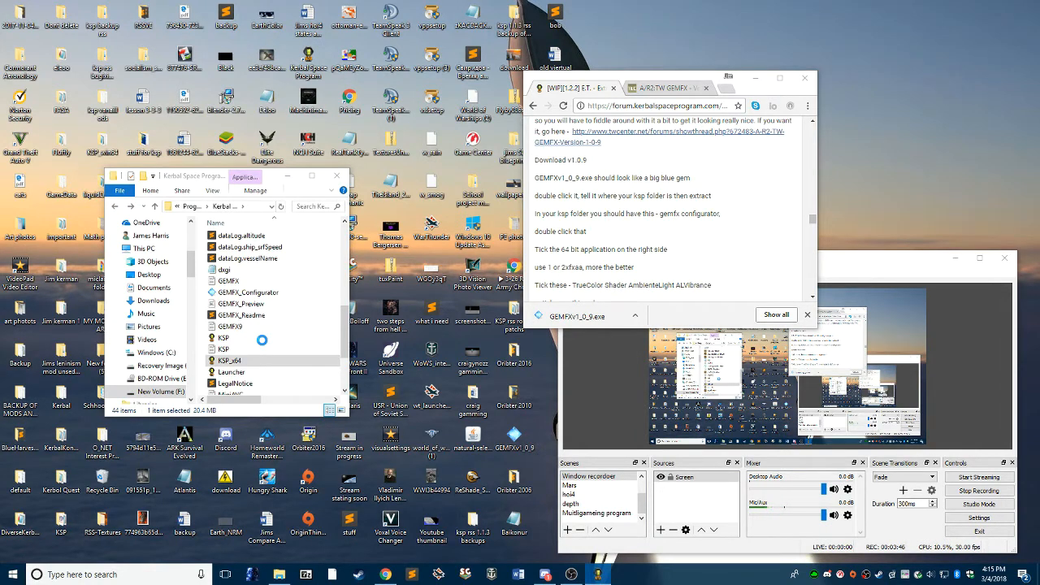
mouse_move(264, 345)
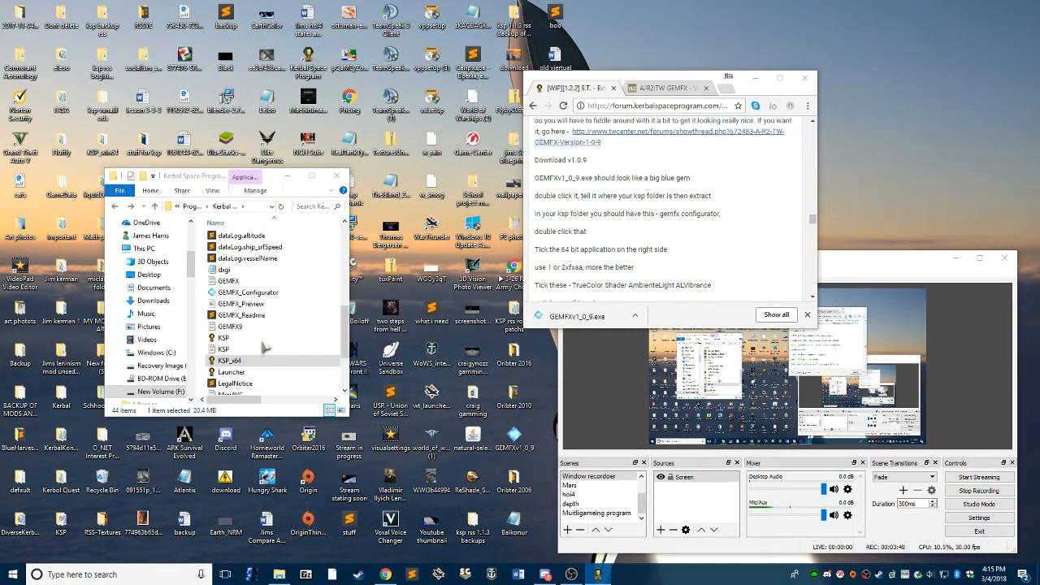
double_click(229, 360)
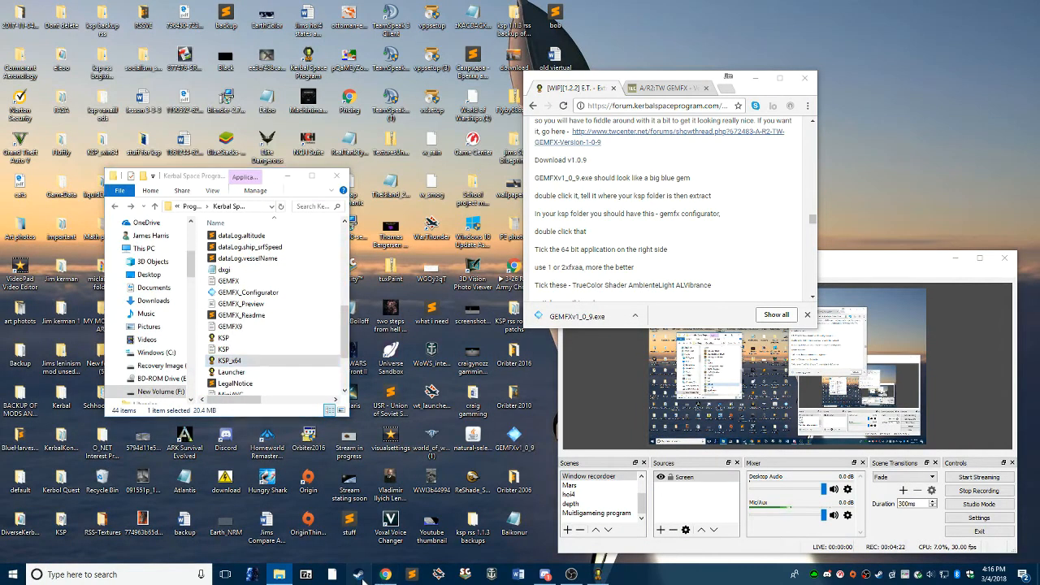
- From Steam's Kerbal Space Program properties, browse the local install folder and close the properties window
left_click(93, 183)
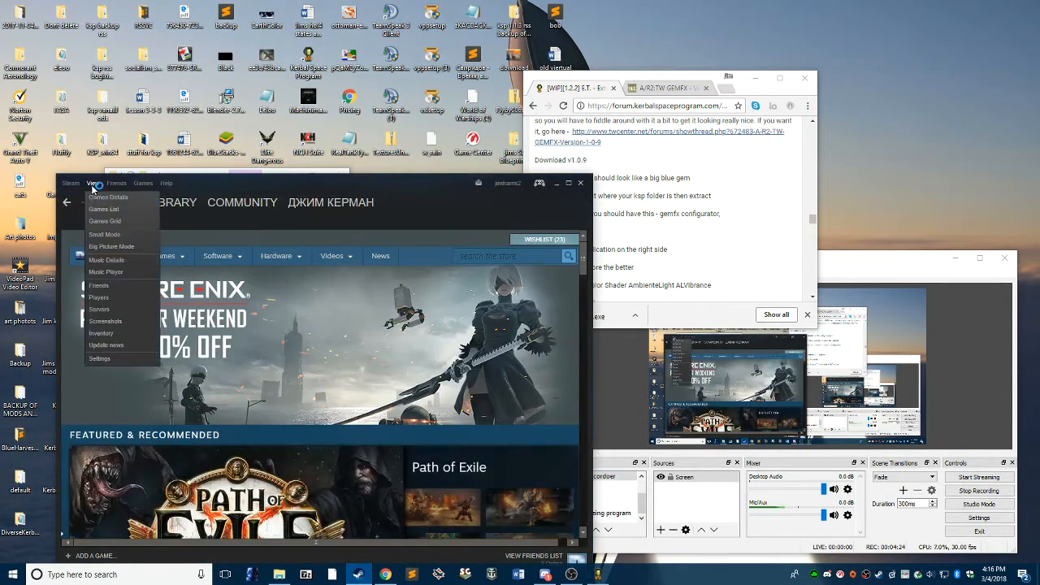
left_click(103, 208)
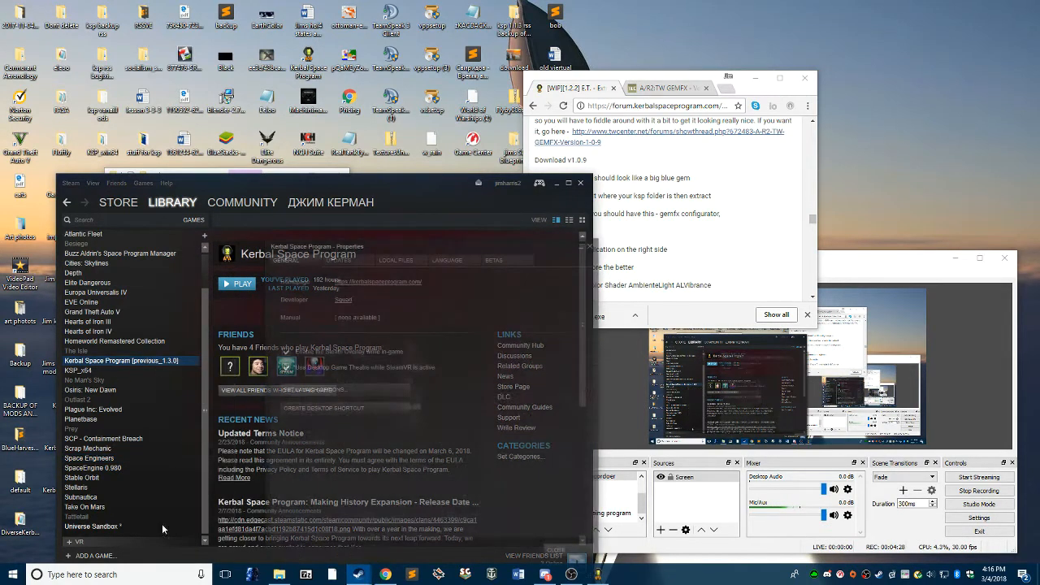
left_click(396, 260)
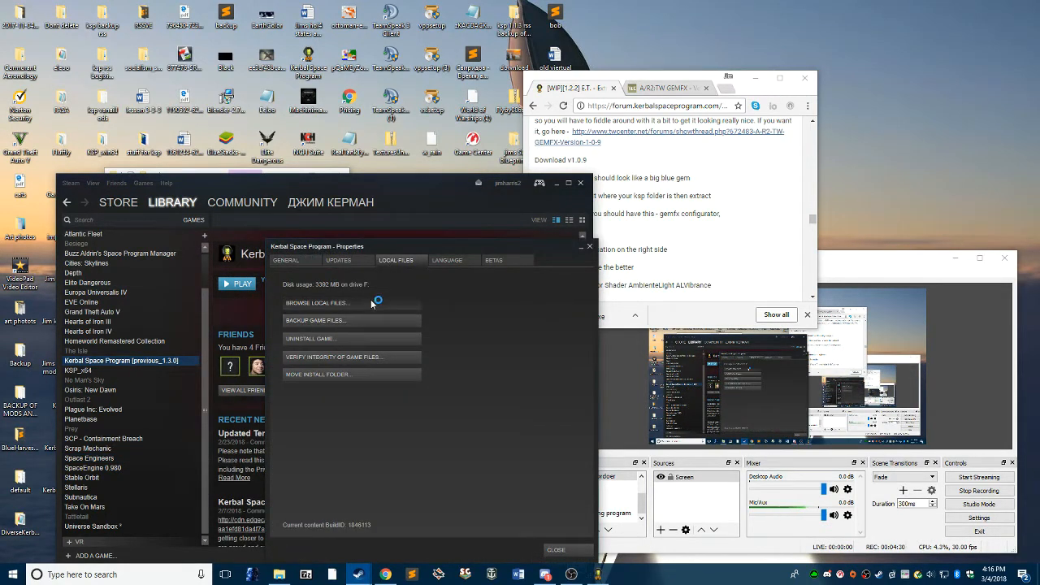
left_click(317, 303)
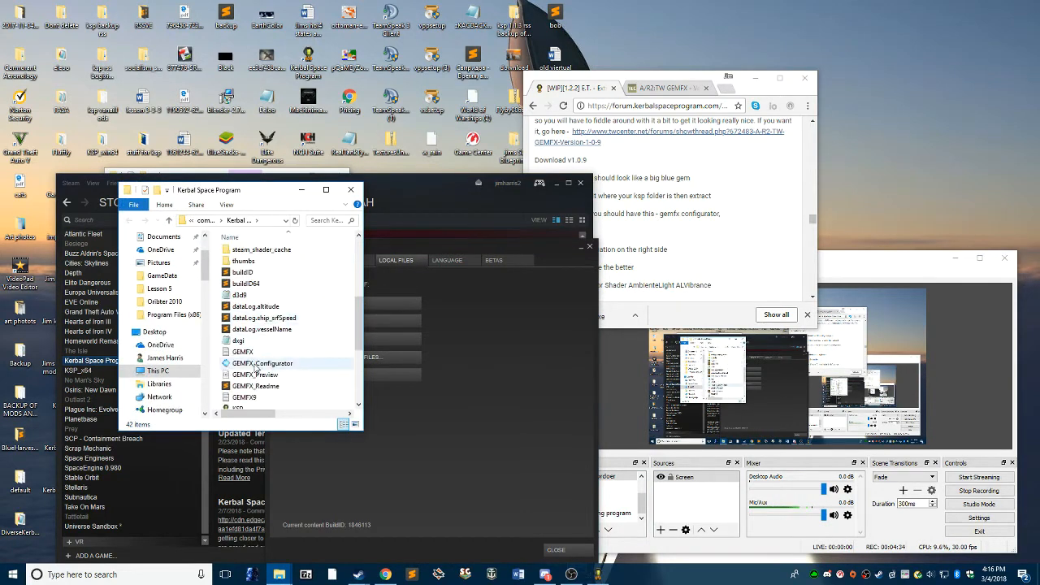
left_click(351, 189)
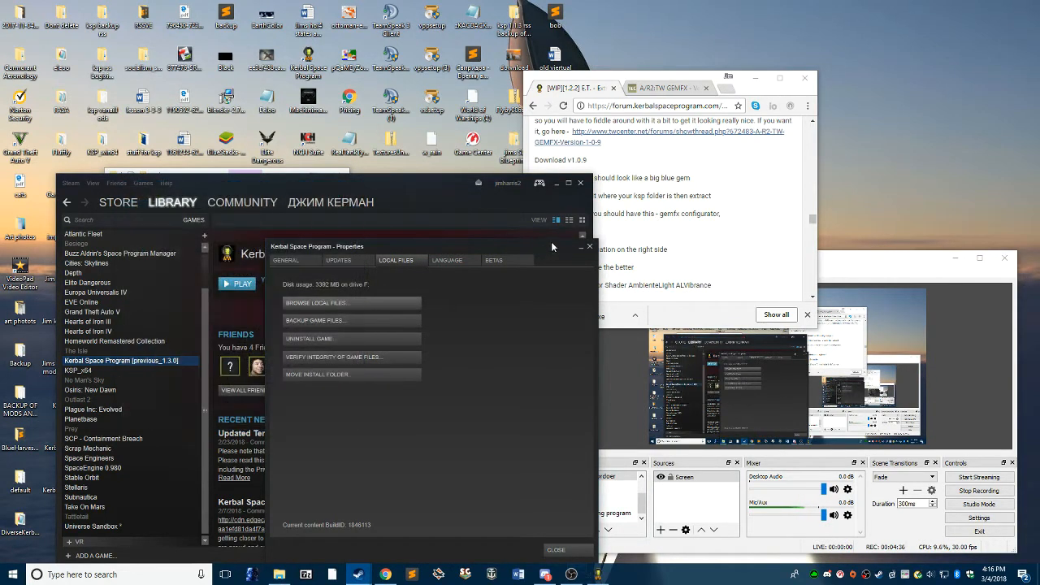
left_click(316, 303)
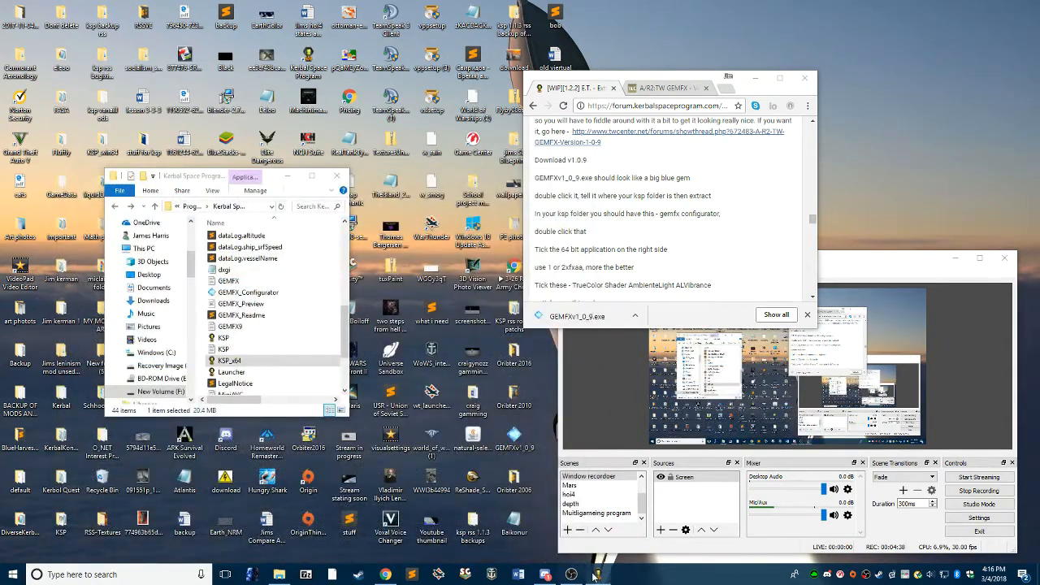
mouse_move(600, 575)
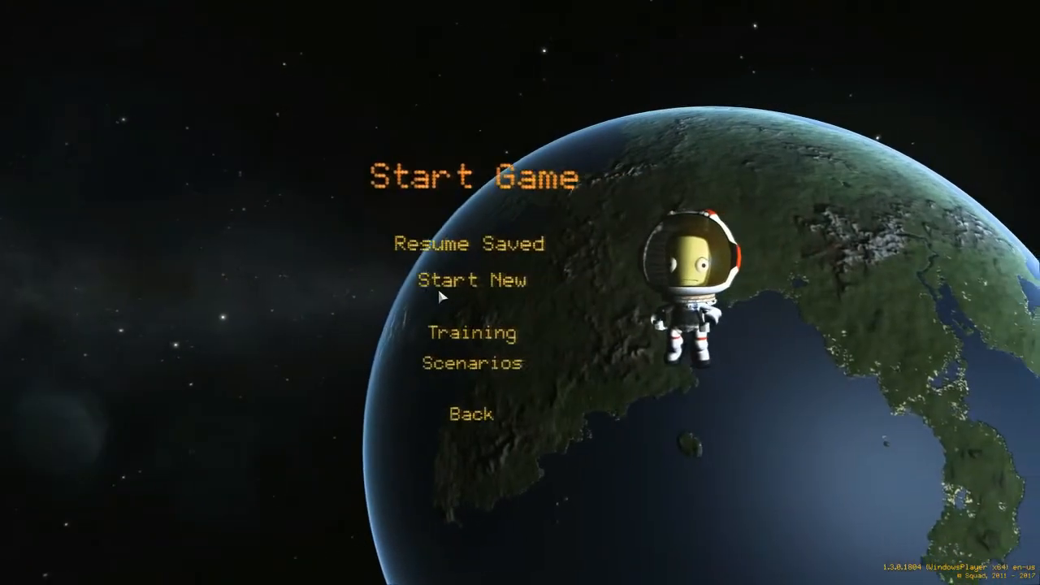
- Start a new sandbox game, dismiss the welcome message and enter the Vehicle Assembly Building
left_click(469, 279)
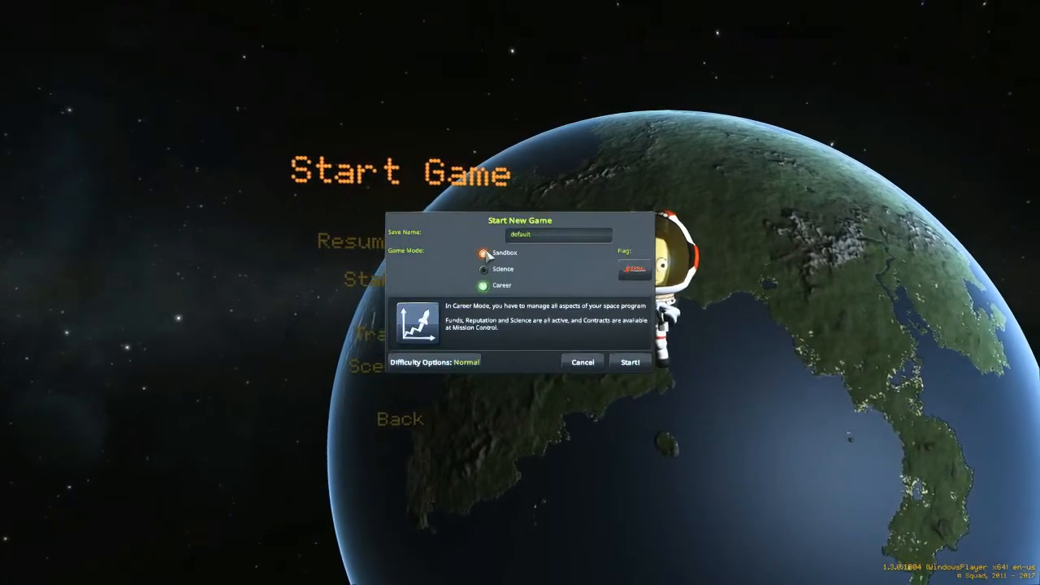
left_click(629, 363)
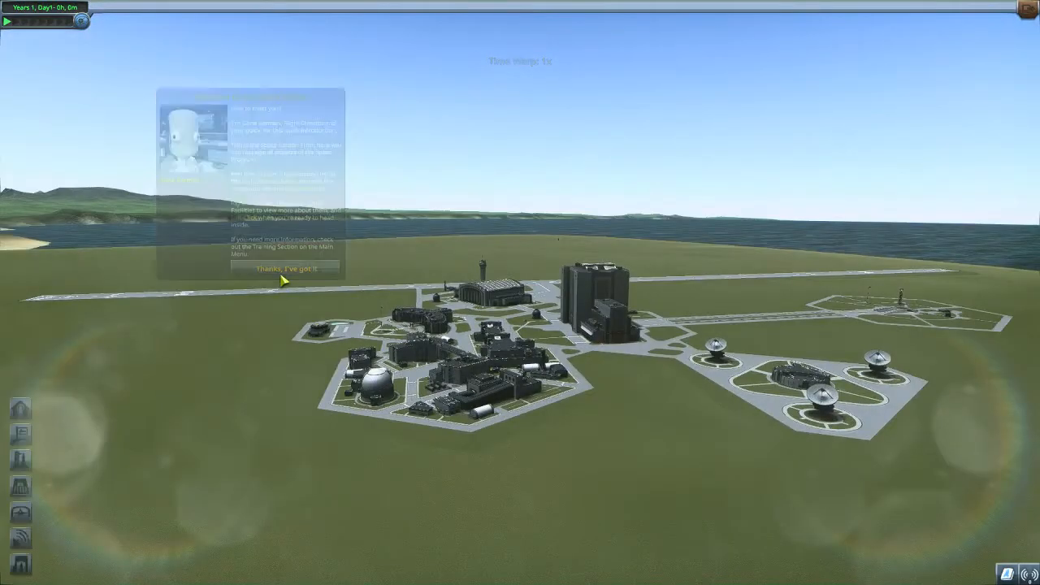
left_click(284, 267)
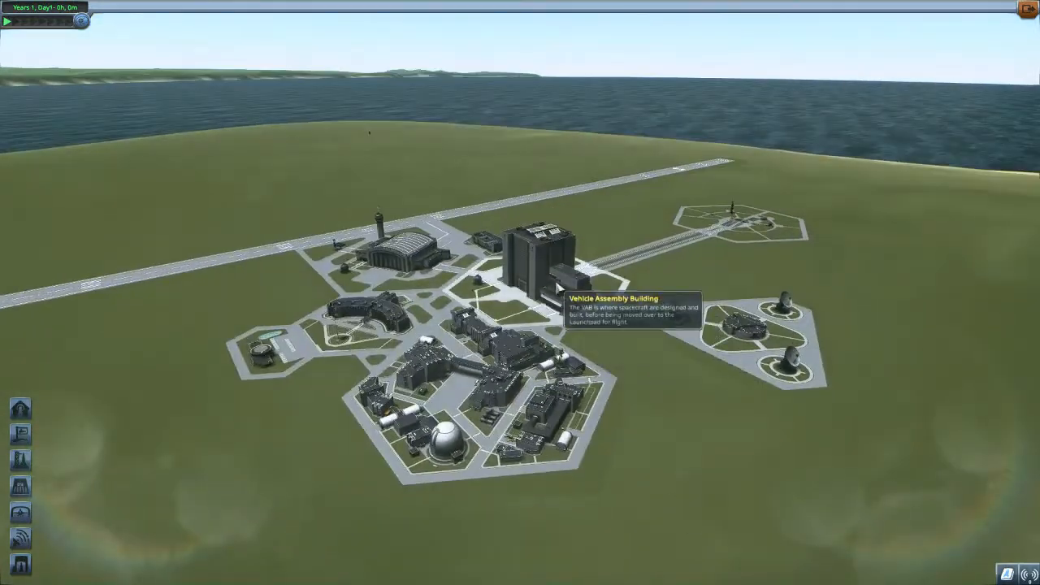
left_click(543, 252)
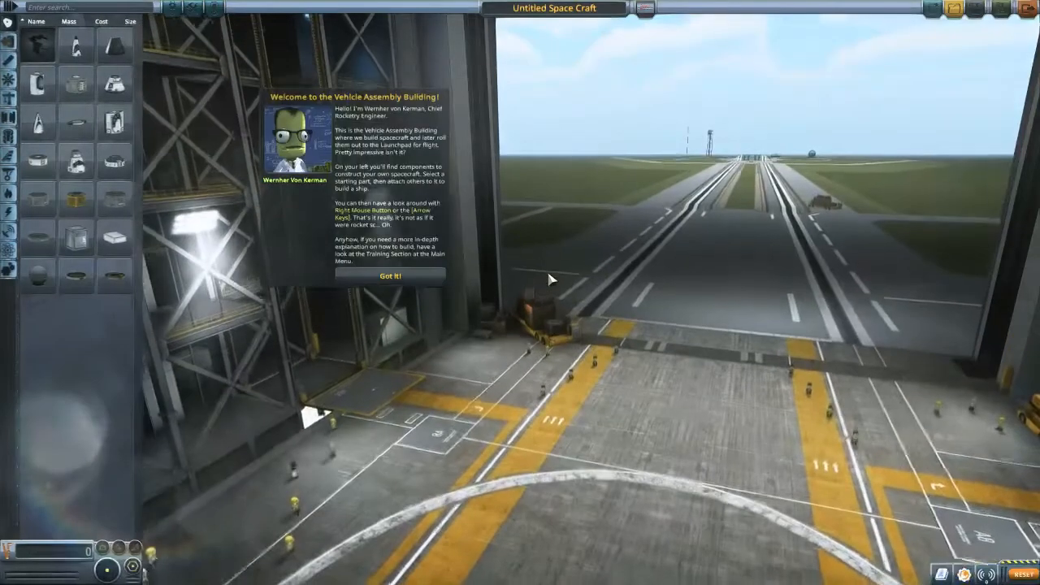
- Dismiss the assembly building welcome message and switch back to the Chrome forum guide
left_click(390, 275)
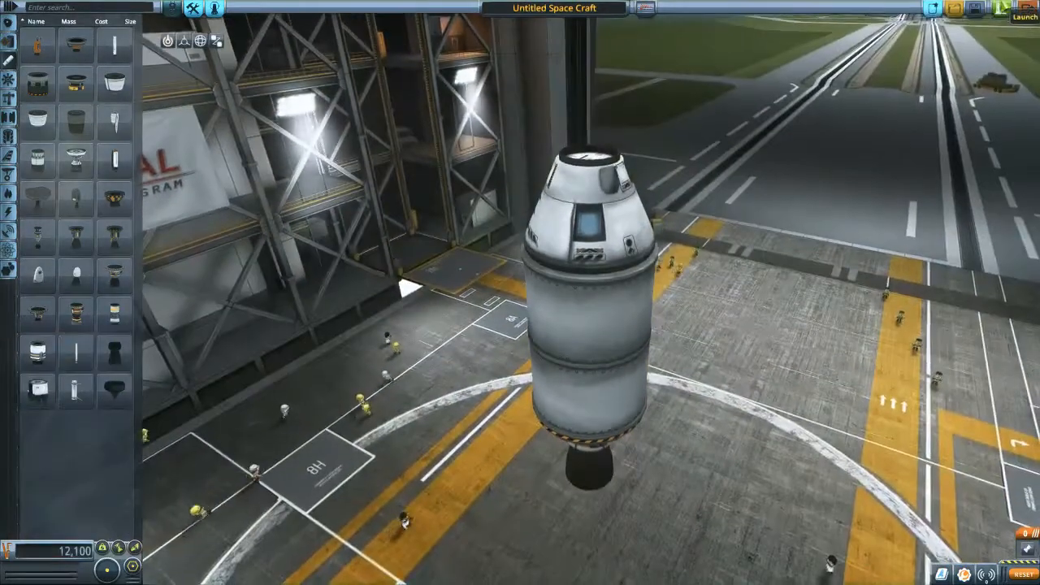
left_click(1023, 15)
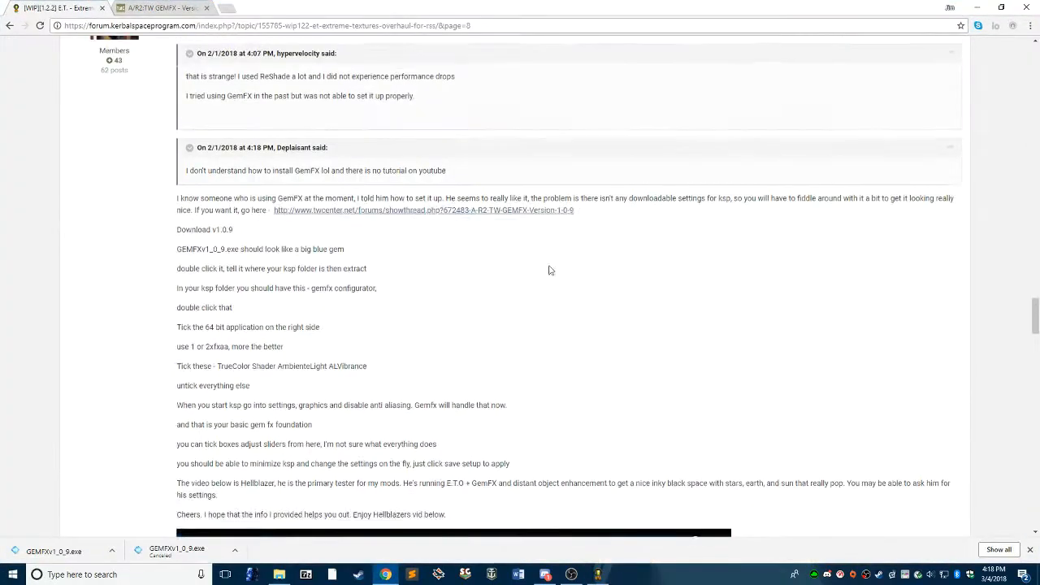
- Scroll through the forum post's GemFX setup steps and Apollo 11 video
scroll("up", 3)
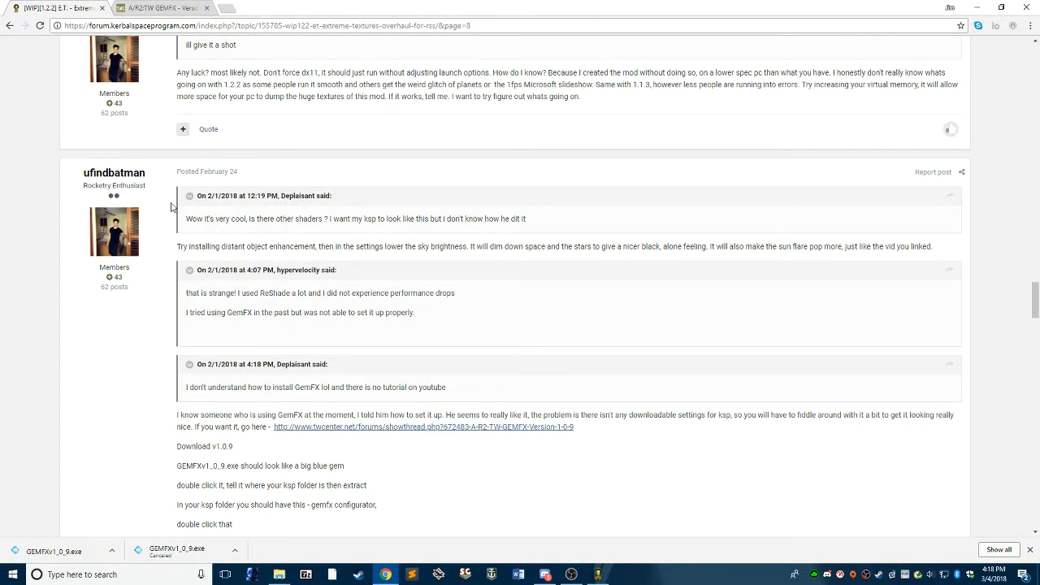
mouse_move(541, 278)
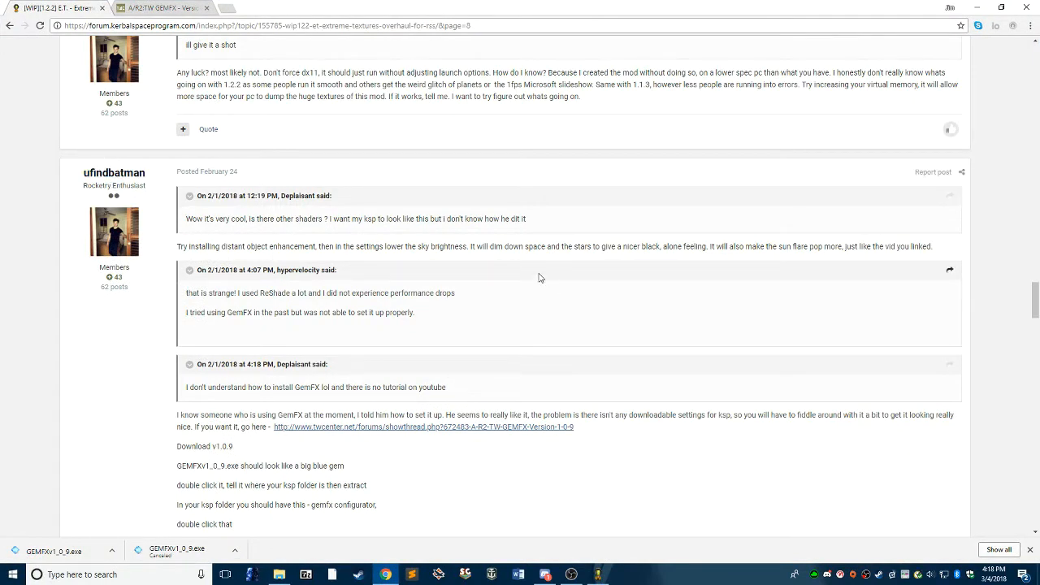
scroll("down", 3)
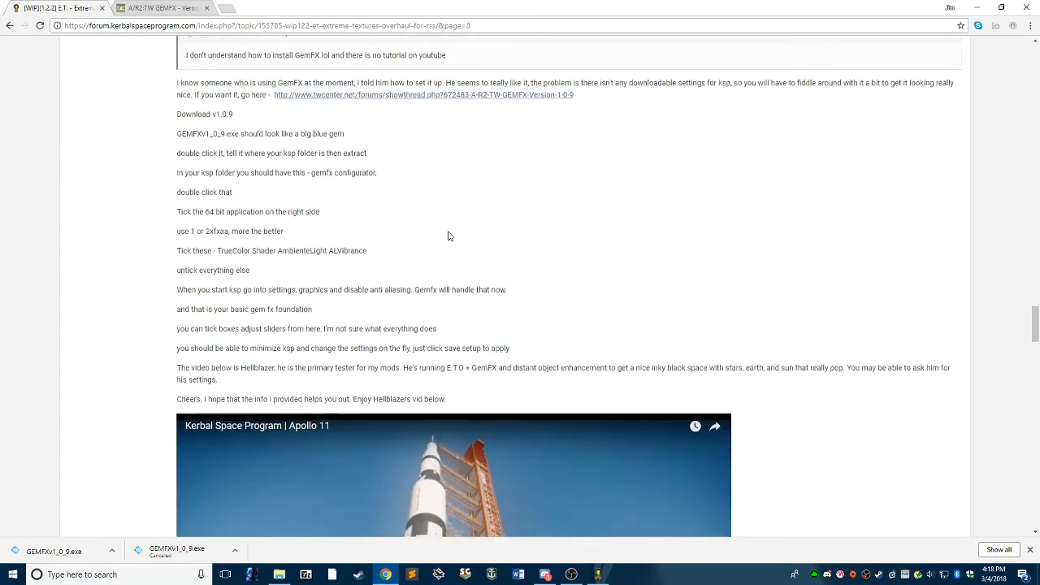
scroll("down", 3)
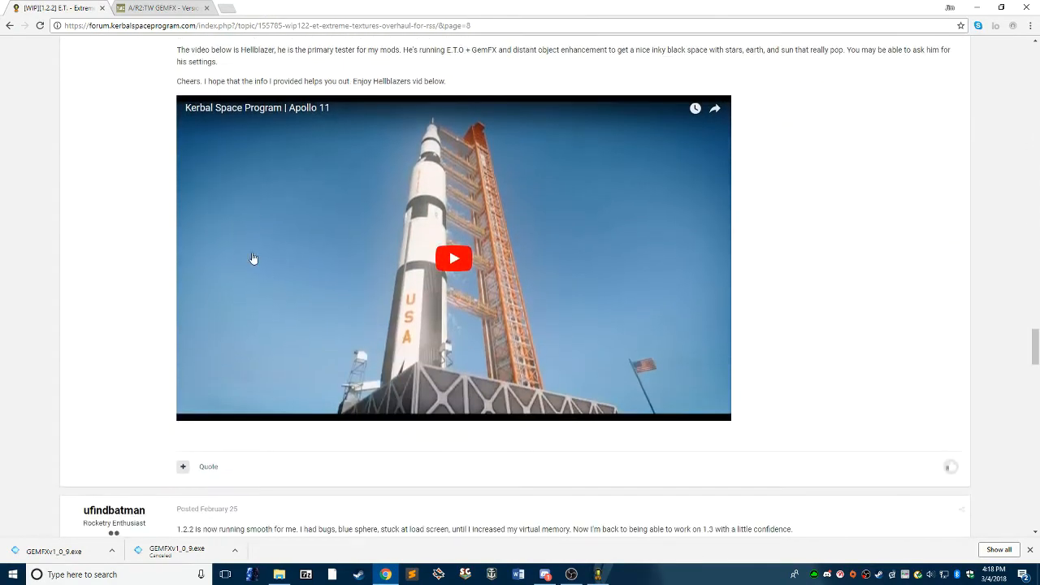
scroll("up", 3)
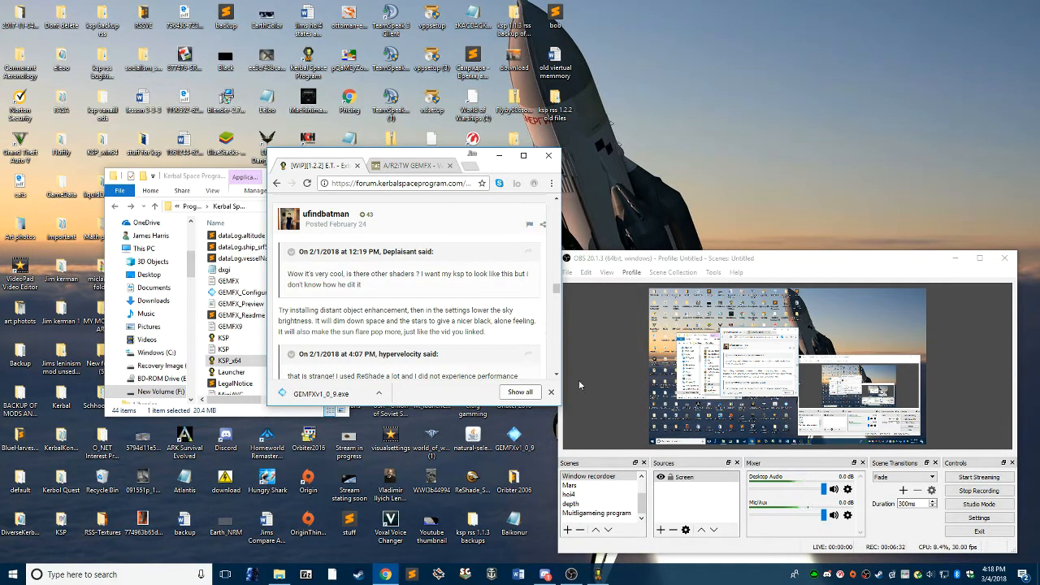
mouse_move(517, 429)
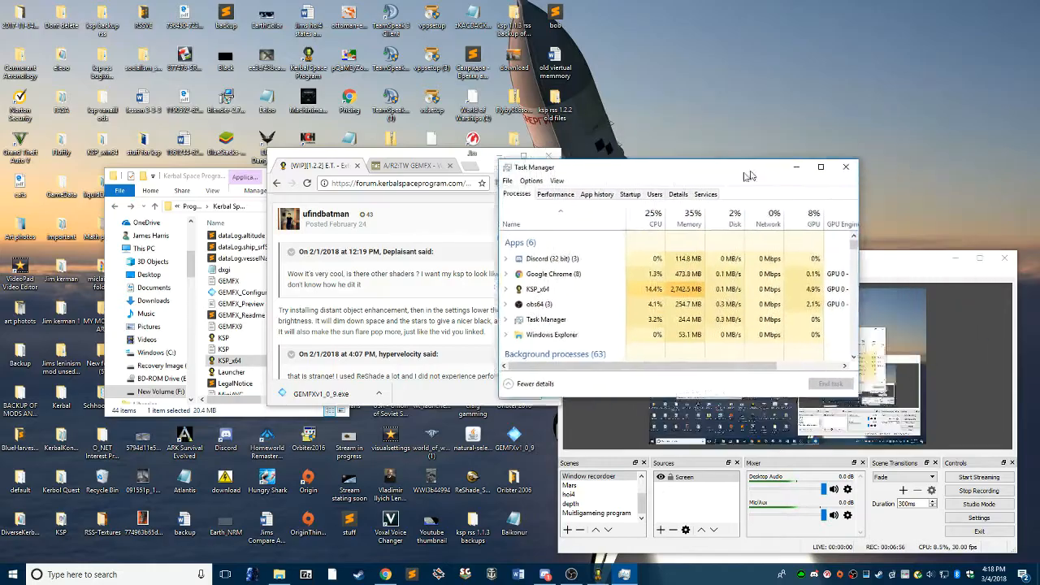
left_click_drag(675, 167, 467, 224)
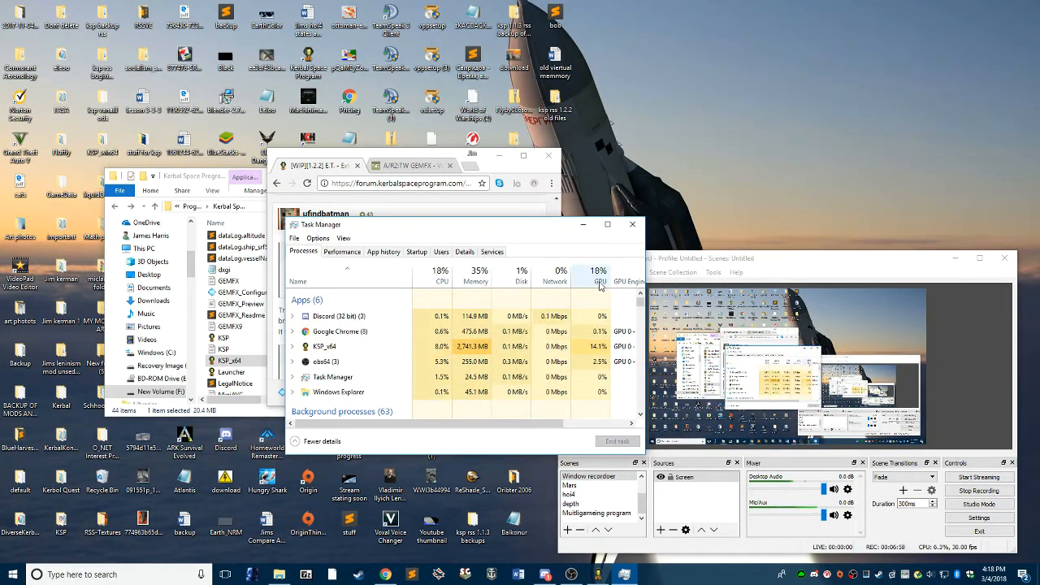
mouse_move(600, 281)
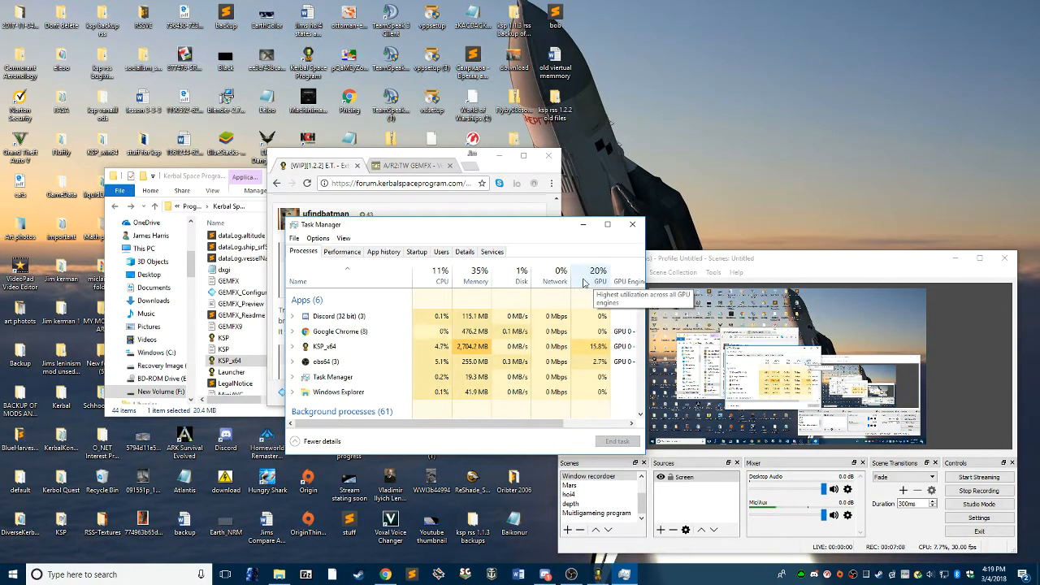
mouse_move(683, 242)
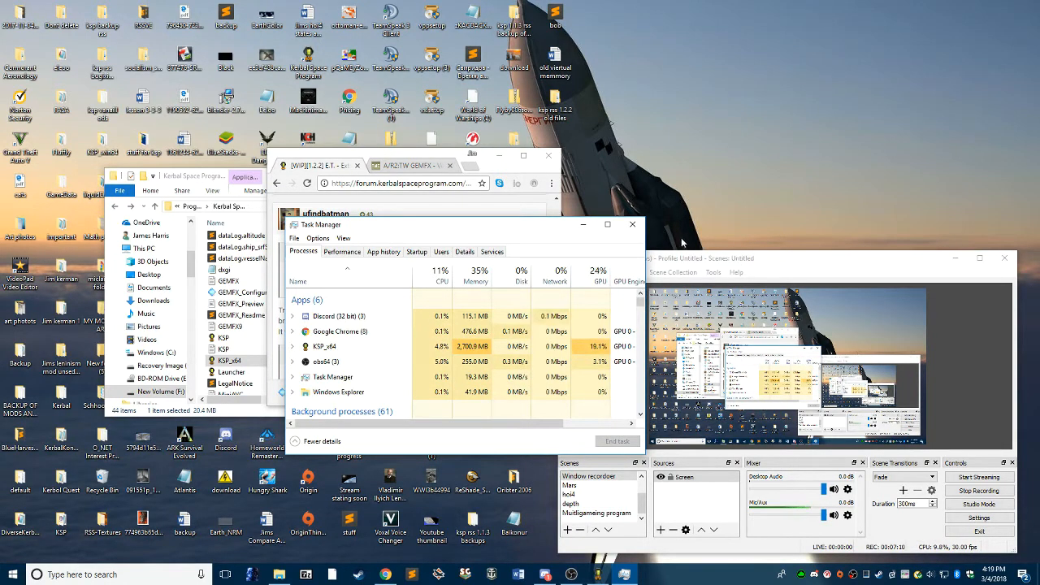
left_click(633, 224)
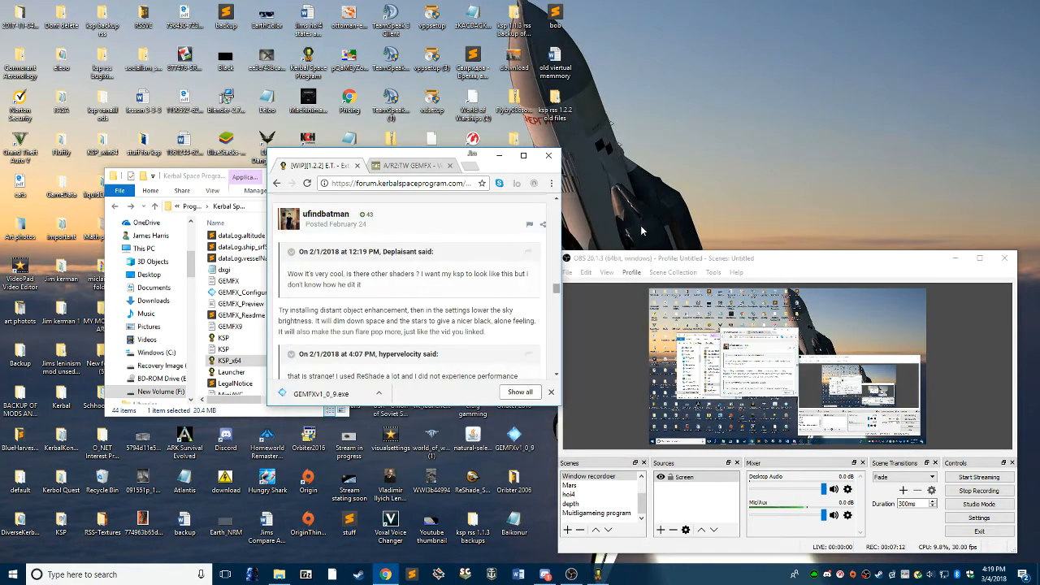
mouse_move(636, 284)
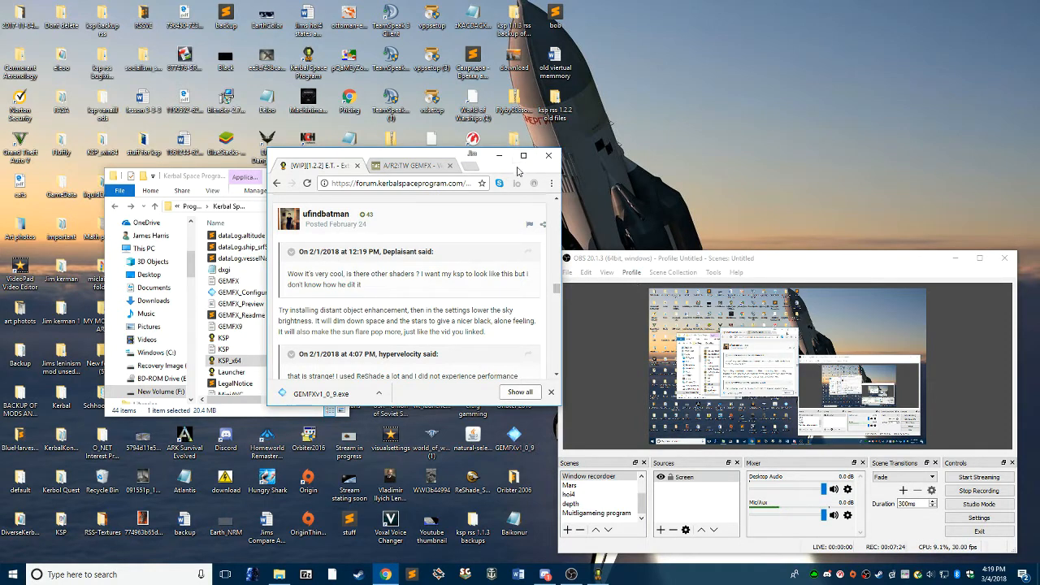
mouse_move(519, 178)
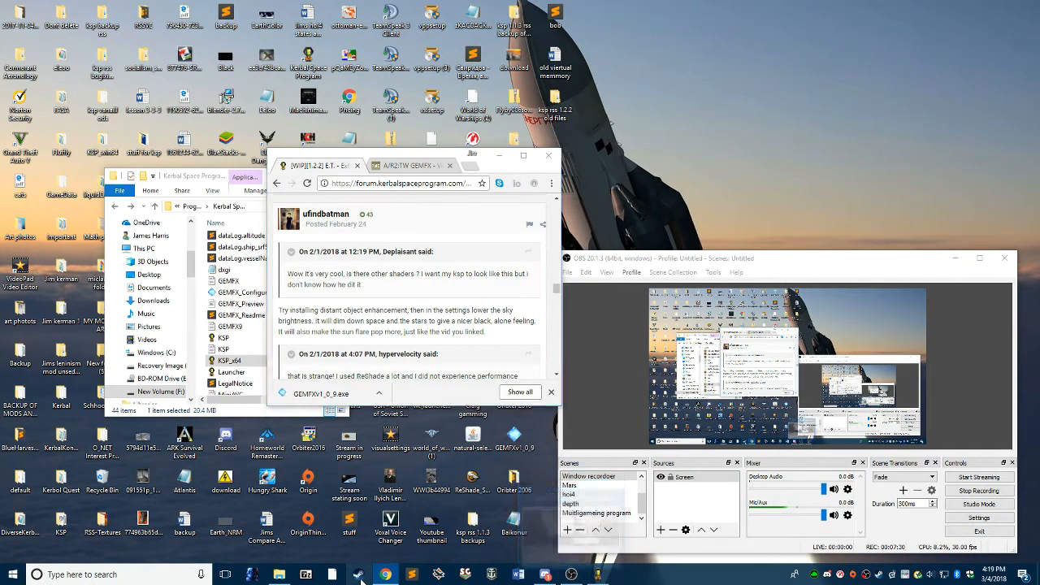
left_click(357, 575)
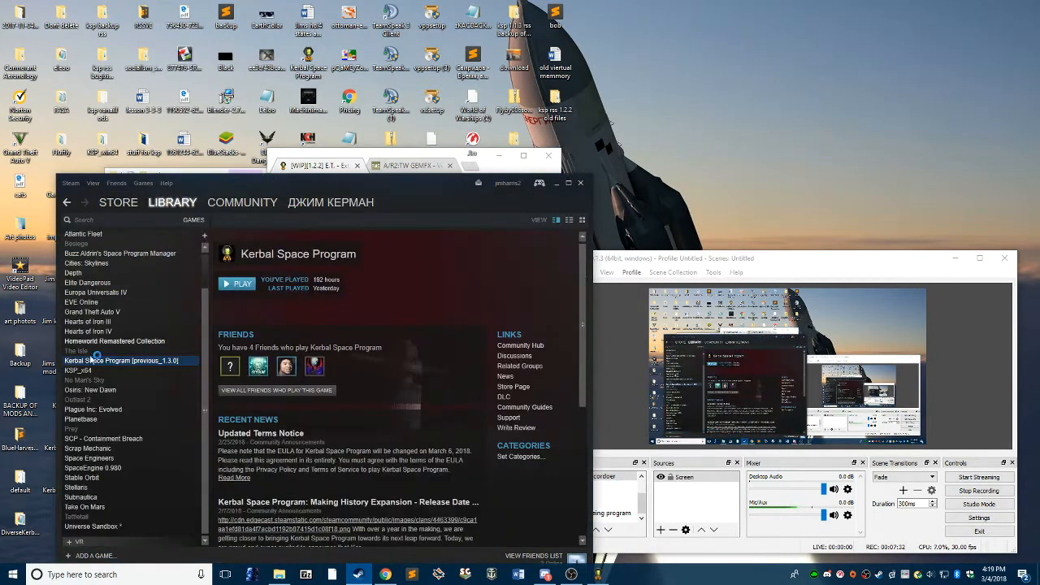
left_click(88, 458)
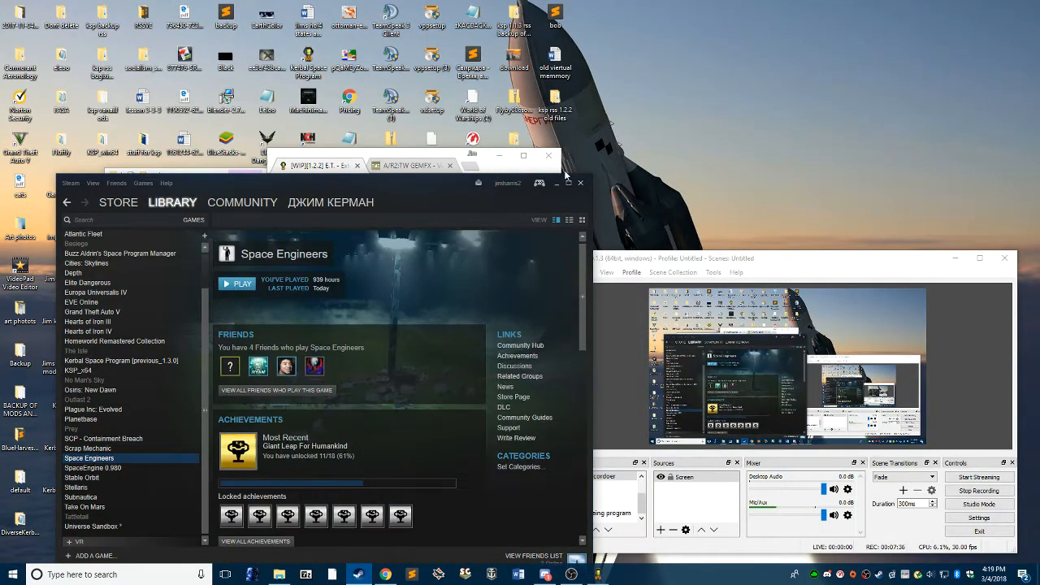
left_click(580, 182)
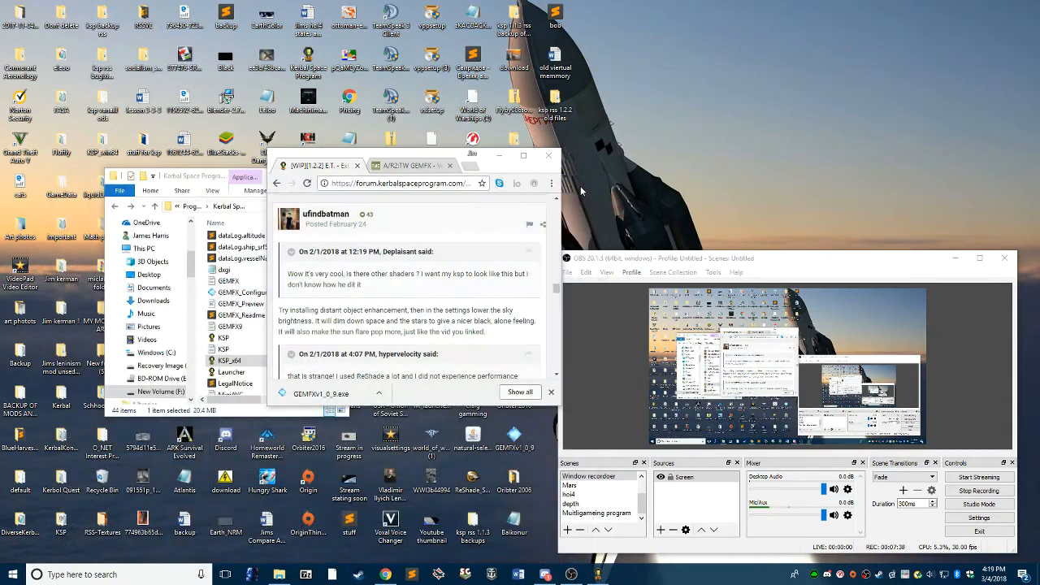